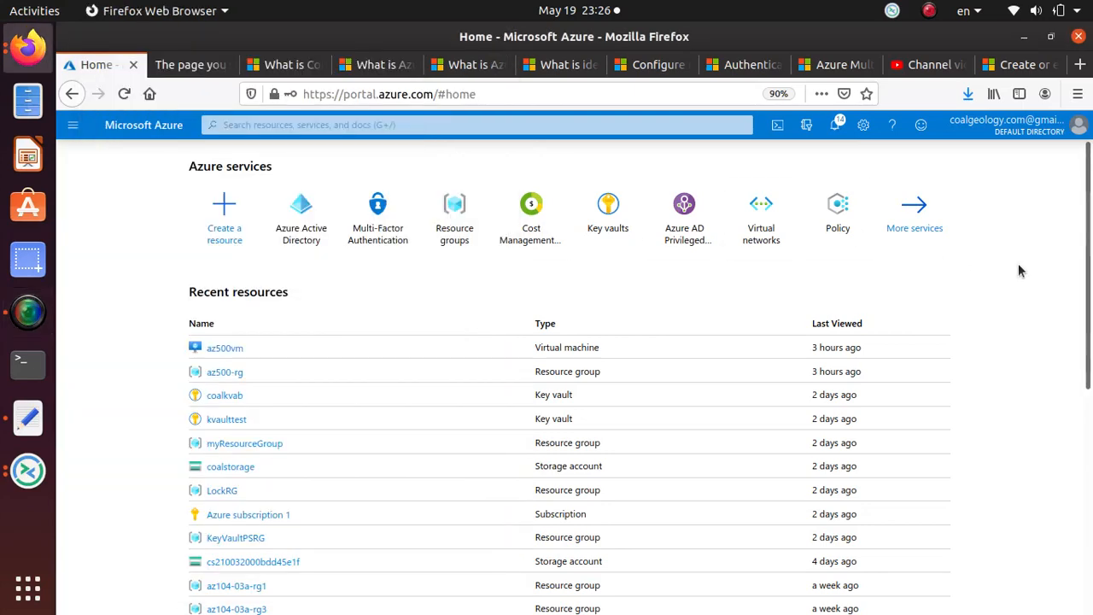
mouse_move(999, 267)
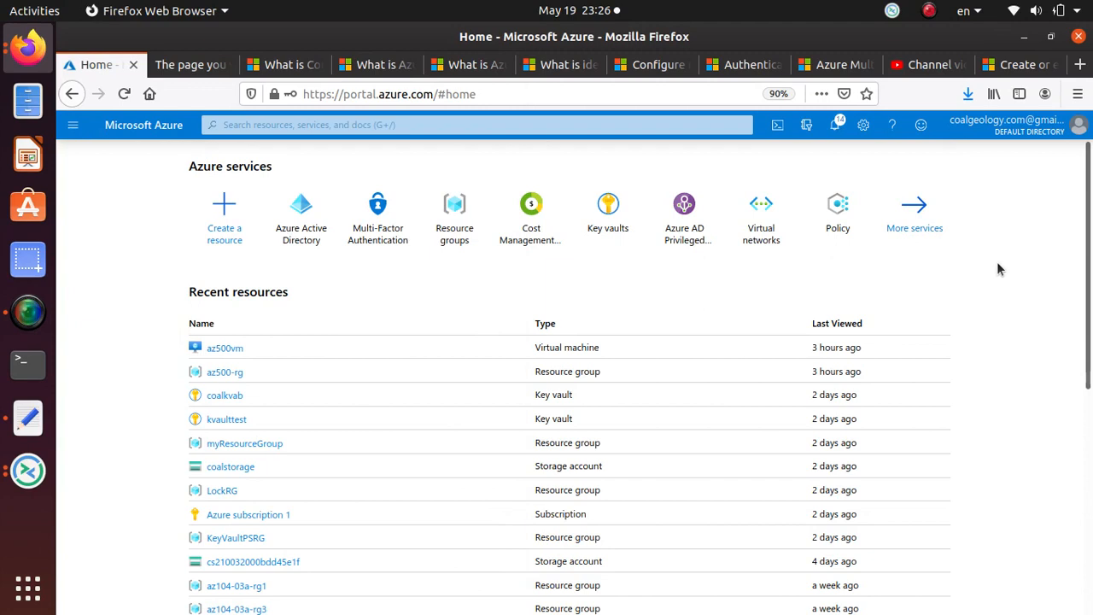
mouse_move(970, 270)
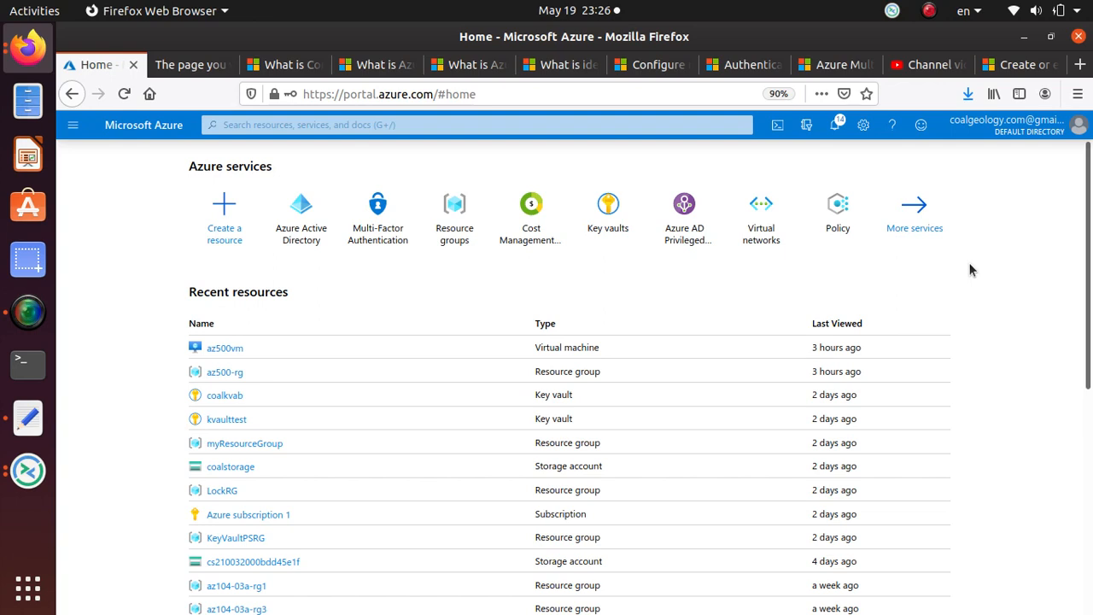
mouse_move(338, 280)
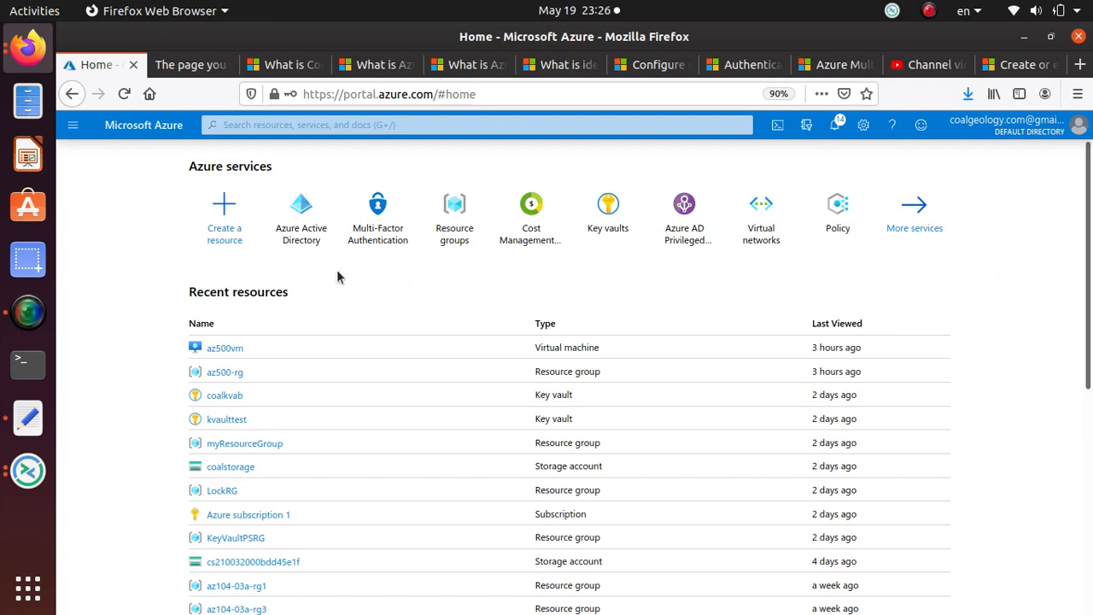
mouse_move(348, 282)
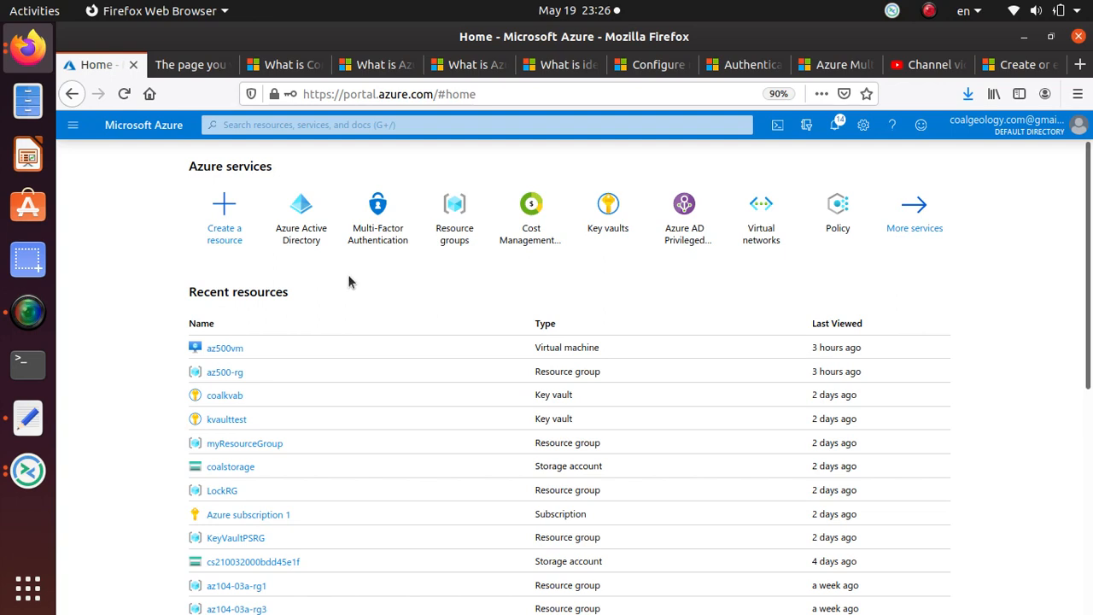
mouse_move(359, 289)
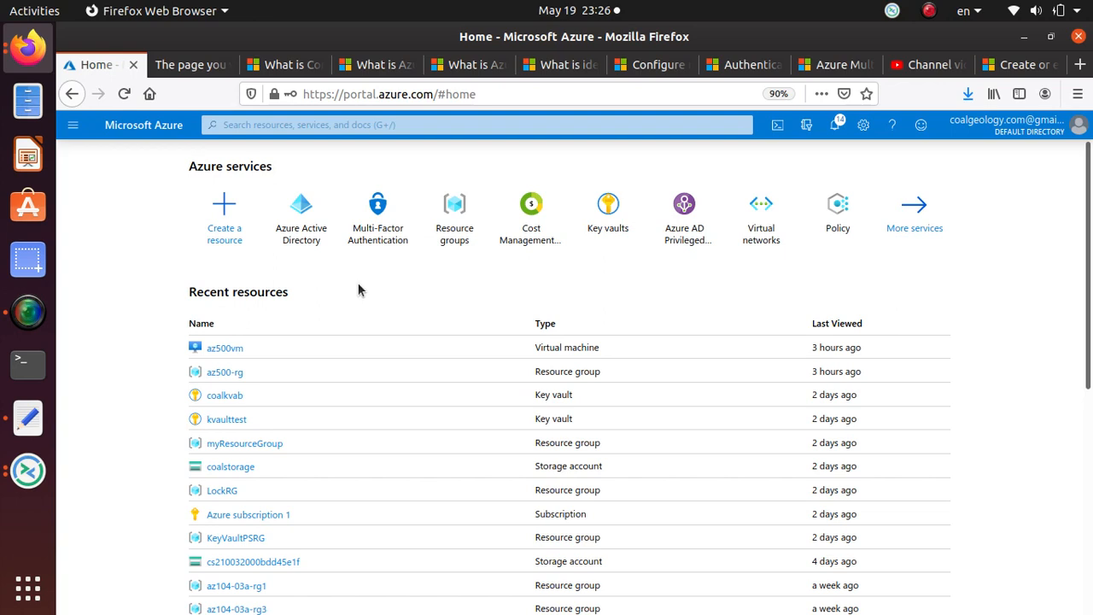
mouse_move(321, 288)
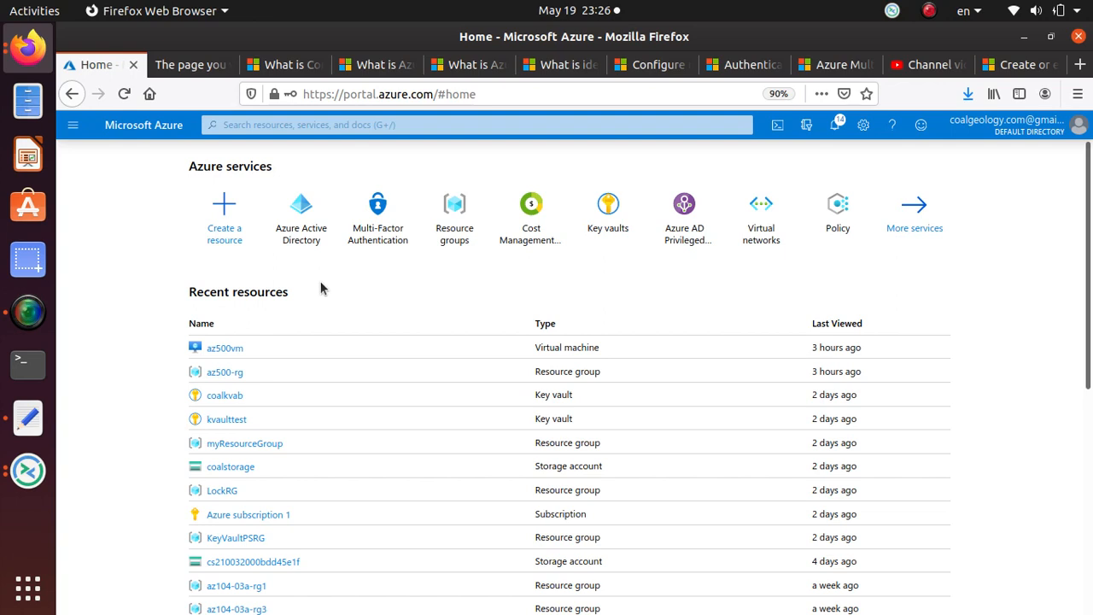
mouse_move(683, 219)
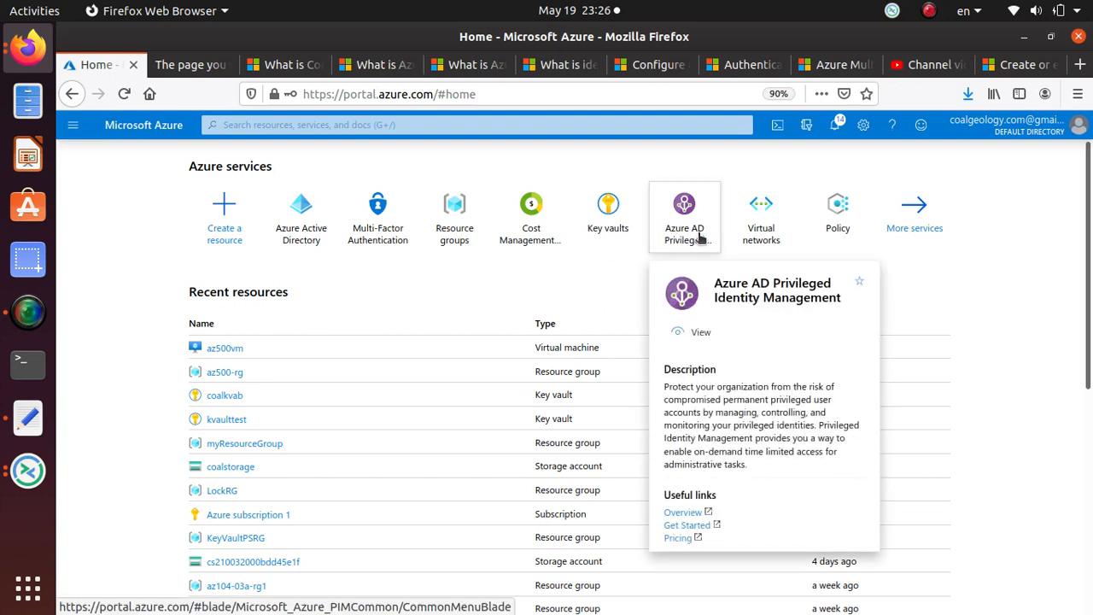
mouse_move(454, 274)
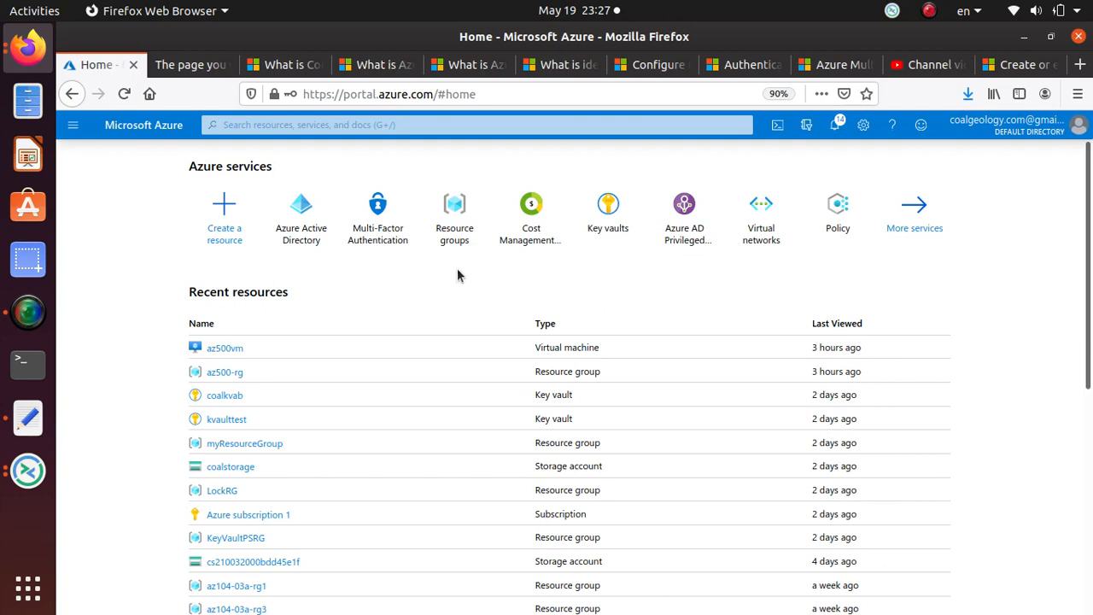
mouse_move(468, 272)
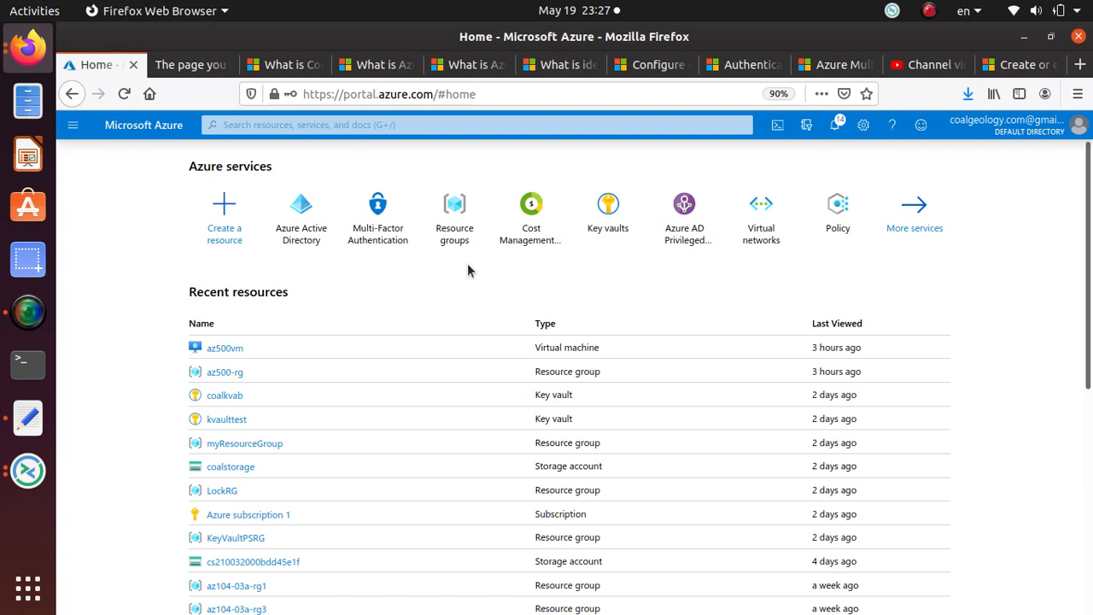
- Navigate Azure Active Directory > Security > MFA to reach the Multi-Factor Authentication getting-started page
left_click(301, 218)
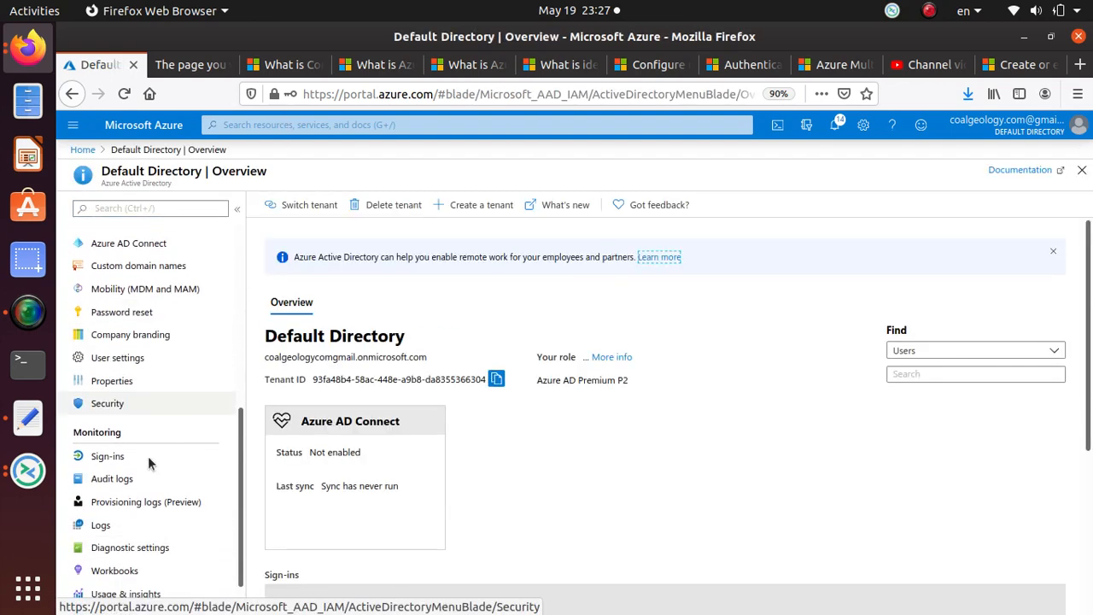
left_click(108, 403)
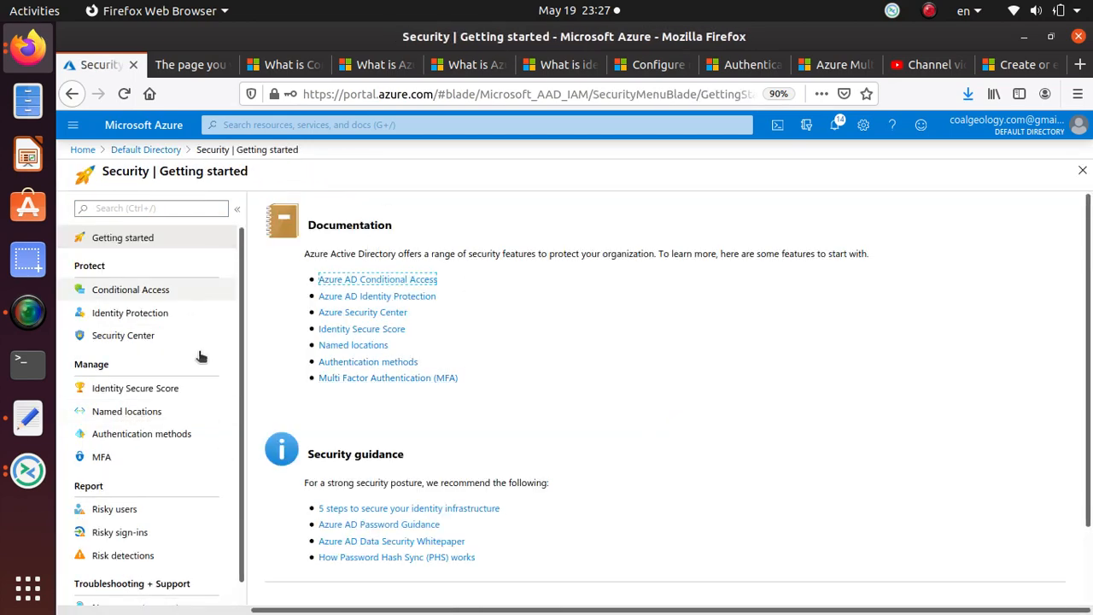
scroll("down", 3)
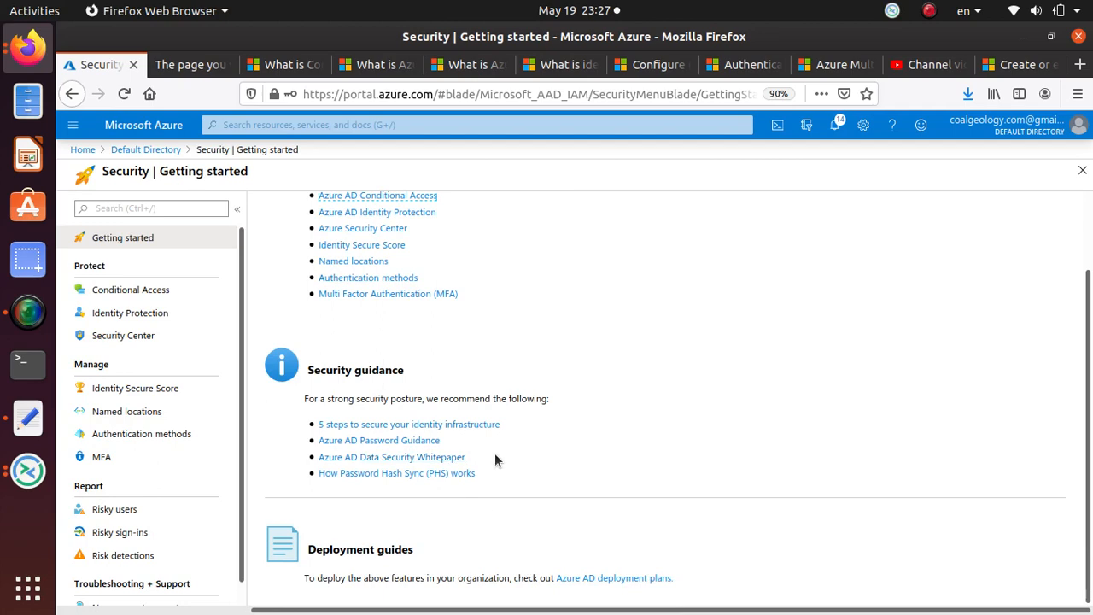
left_click(101, 458)
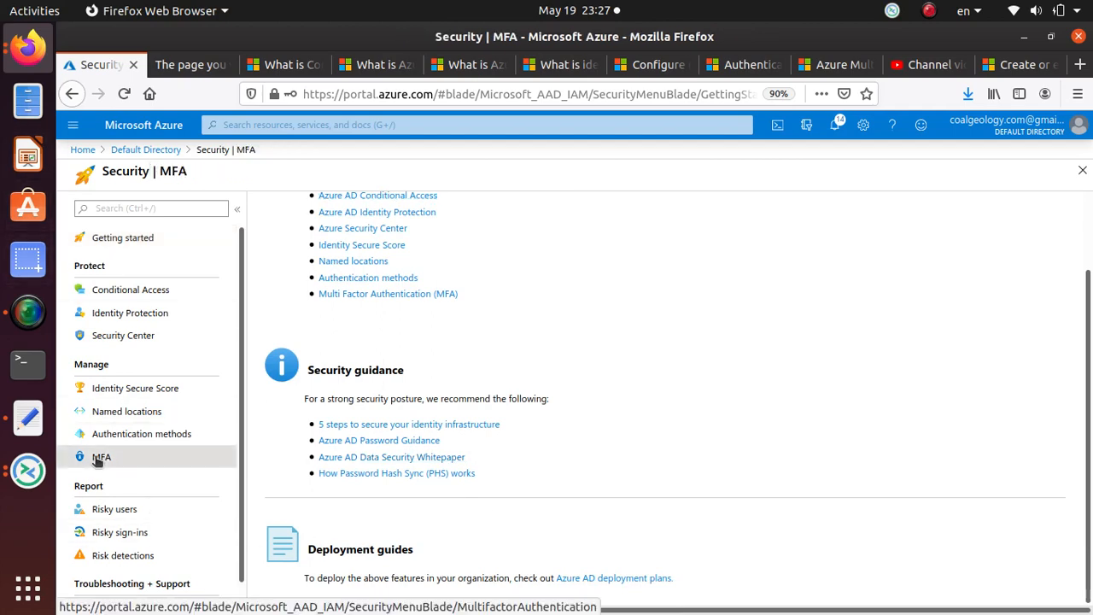
left_click(101, 457)
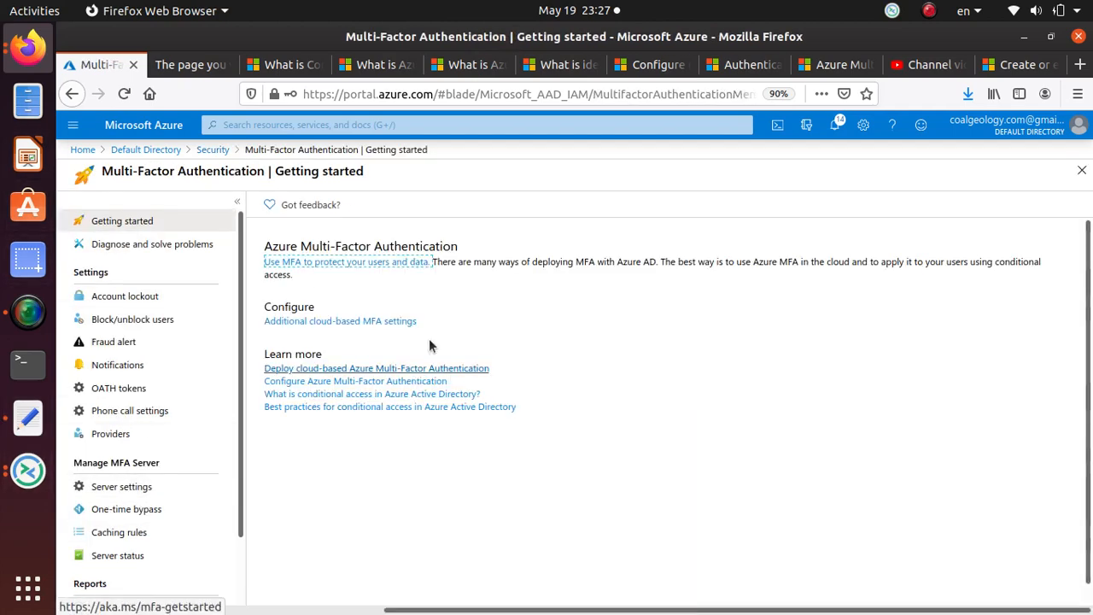
mouse_move(396, 580)
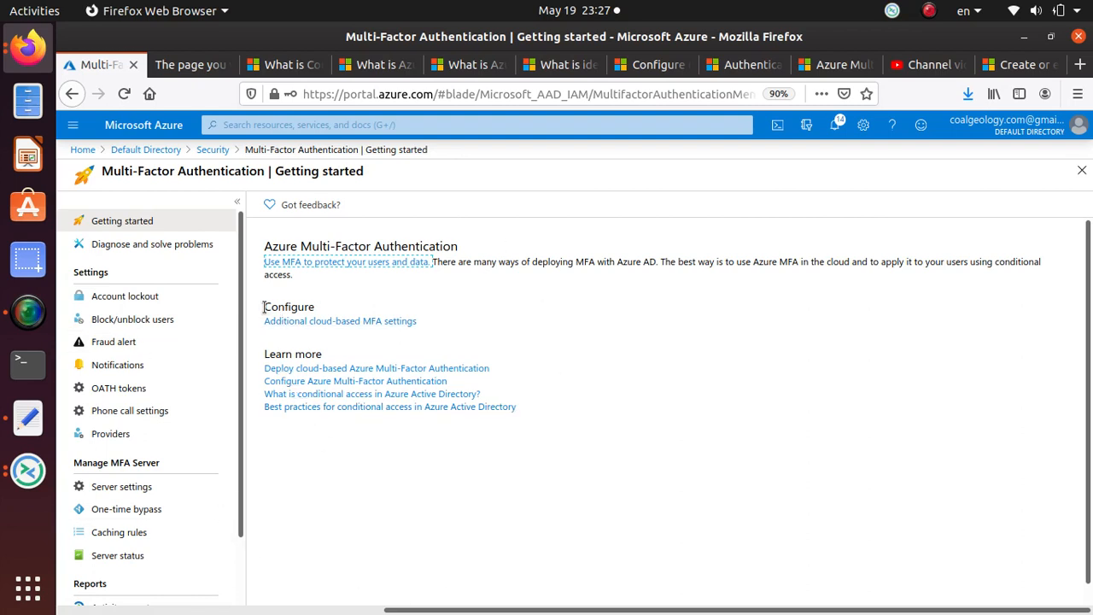
- Open 'Additional cloud-based MFA settings' in a new tab and head to its users view
double_click(289, 307)
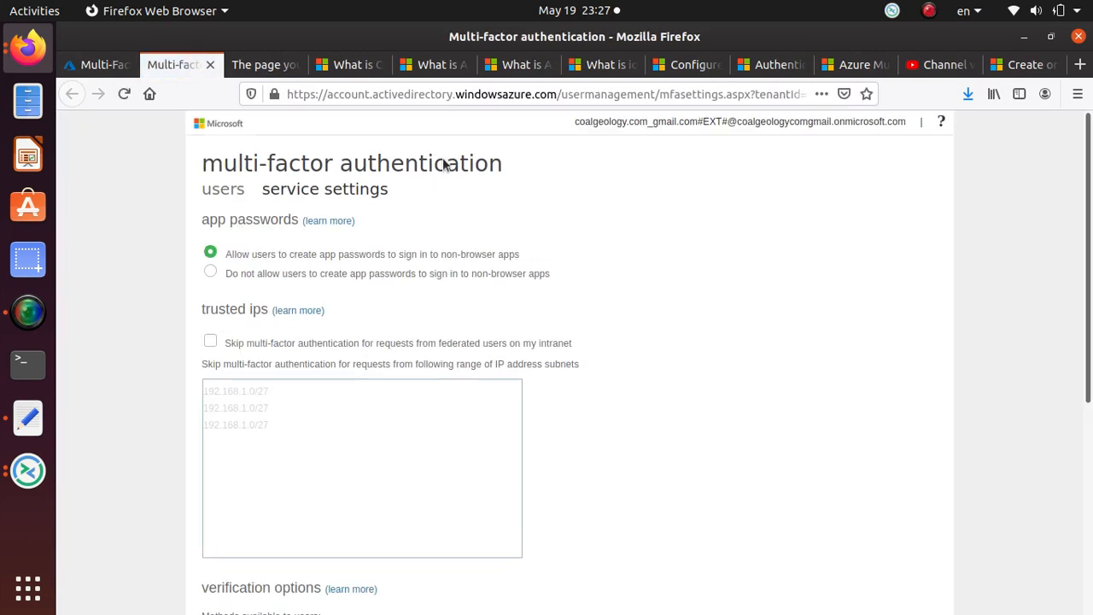
mouse_move(642, 458)
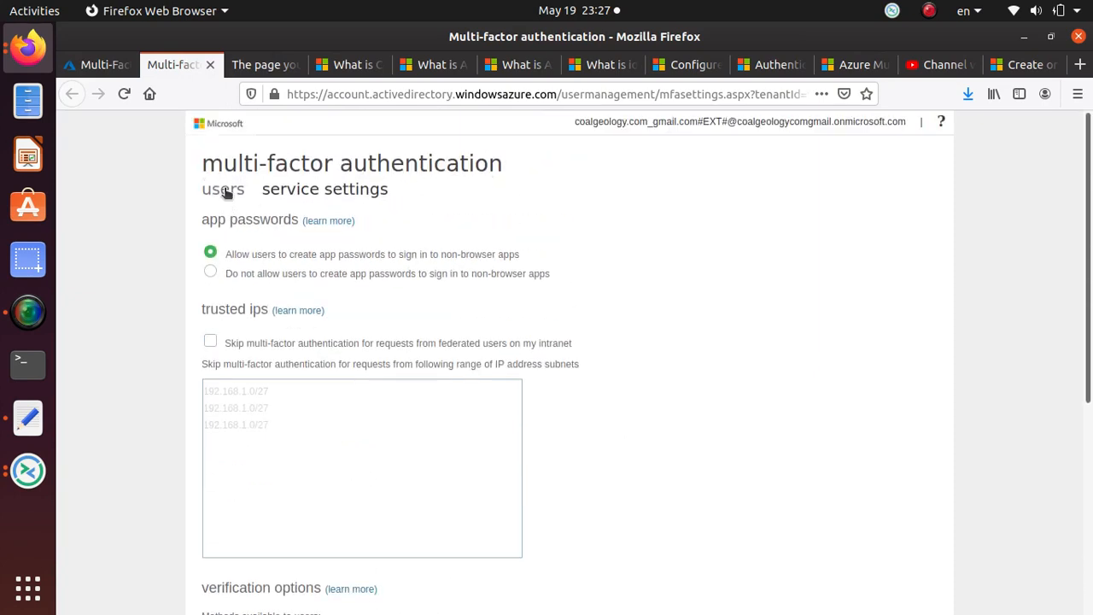
left_click(324, 188)
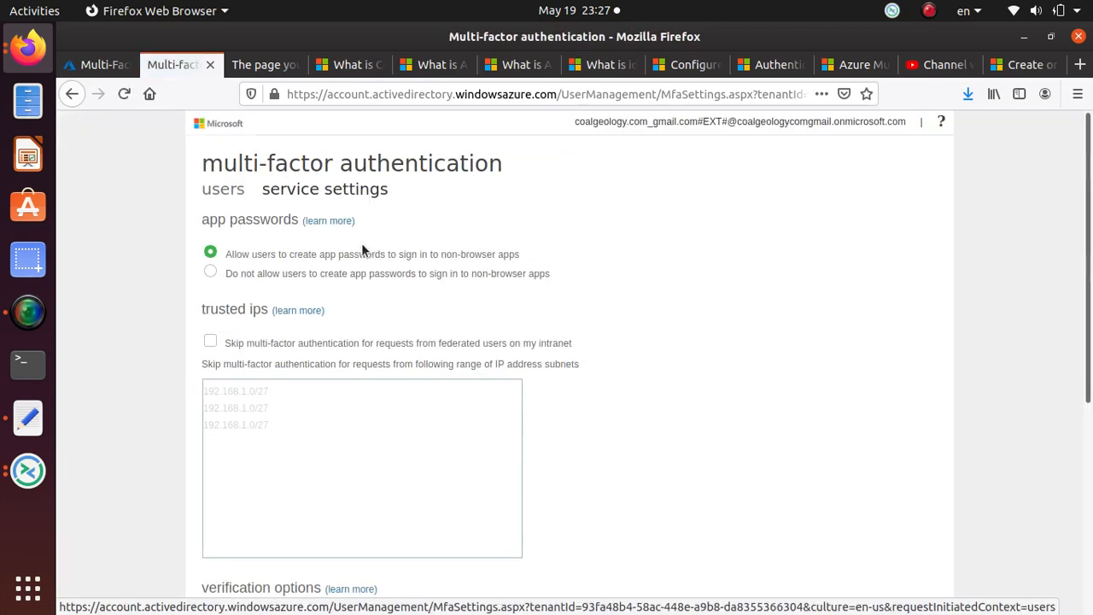
mouse_move(334, 194)
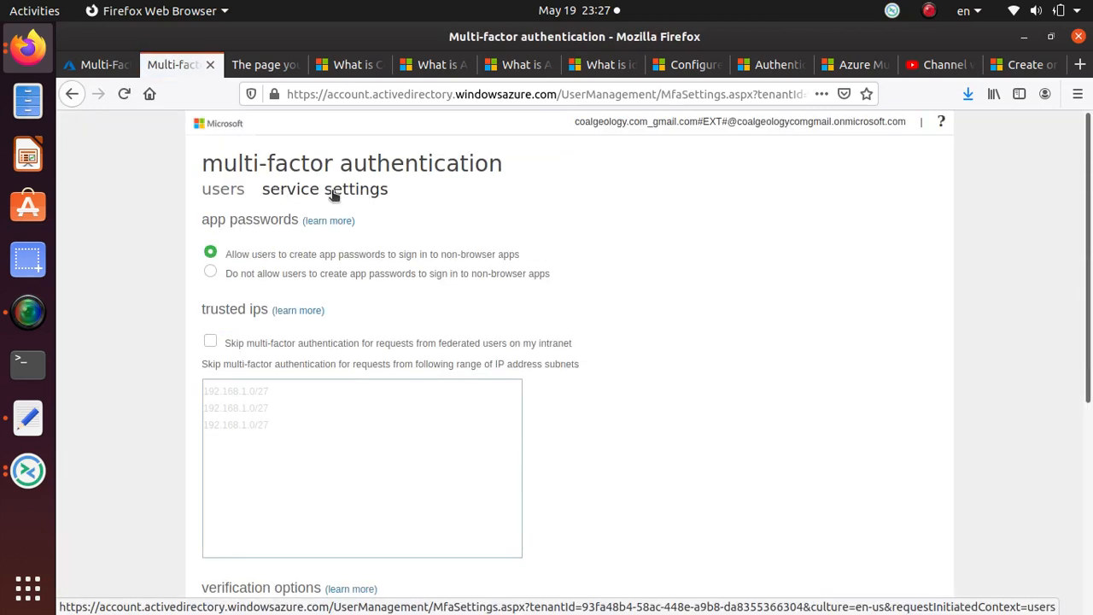
left_click(222, 188)
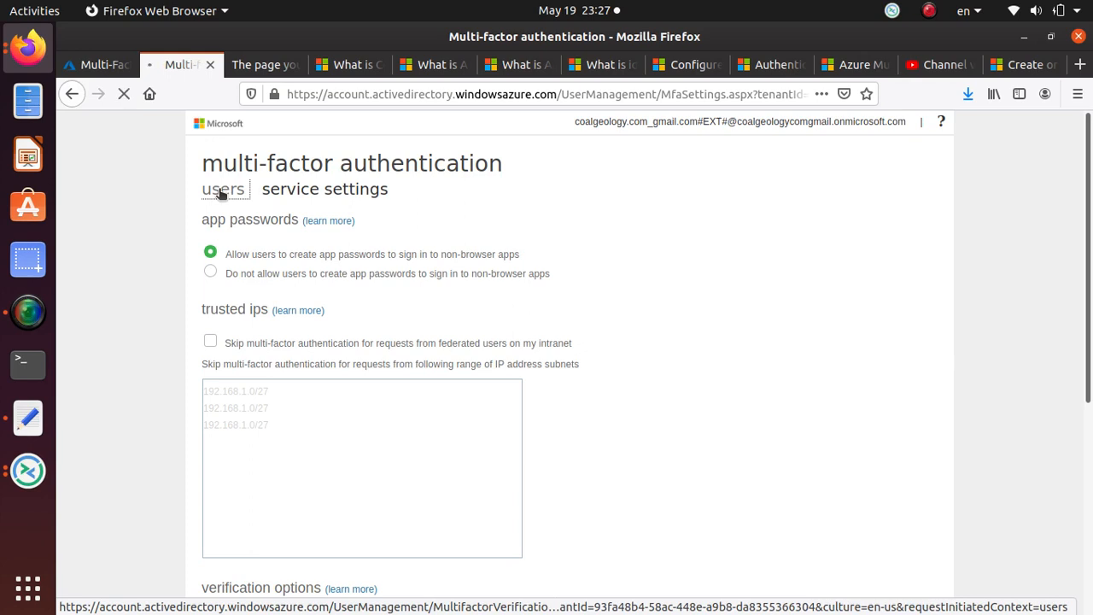
- Show the per-user MFA list (all Disabled) and start a bulk update via CSV
left_click(222, 188)
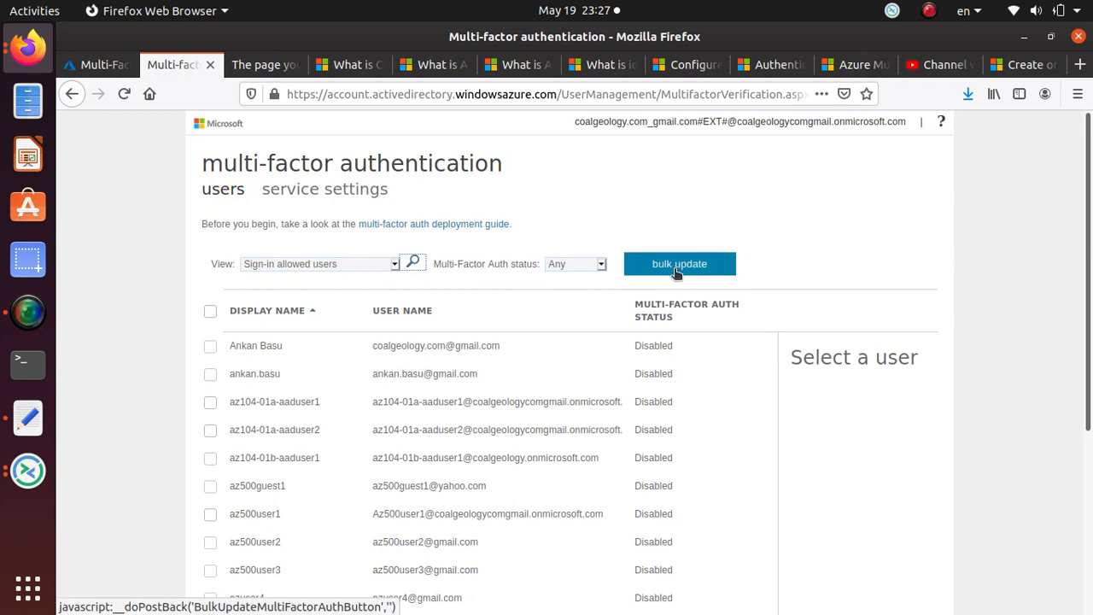
left_click(680, 263)
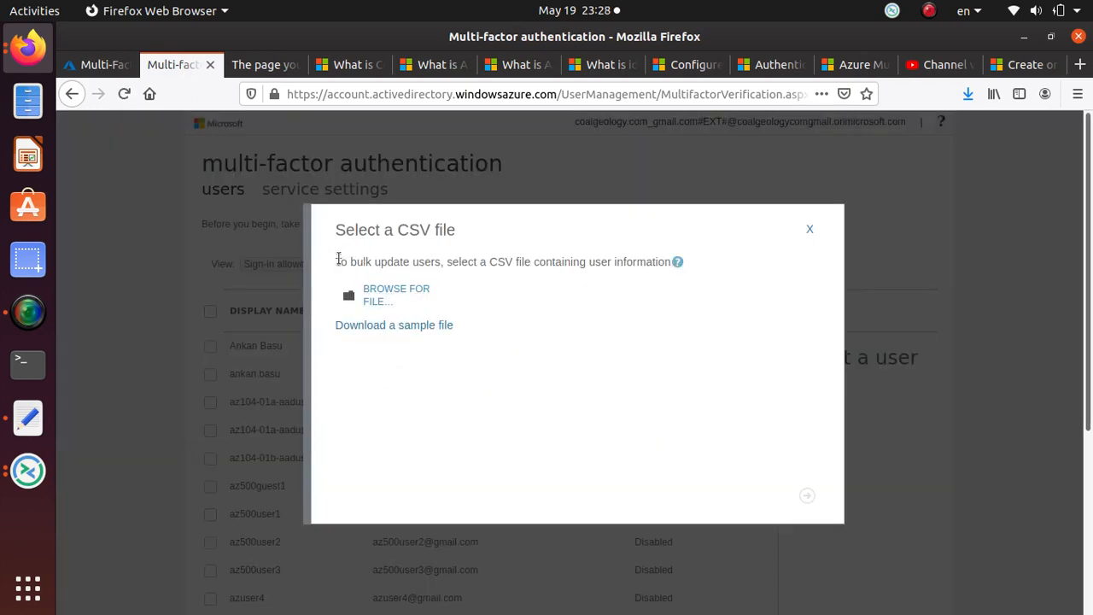
mouse_move(444, 263)
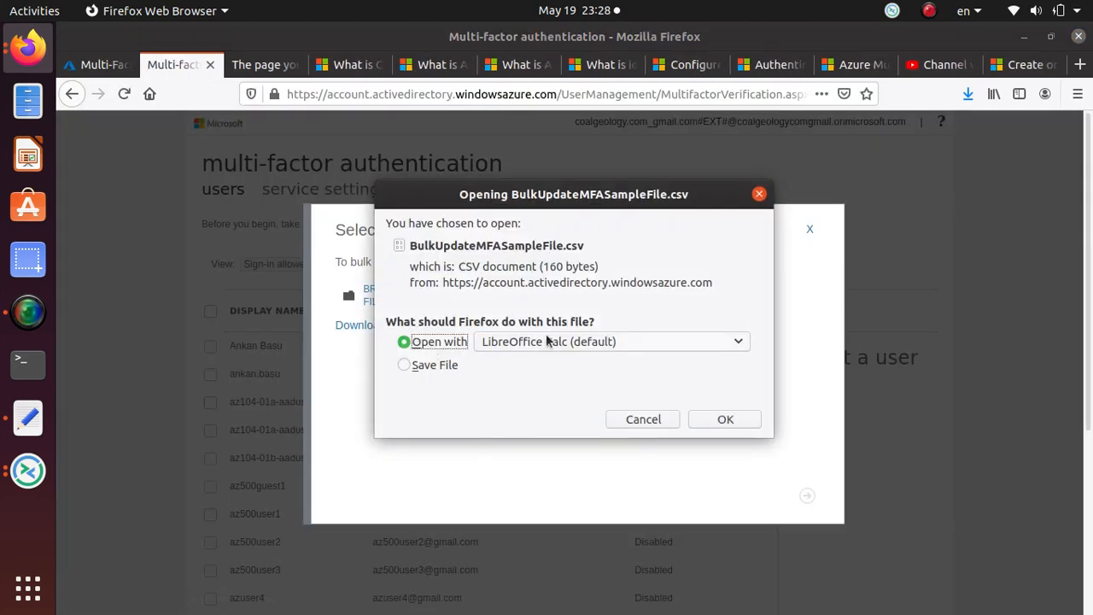
- Download the sample bulk-update CSV and open it in LibreOffice Calc, recovering the crashed document and dismissing the tip
left_click(724, 419)
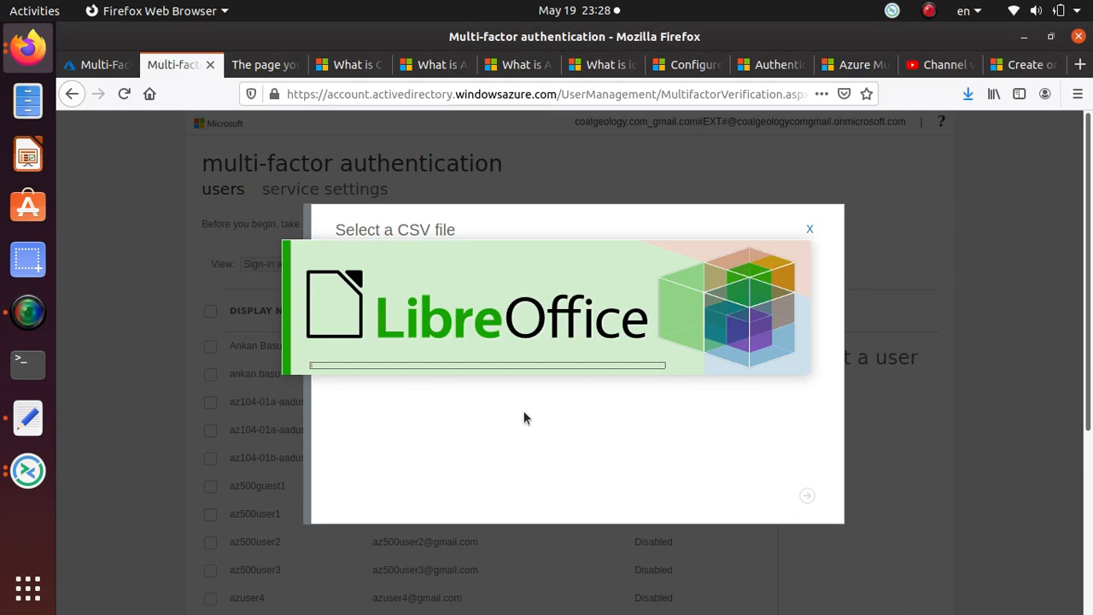
mouse_move(413, 263)
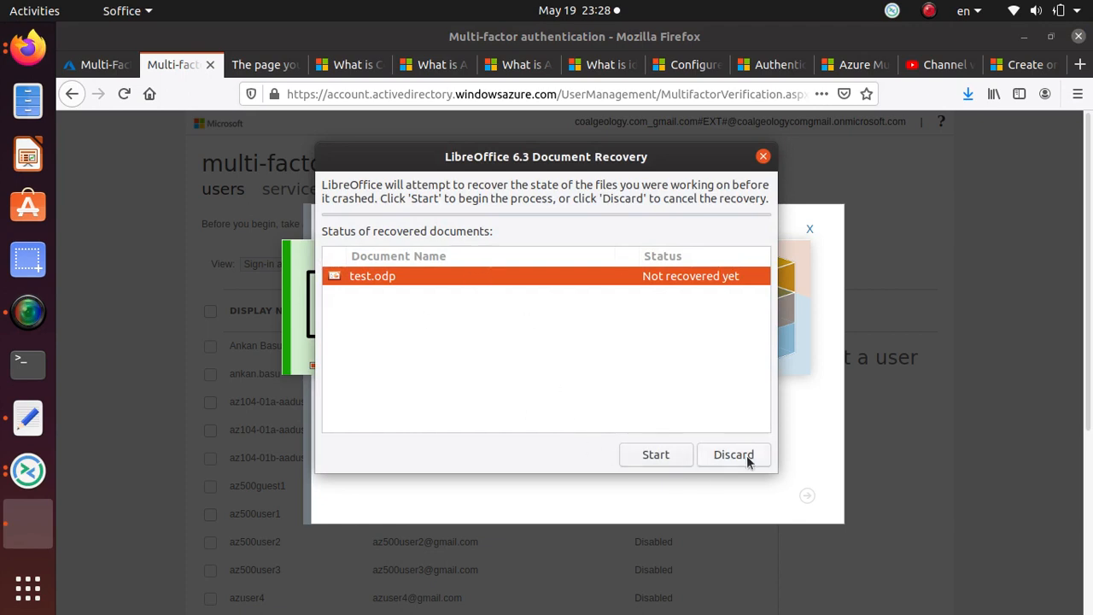
left_click(655, 454)
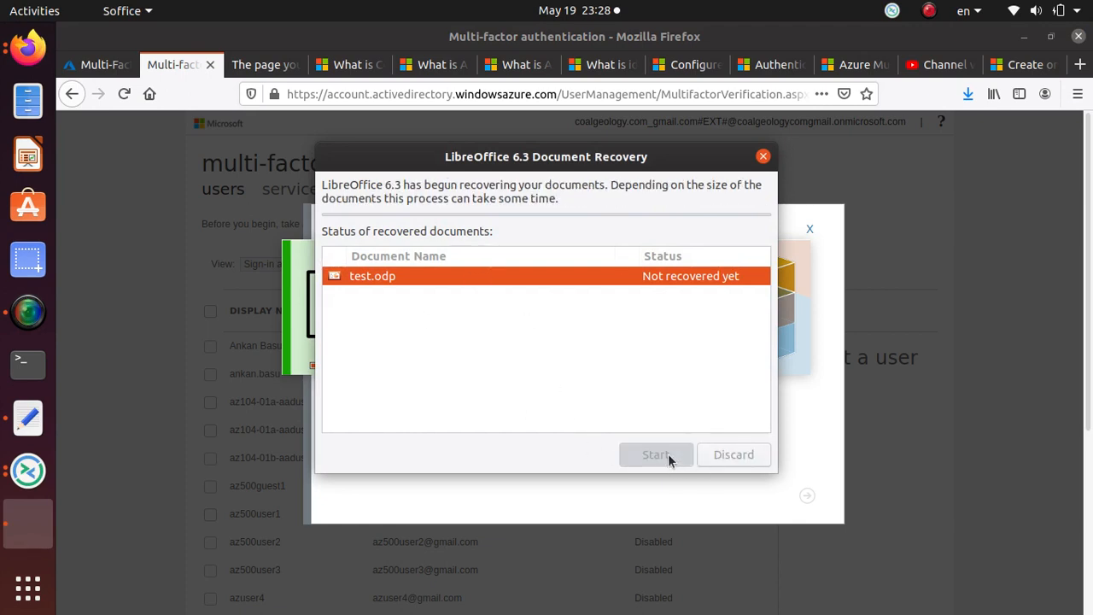
mouse_move(431, 162)
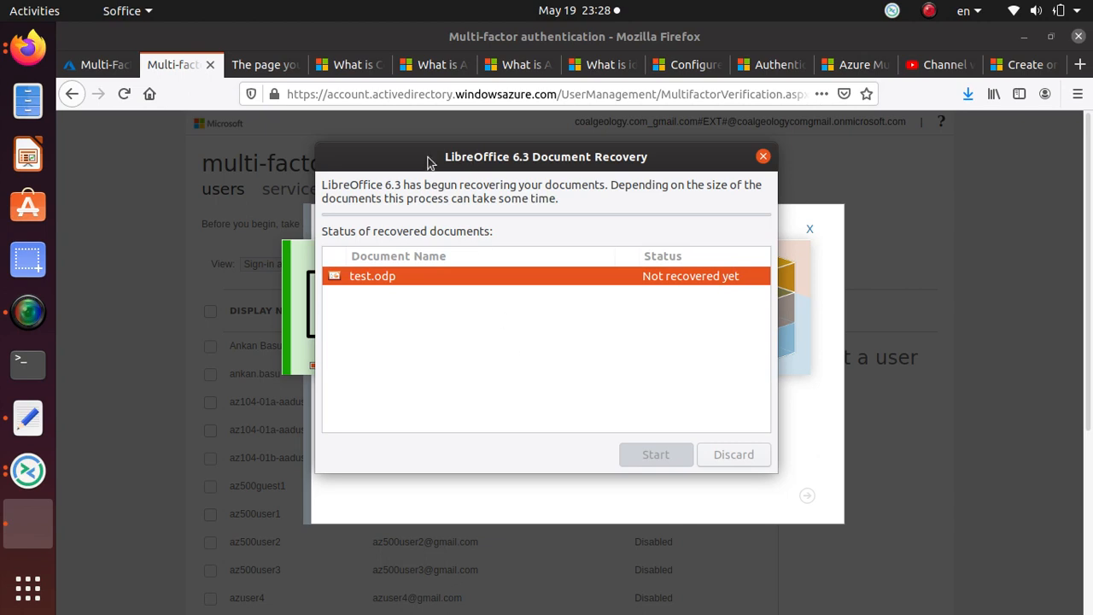
left_click(656, 454)
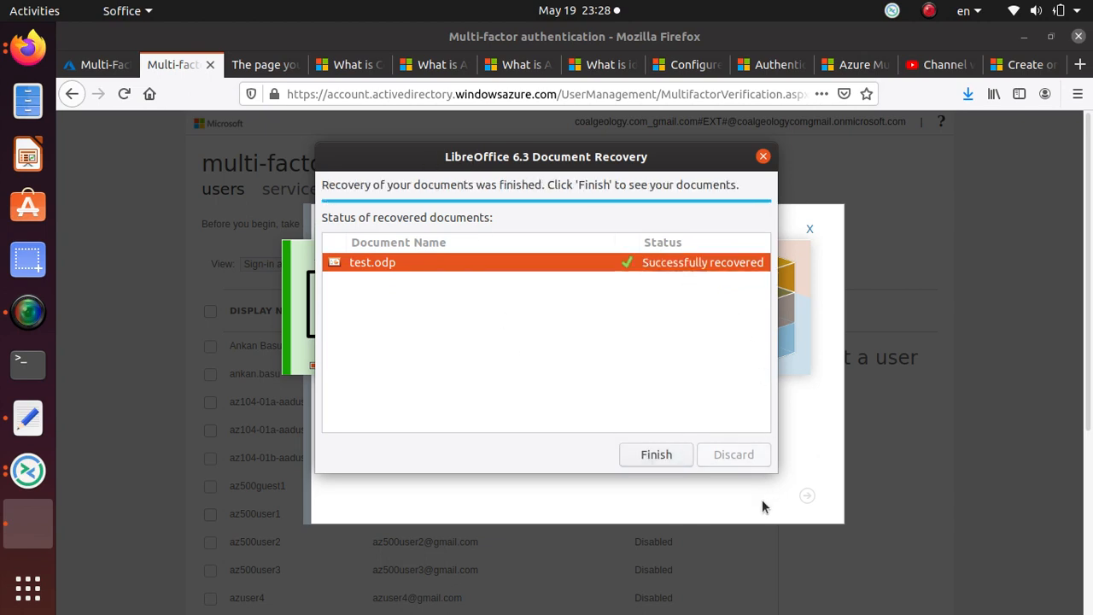
left_click(656, 455)
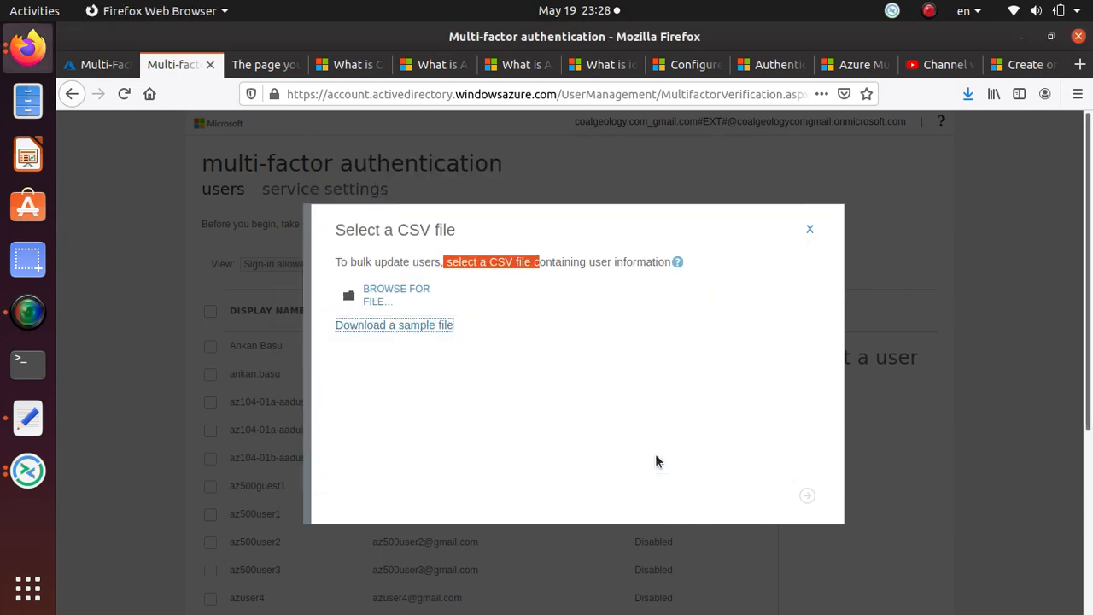
mouse_move(553, 368)
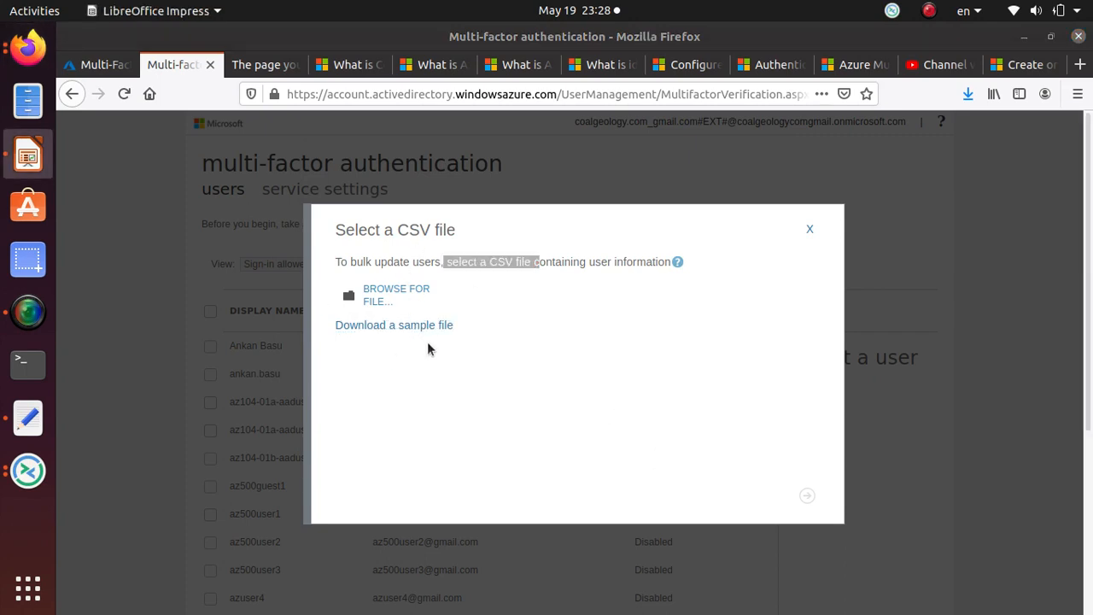
left_click(393, 324)
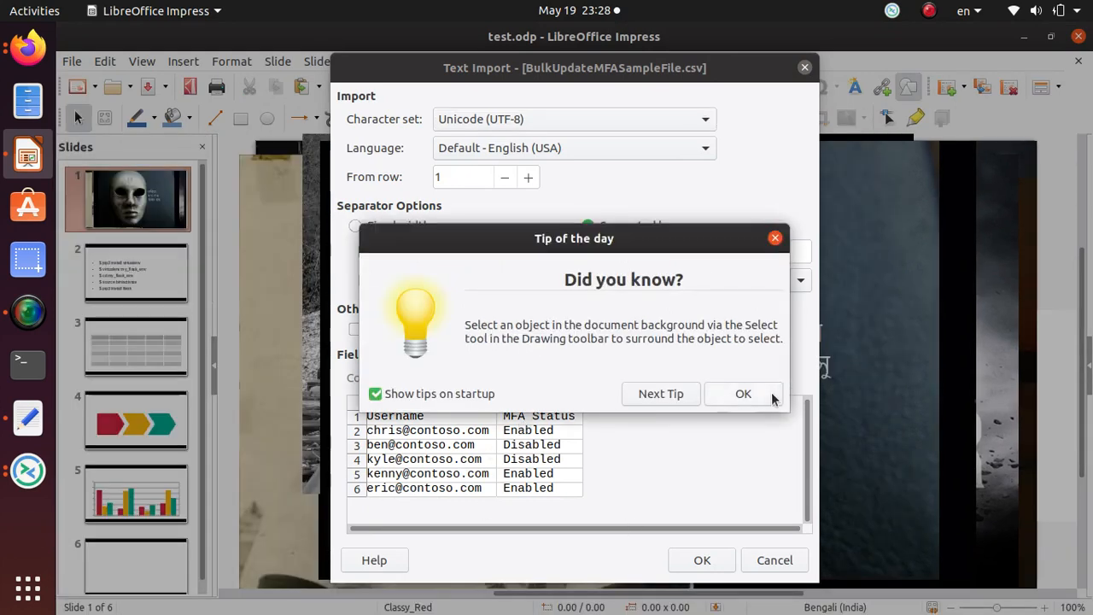
left_click(741, 393)
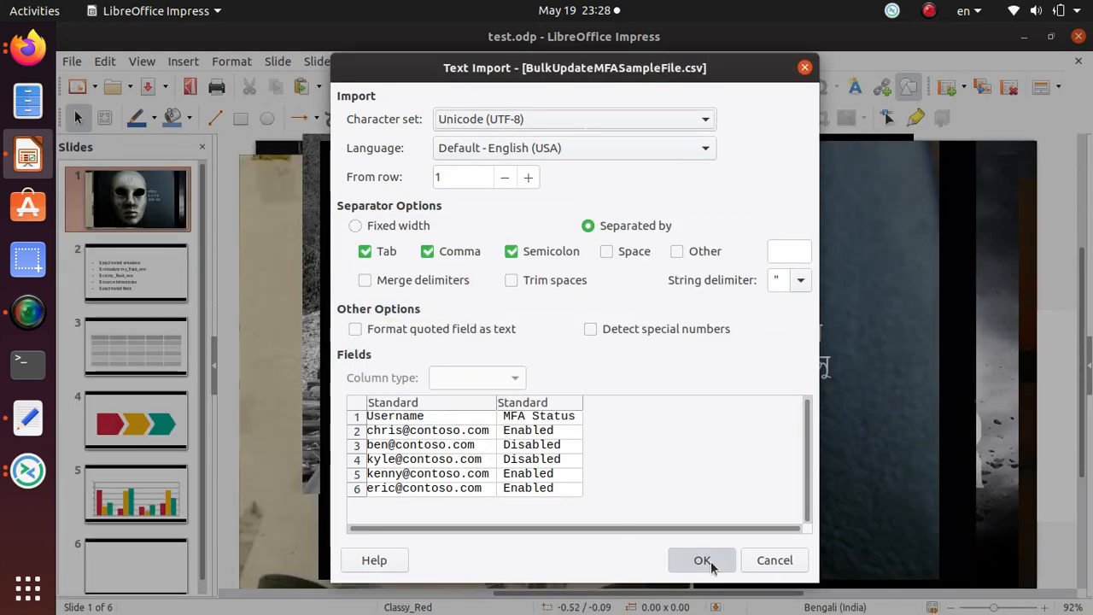
- Import the CSV, review cell A2 and the B3:B6 status values, then return to Firefox
left_click(700, 560)
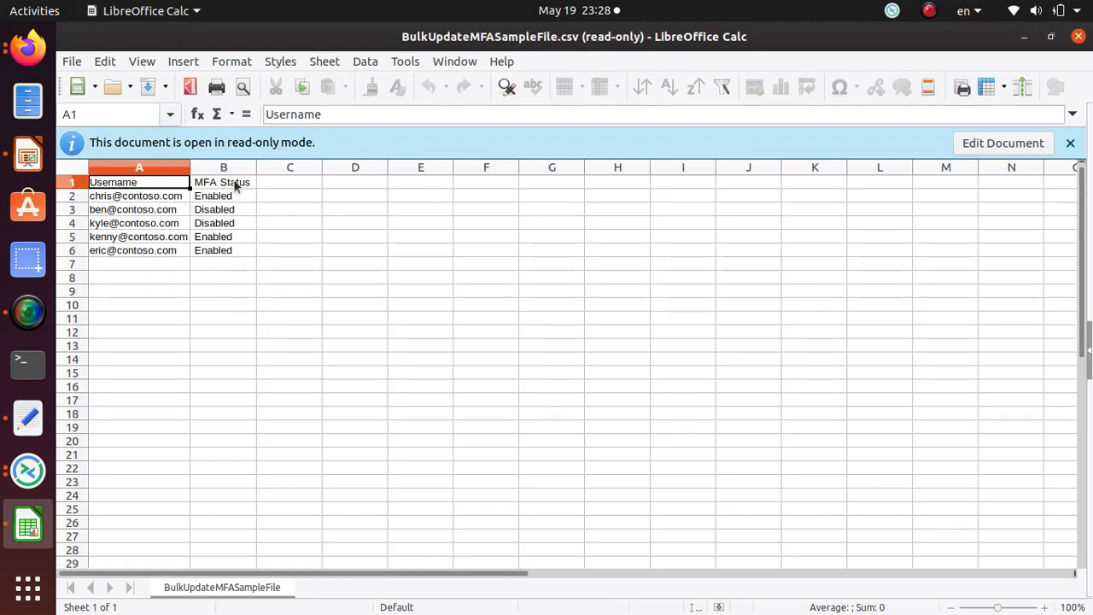
left_click(140, 195)
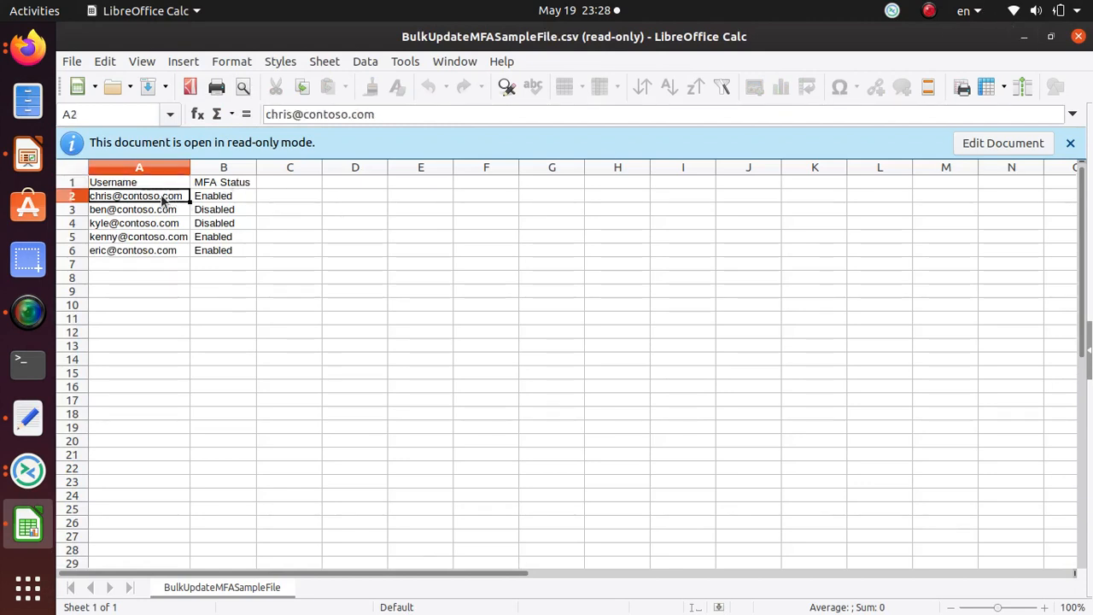
left_click_drag(224, 208, 223, 250)
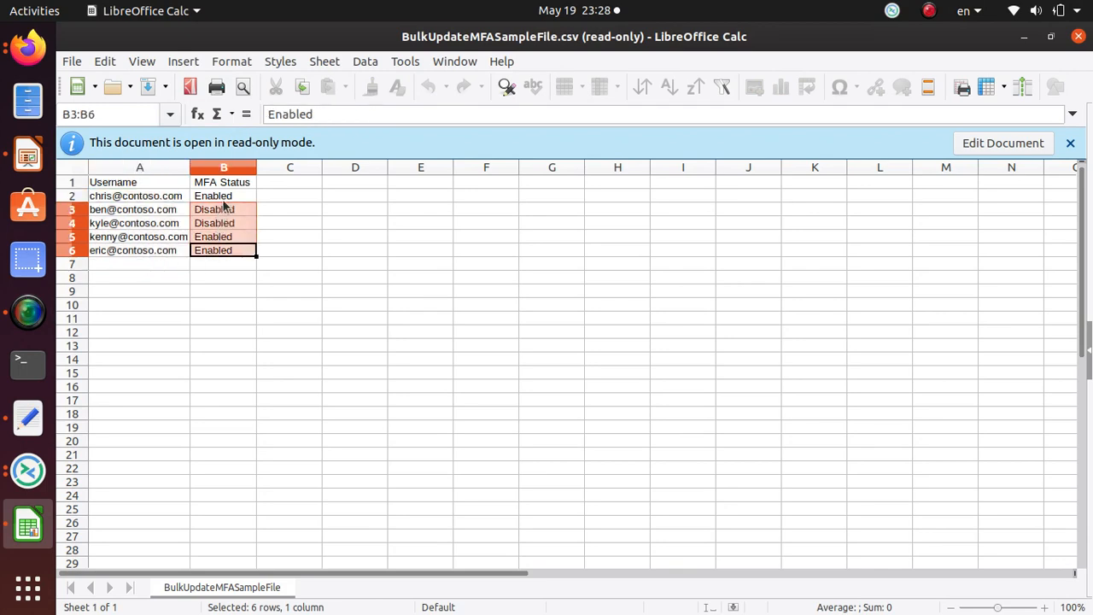
left_click(224, 195)
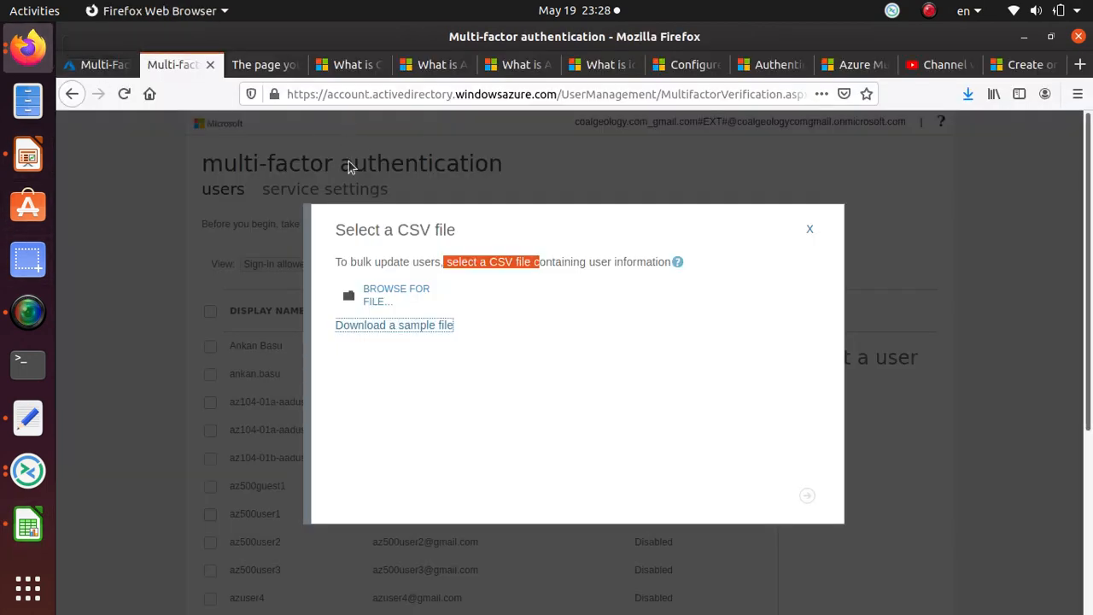
mouse_move(474, 297)
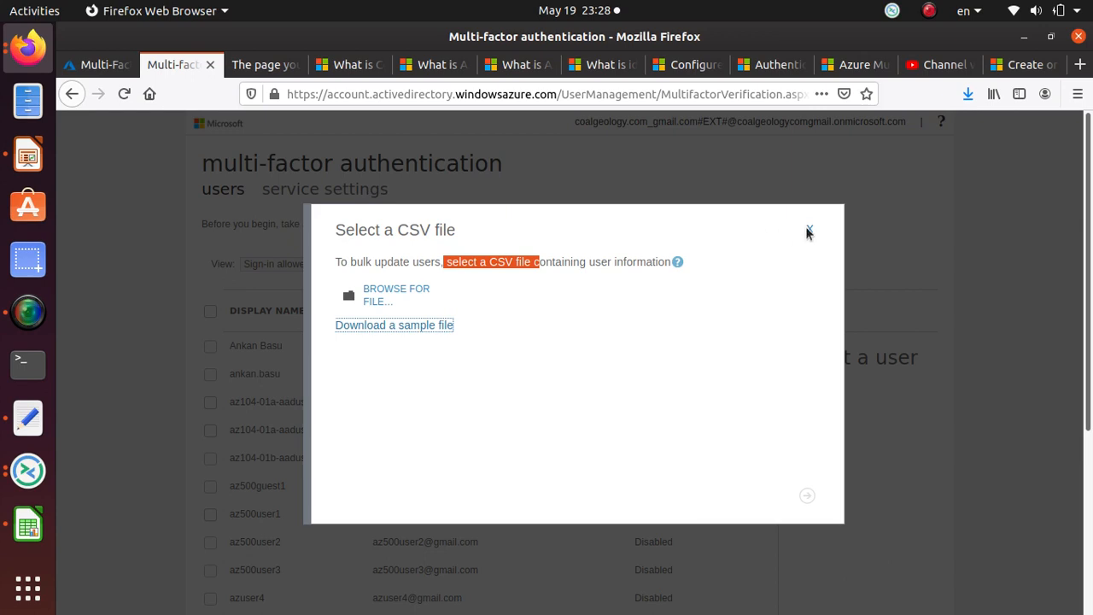
left_click(808, 233)
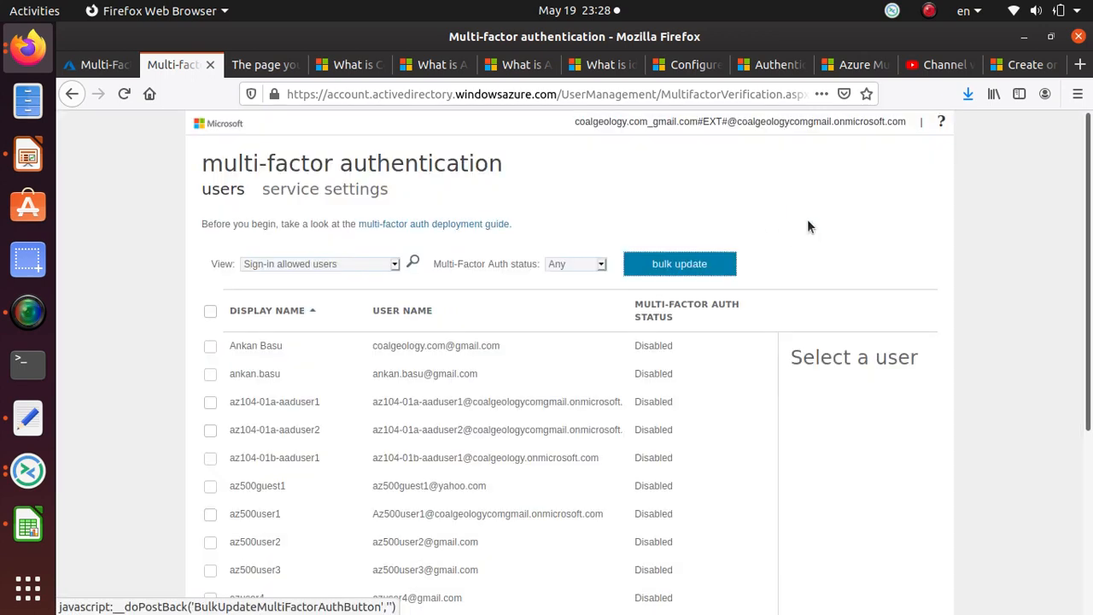
mouse_move(393, 454)
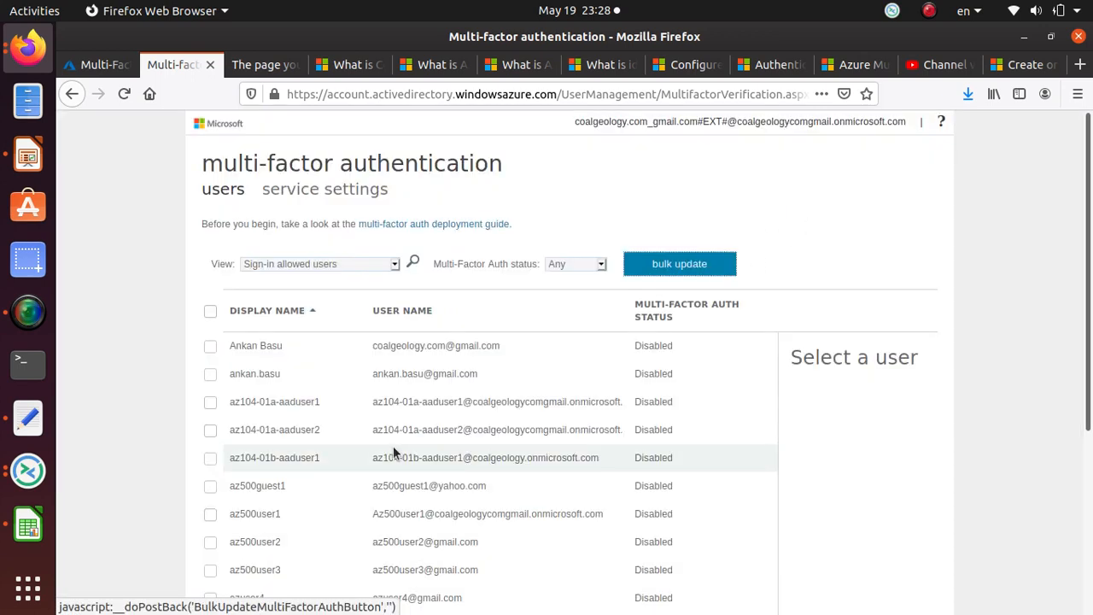
mouse_move(210, 373)
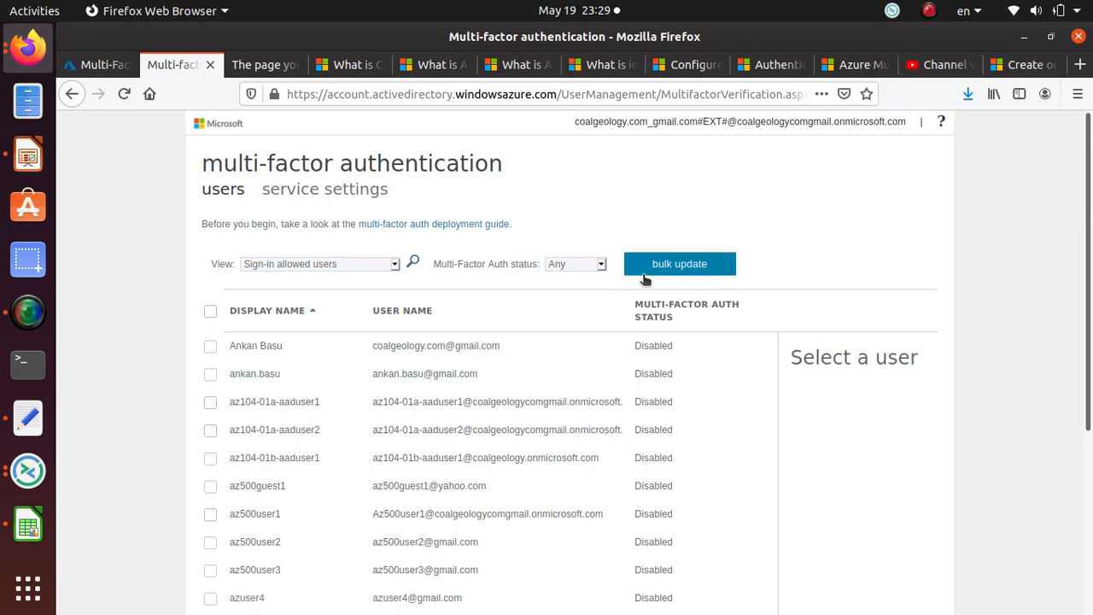
mouse_move(331, 250)
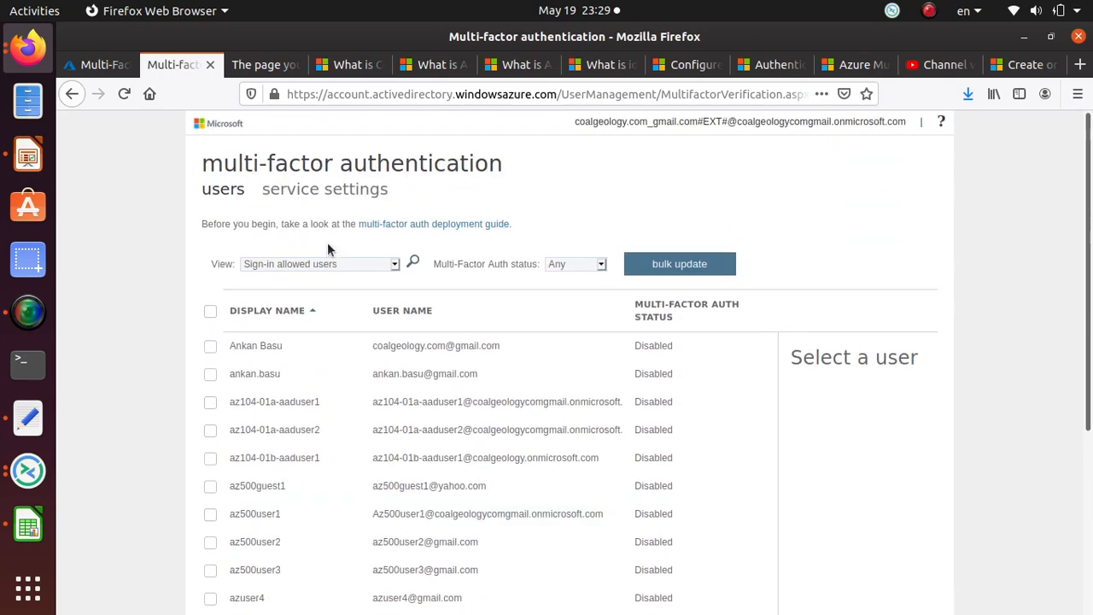
mouse_move(359, 188)
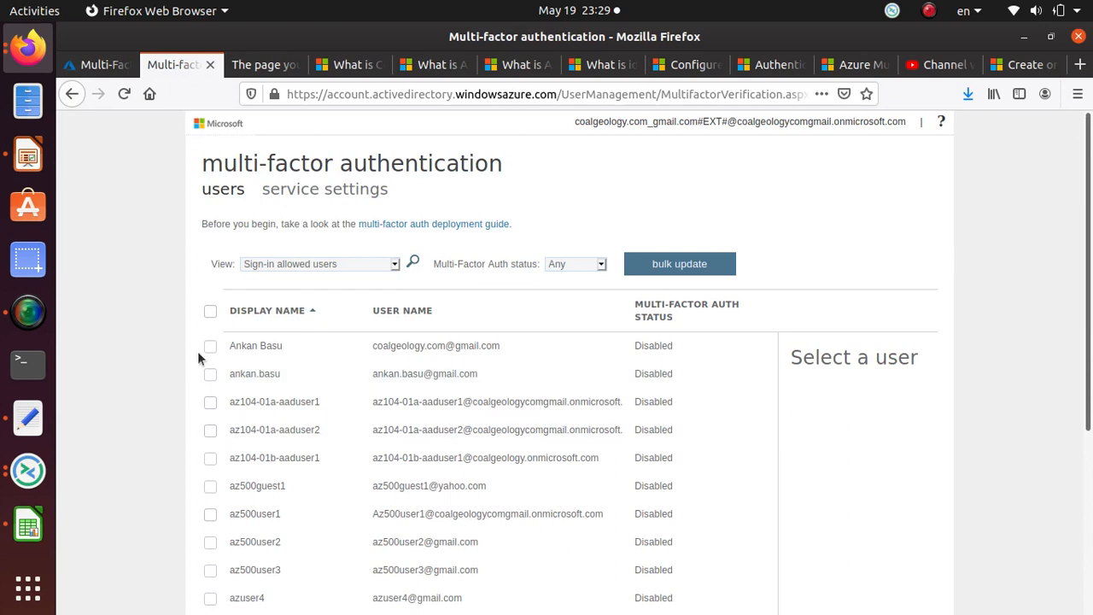
left_click(212, 345)
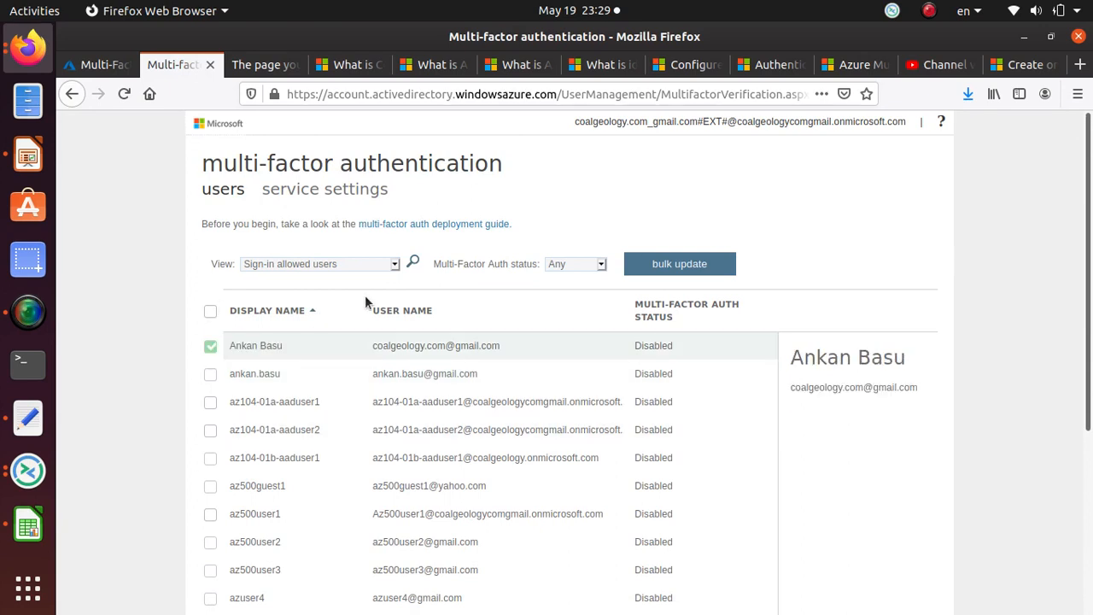
mouse_move(881, 488)
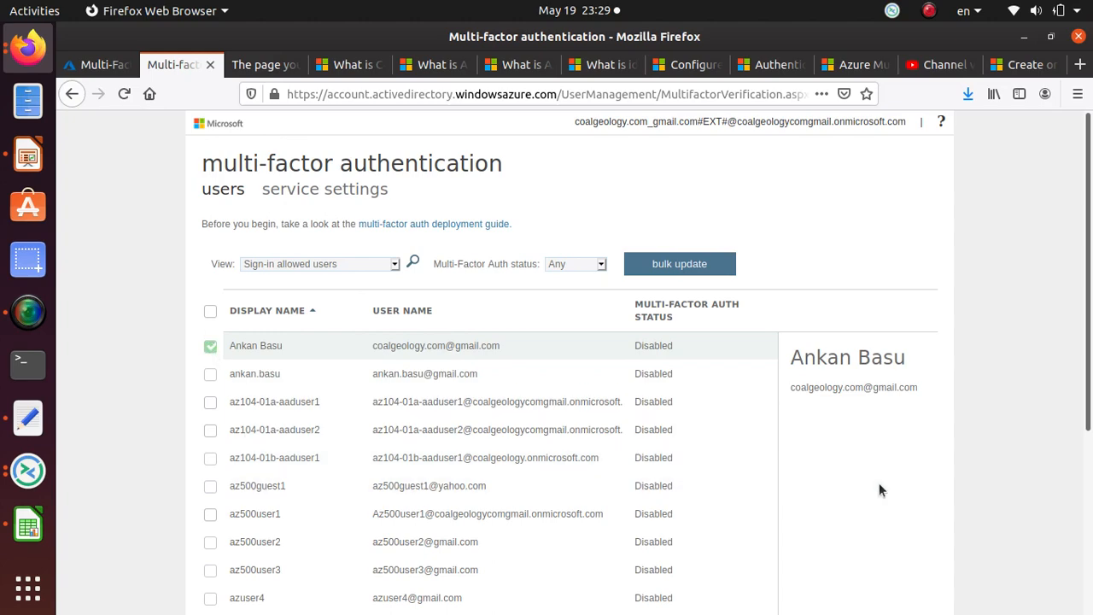
scroll("down", 3)
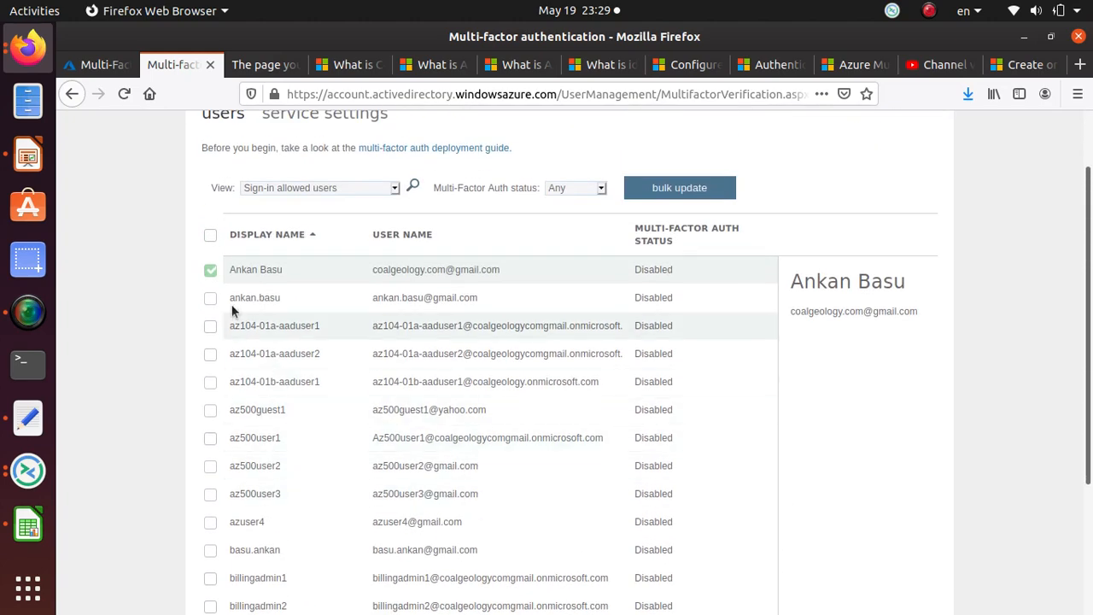
left_click(212, 325)
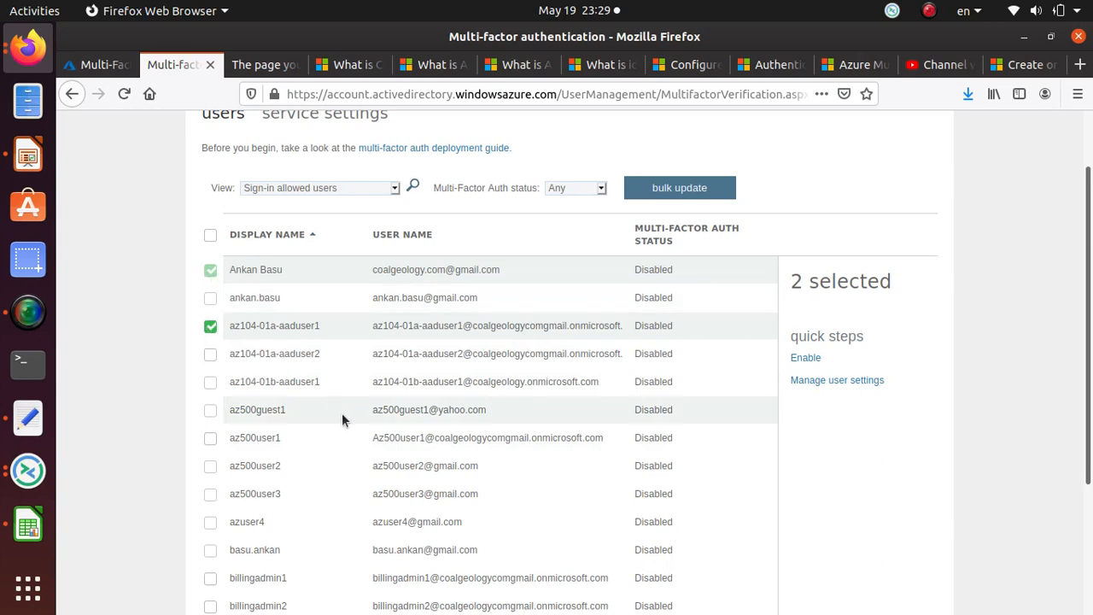
mouse_move(276, 321)
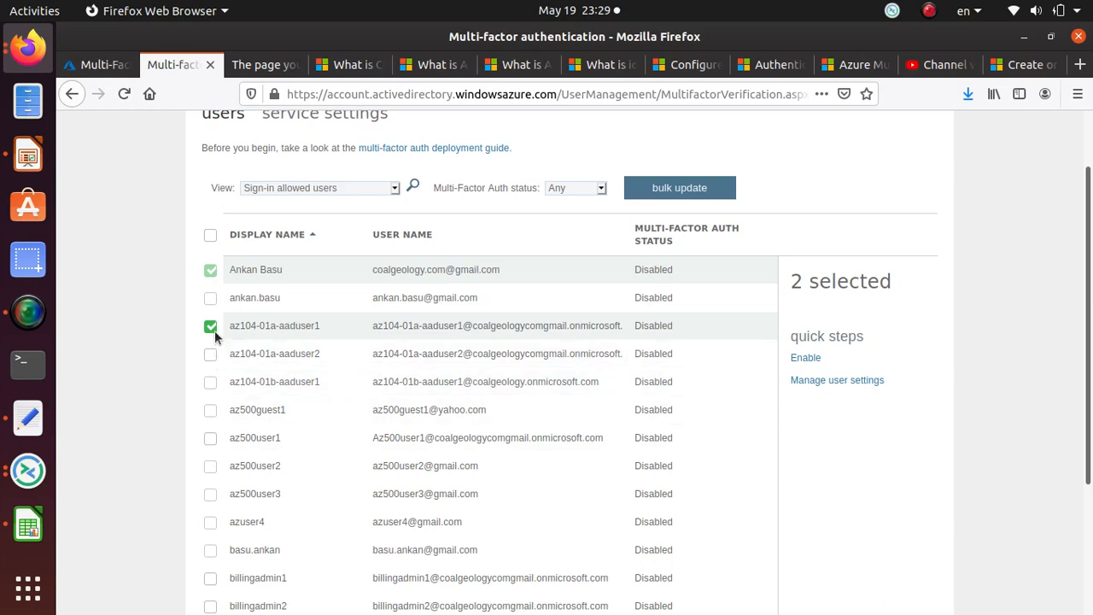
mouse_move(530, 340)
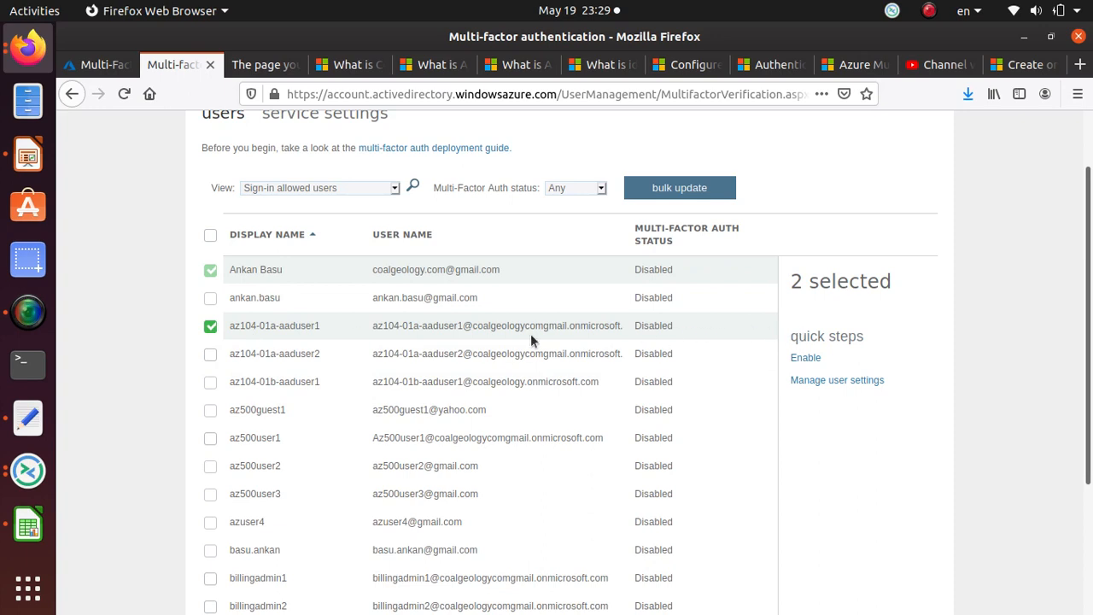
mouse_move(830, 277)
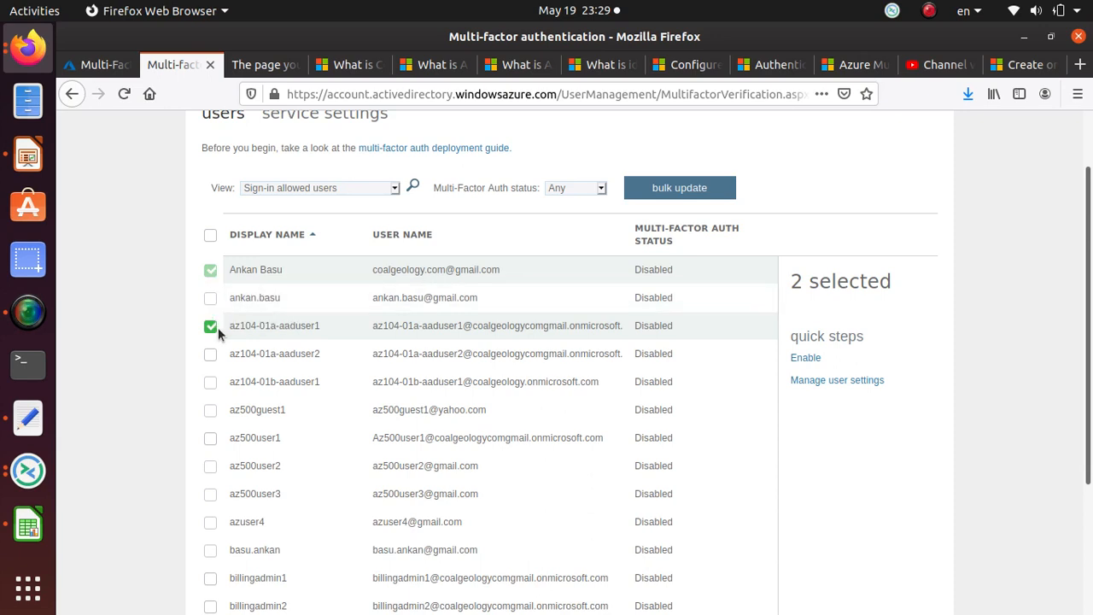
mouse_move(806, 359)
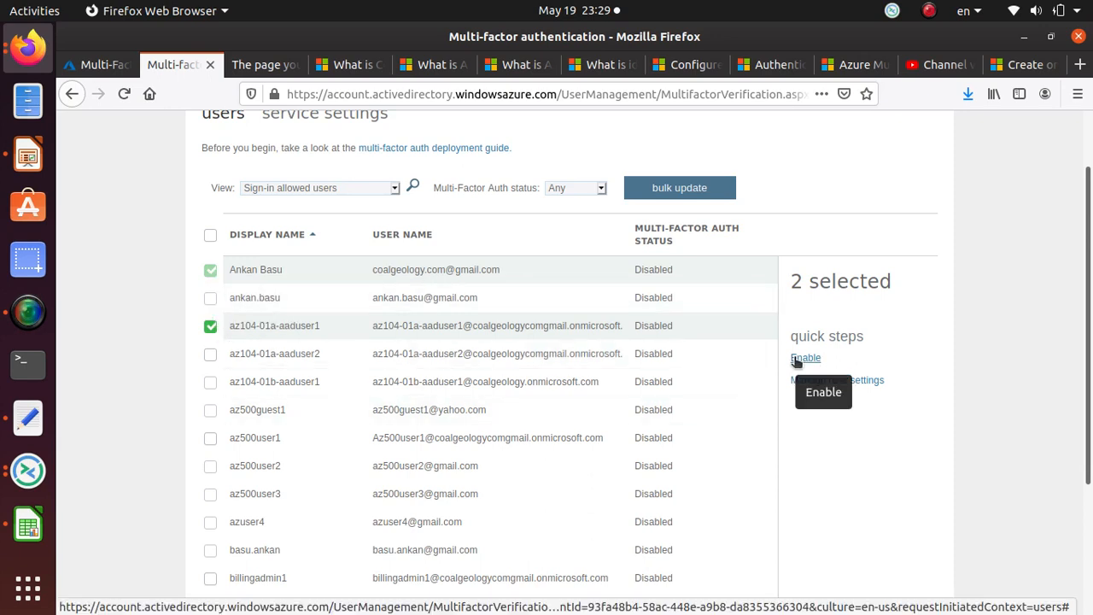
mouse_move(806, 362)
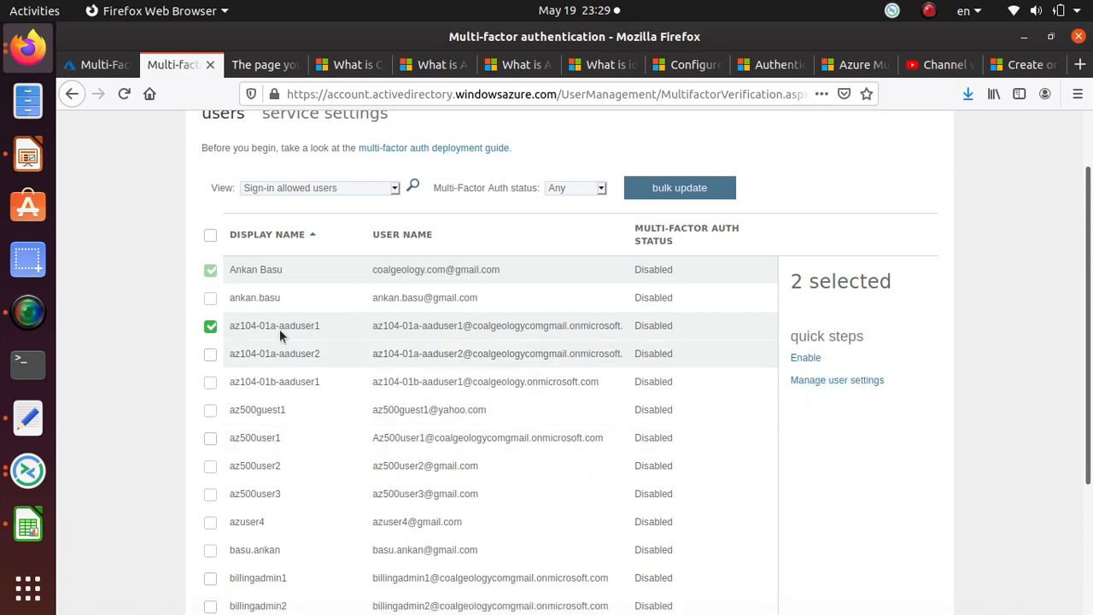
left_click(210, 236)
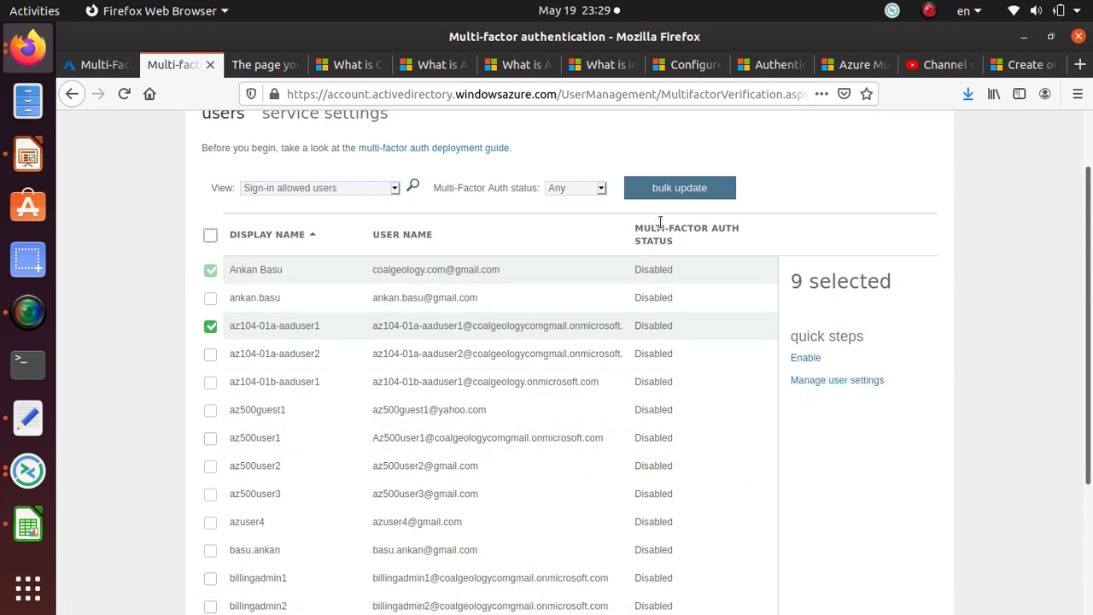
scroll("up", 3)
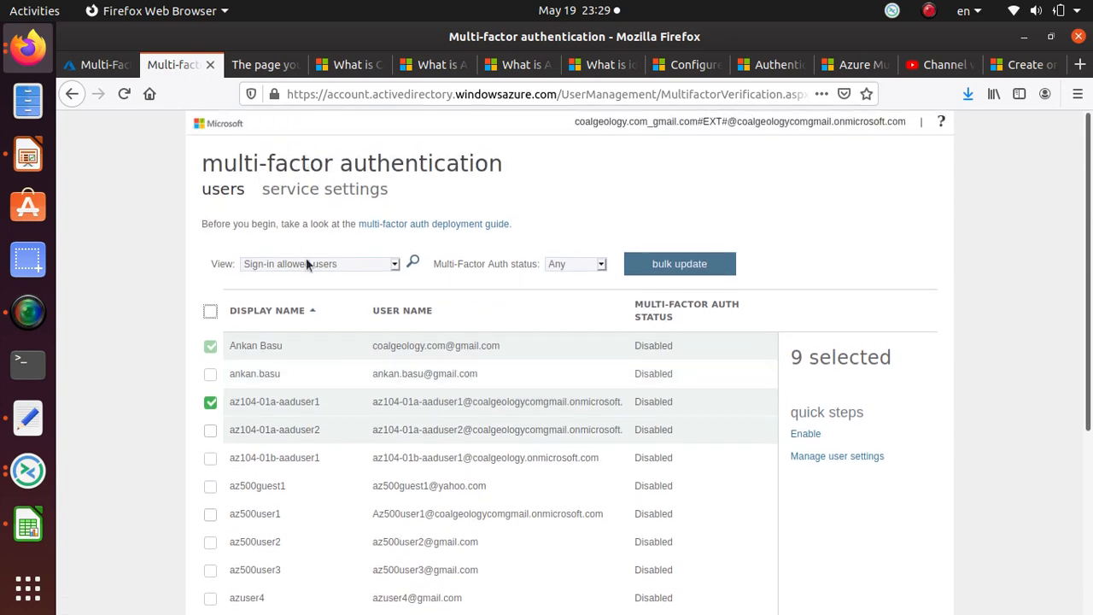
mouse_move(560, 270)
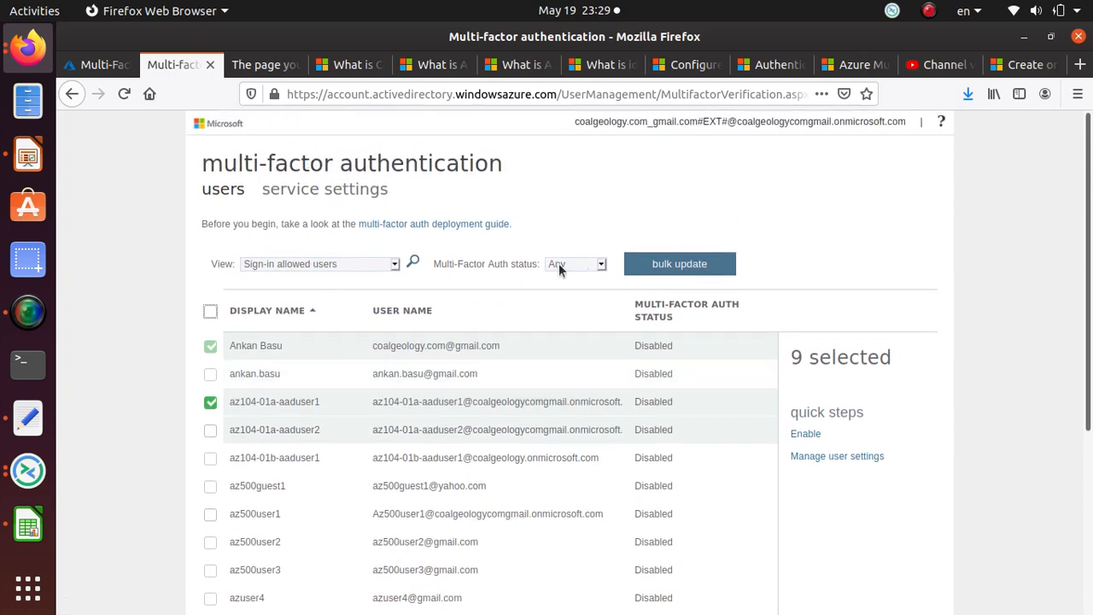
mouse_move(213, 126)
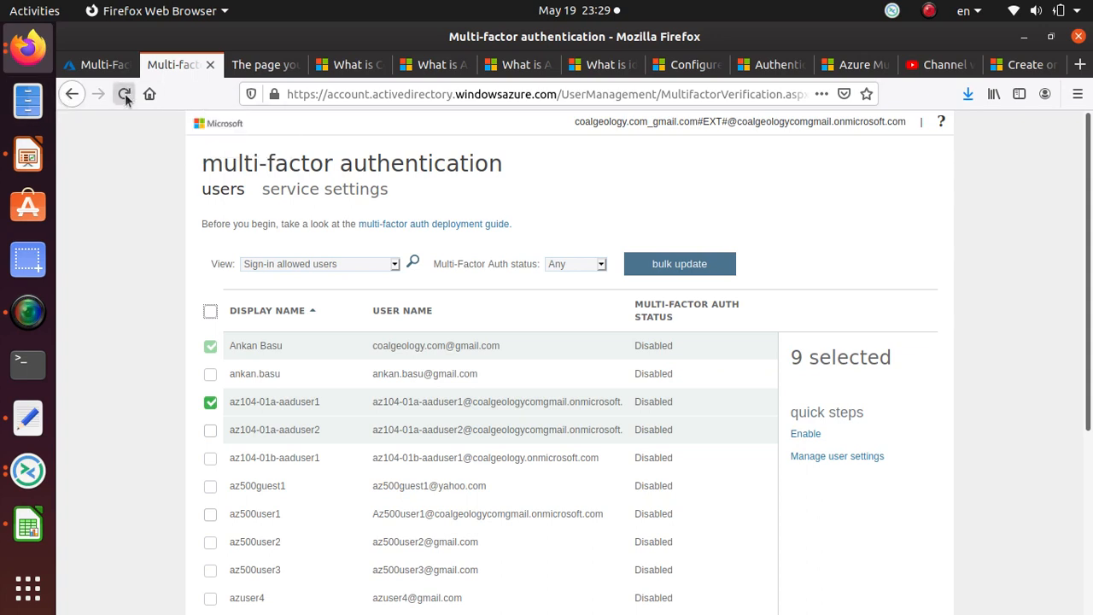
- Reload the list, select az104-01a-aaduser1 and enable multi-factor auth for it, confirming the update
left_click(123, 94)
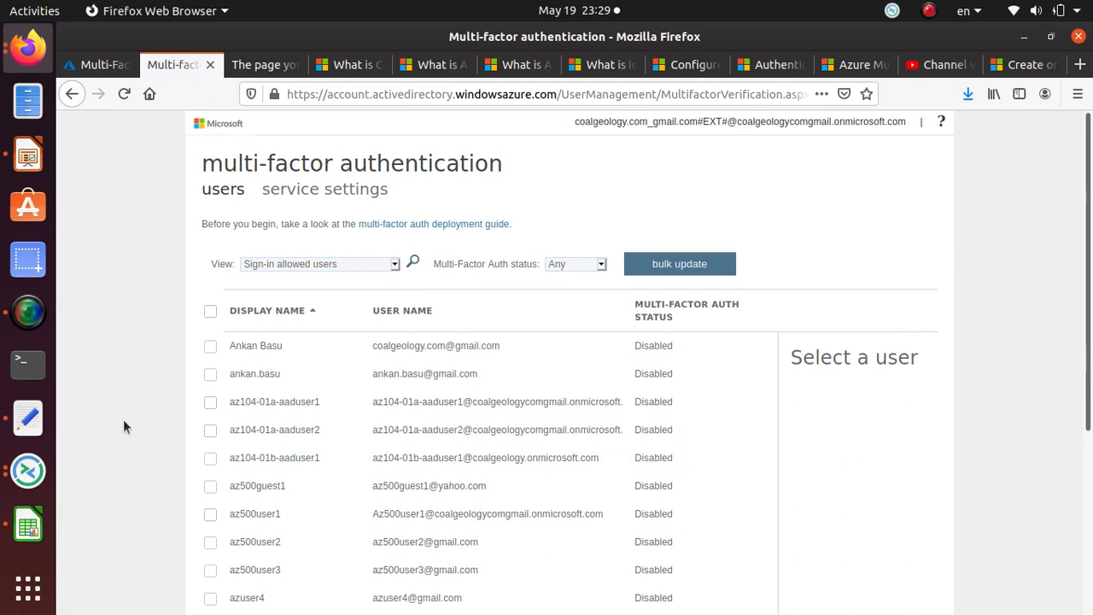
left_click(212, 401)
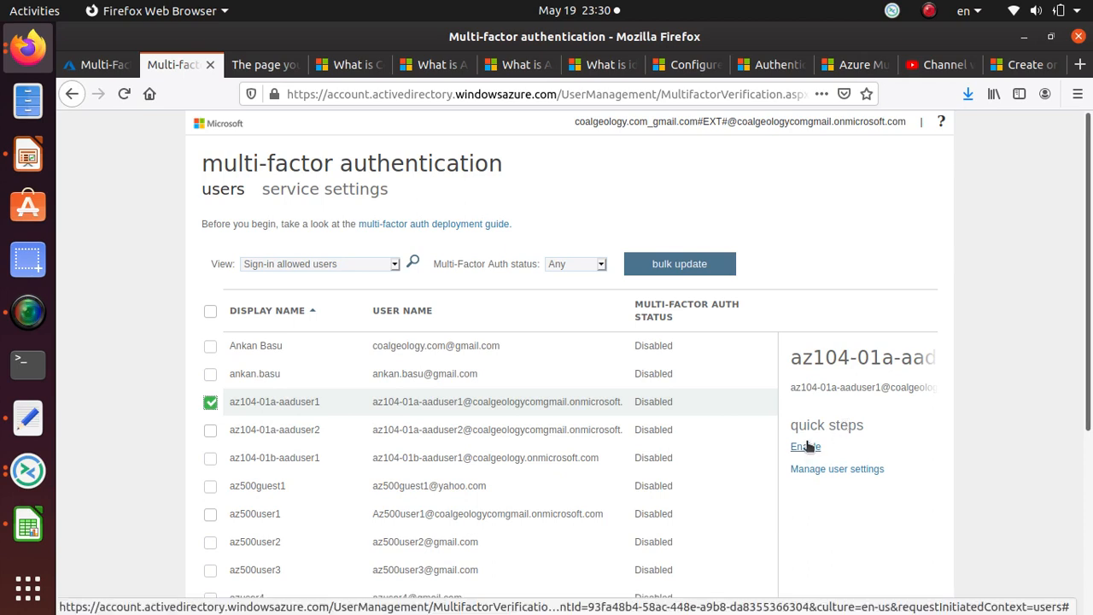
left_click(802, 447)
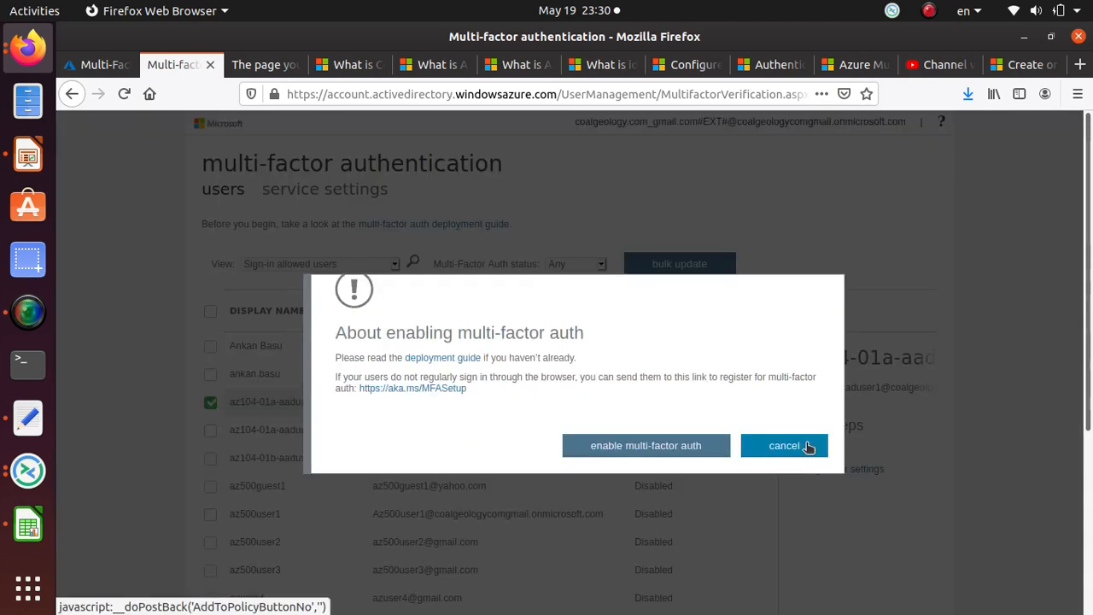
mouse_move(344, 333)
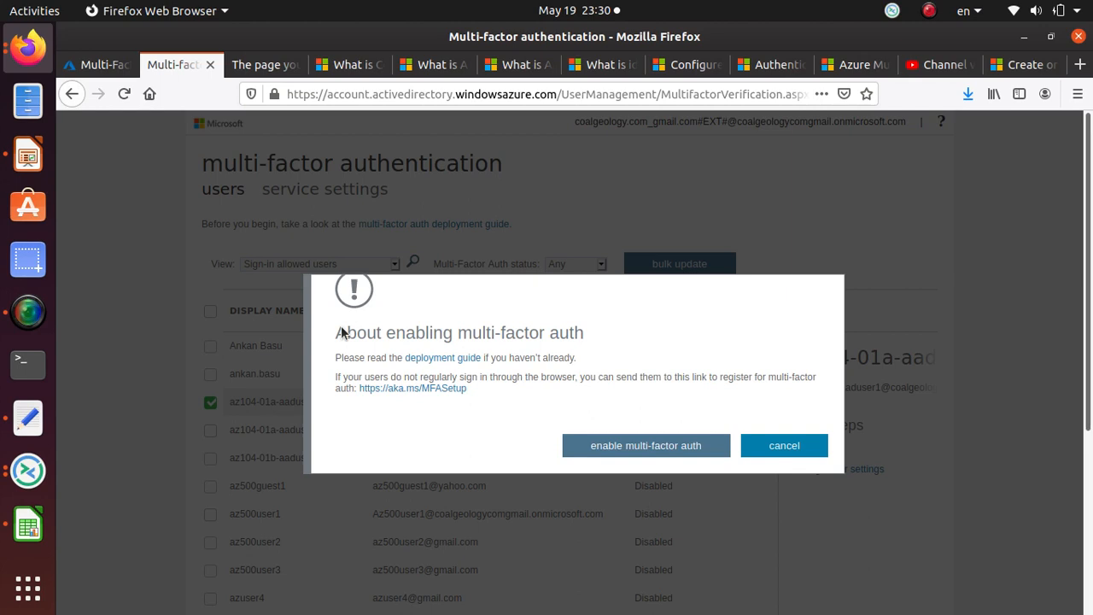
mouse_move(330, 386)
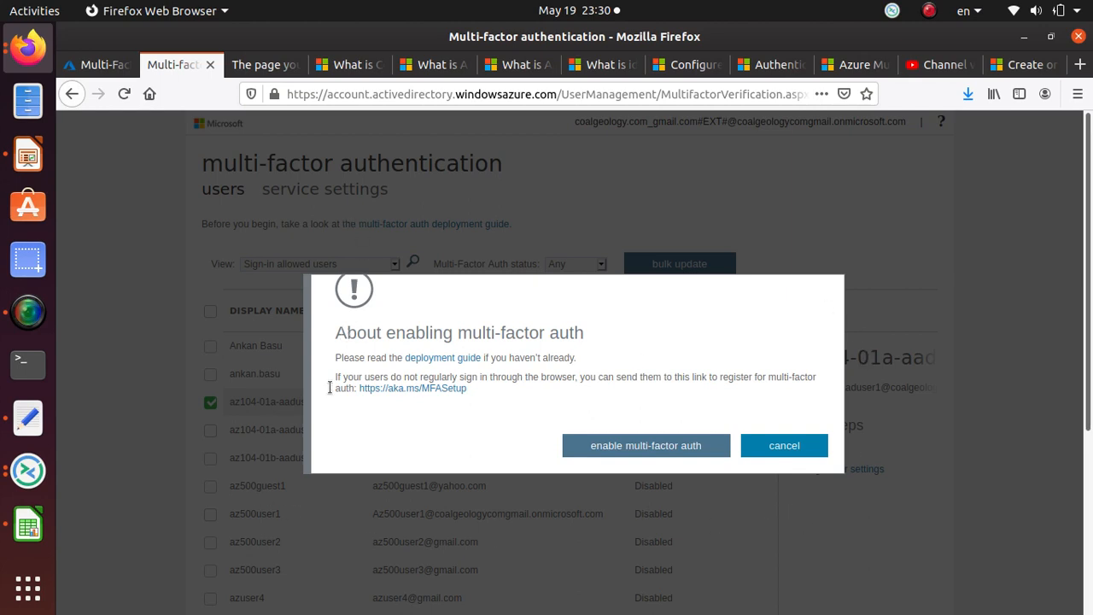
mouse_move(442, 358)
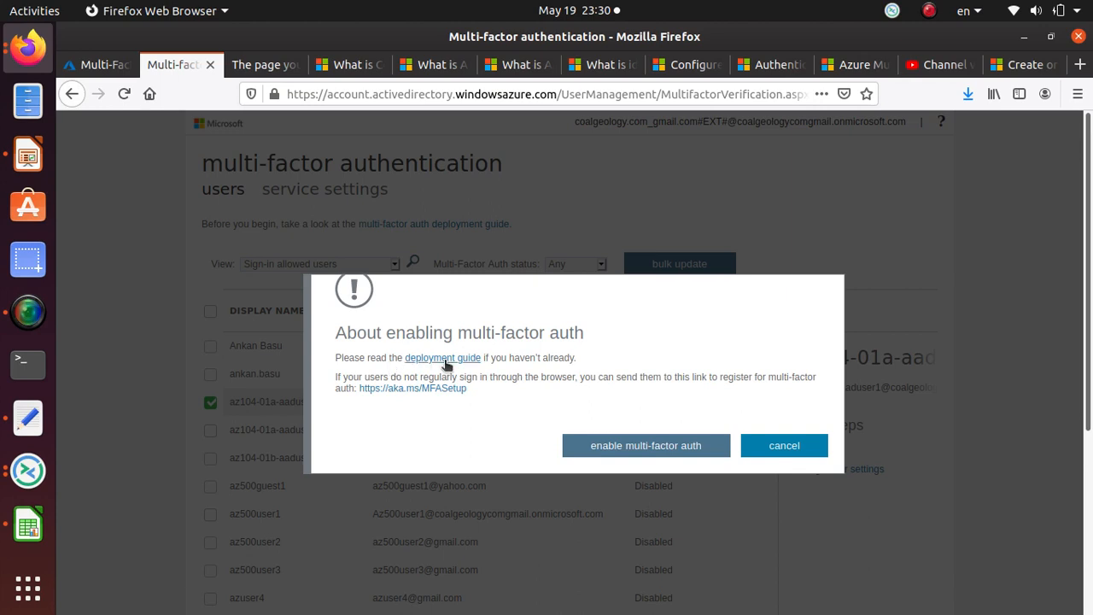
mouse_move(645, 471)
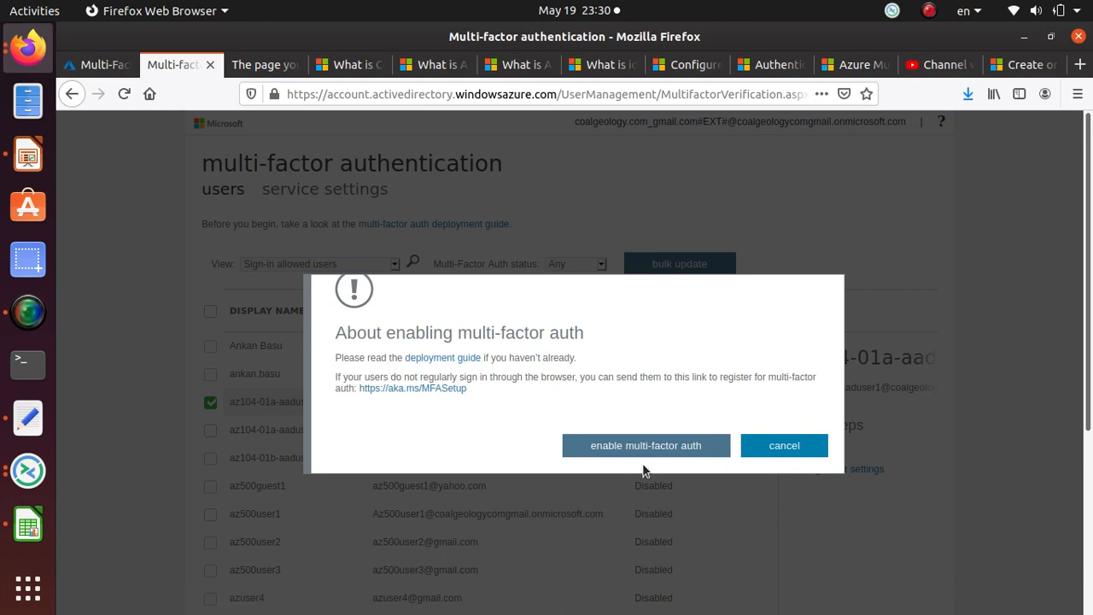
left_click(646, 443)
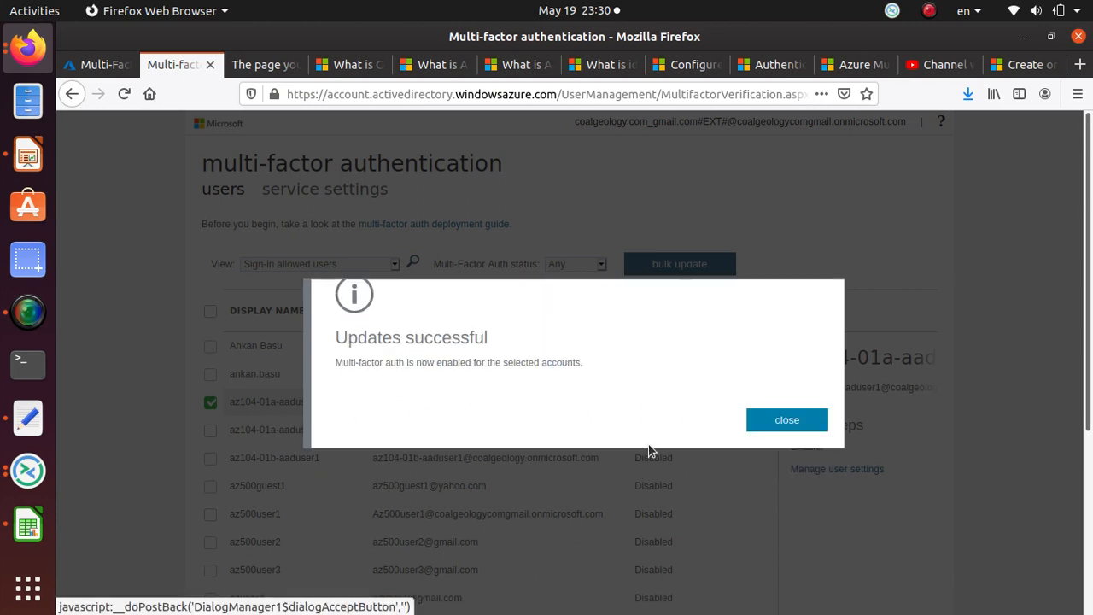
- Dismiss the success message and select az500guest1 together with az104-01a-aaduser1
left_click(785, 420)
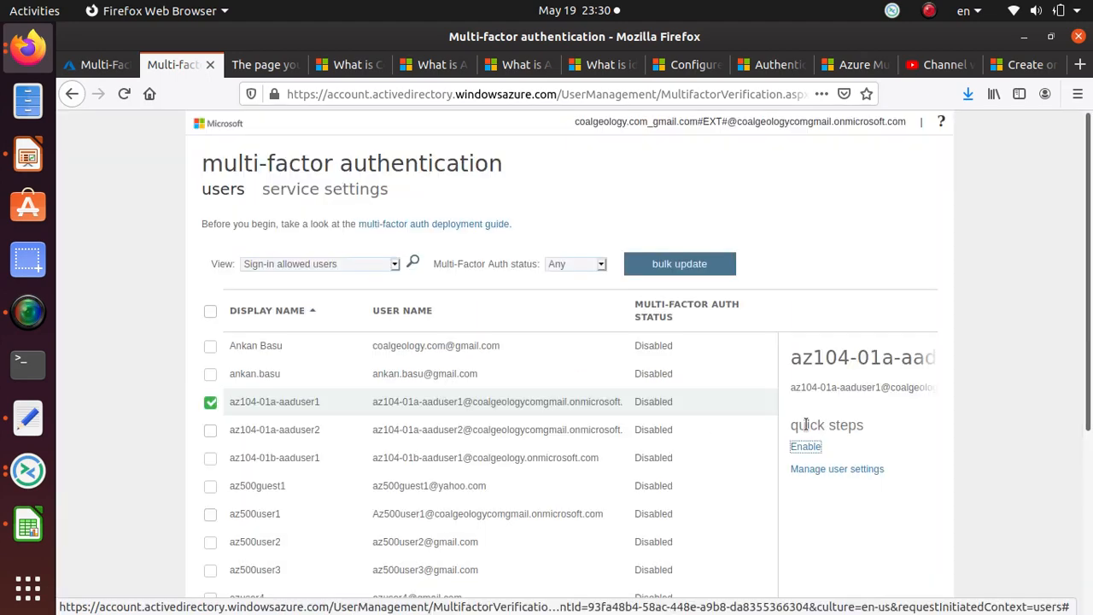
left_click(805, 445)
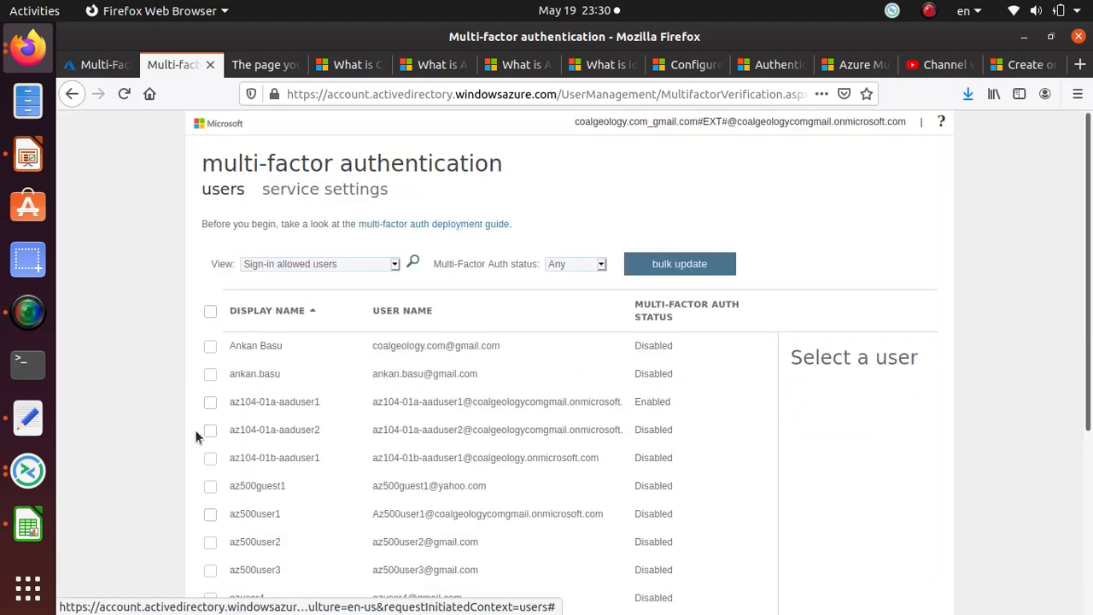
left_click(212, 430)
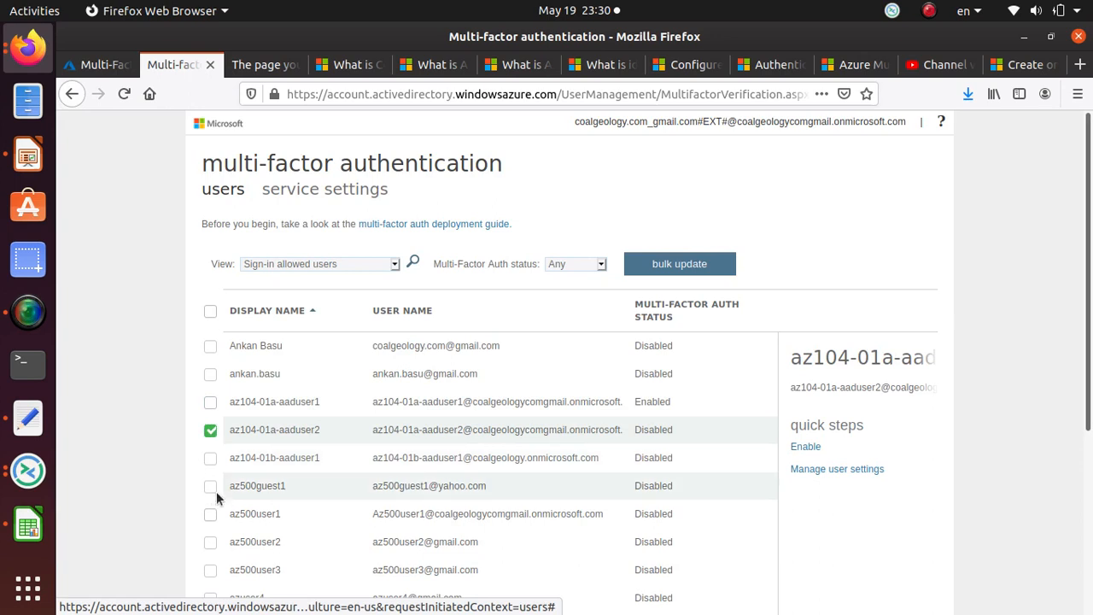
left_click(210, 401)
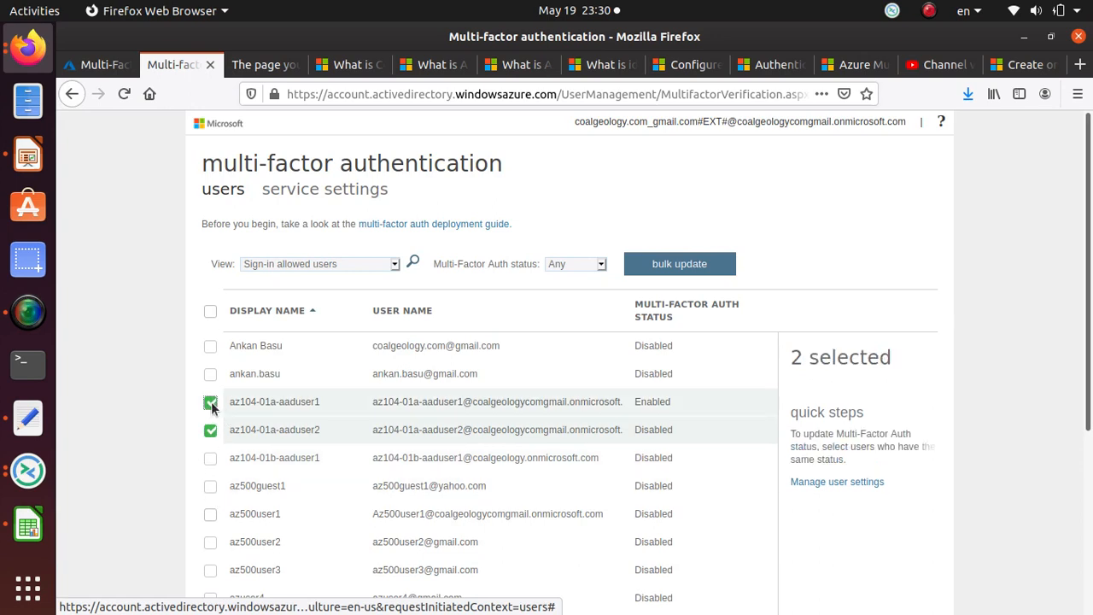
mouse_move(237, 496)
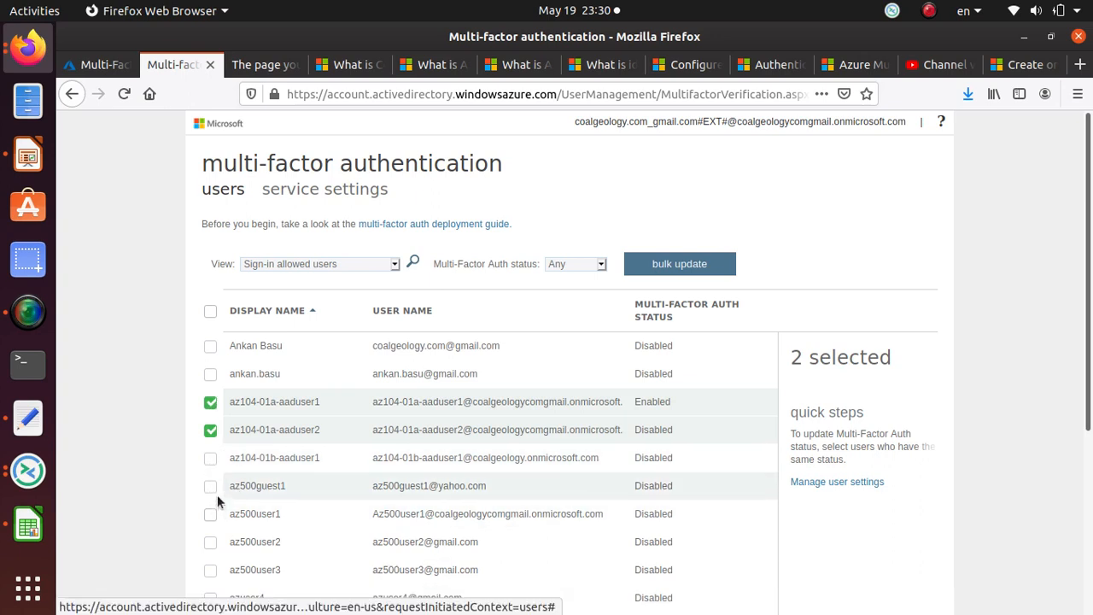
left_click(210, 485)
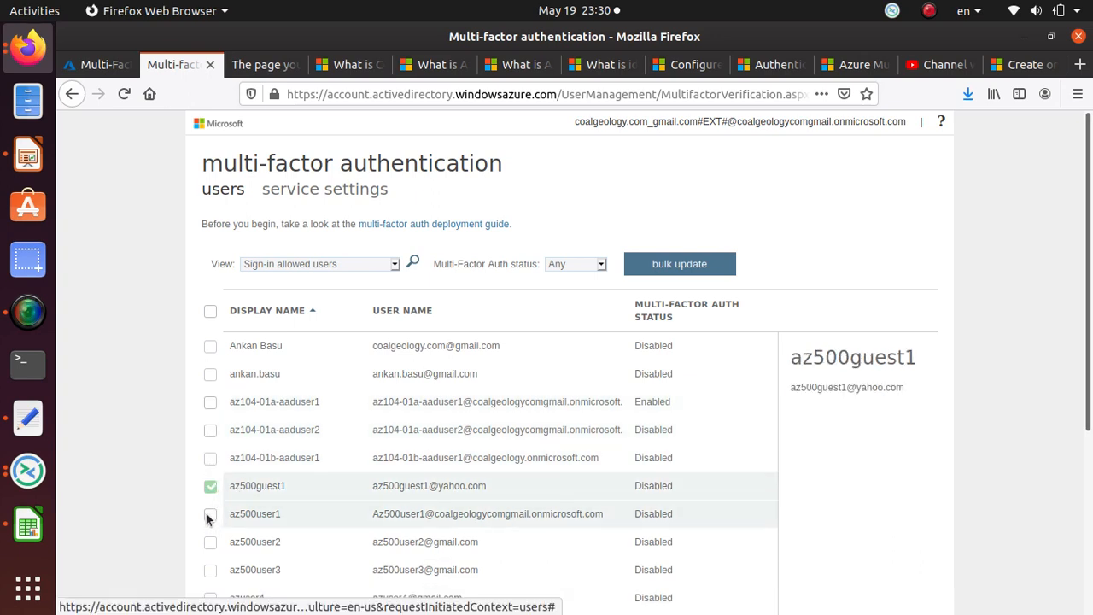
mouse_move(210, 512)
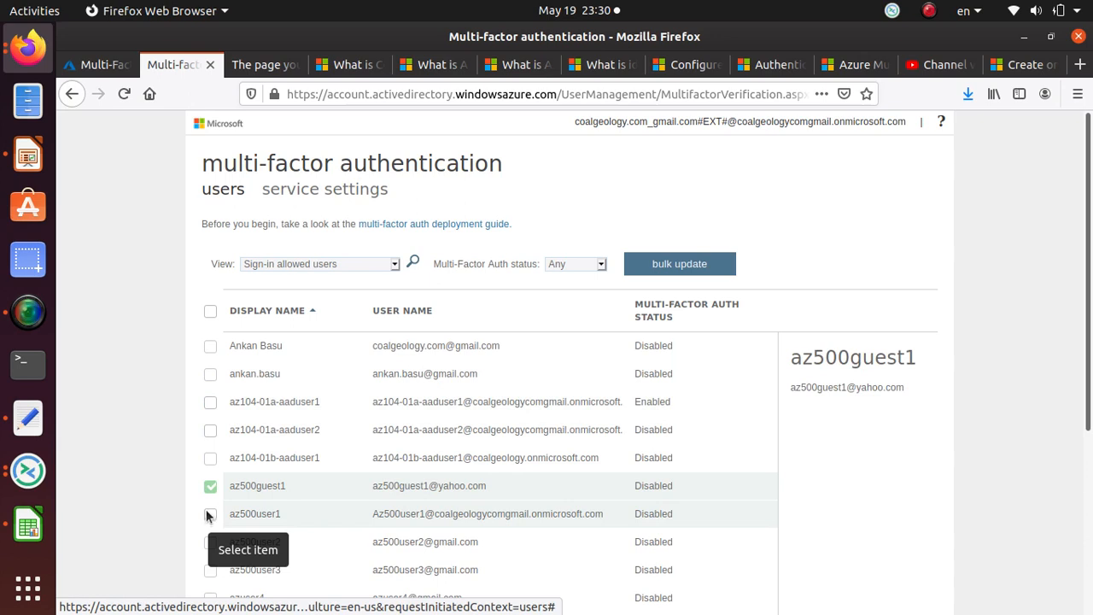
mouse_move(493, 509)
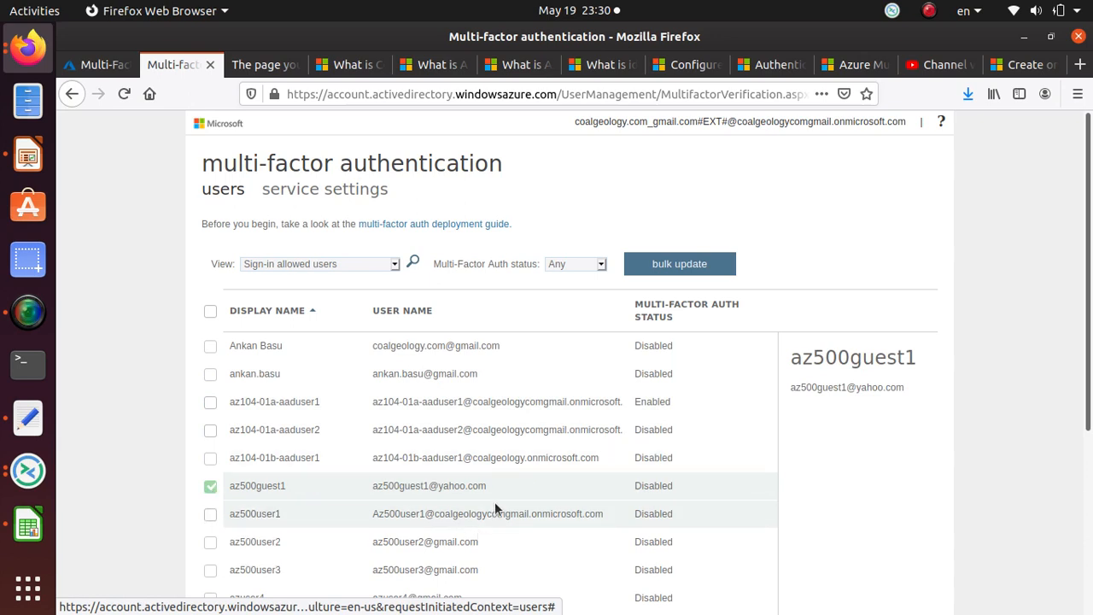
mouse_move(468, 485)
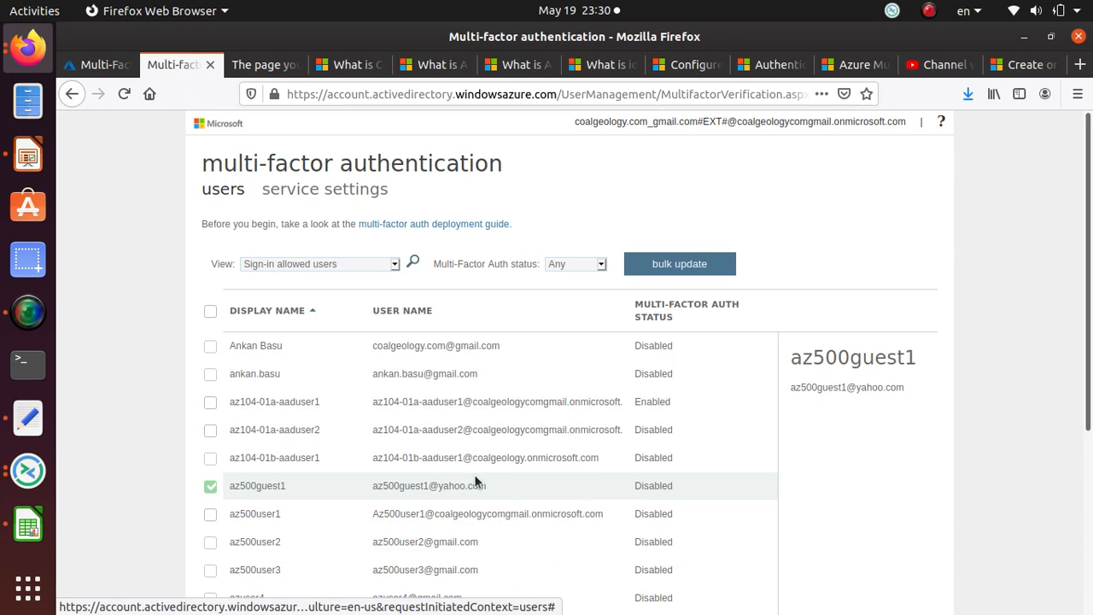
mouse_move(215, 519)
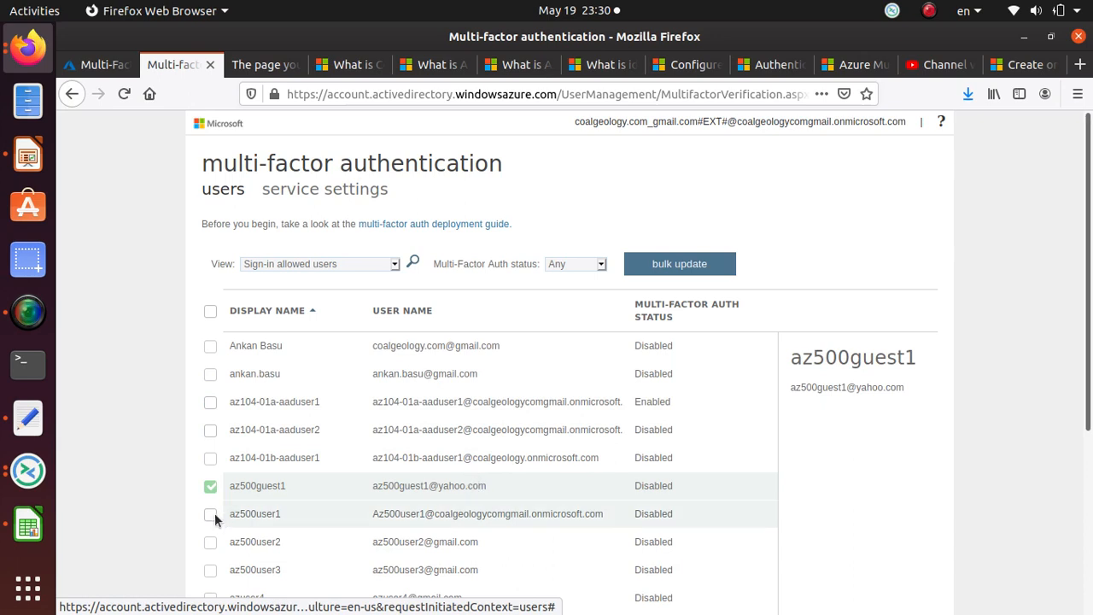
mouse_move(248, 513)
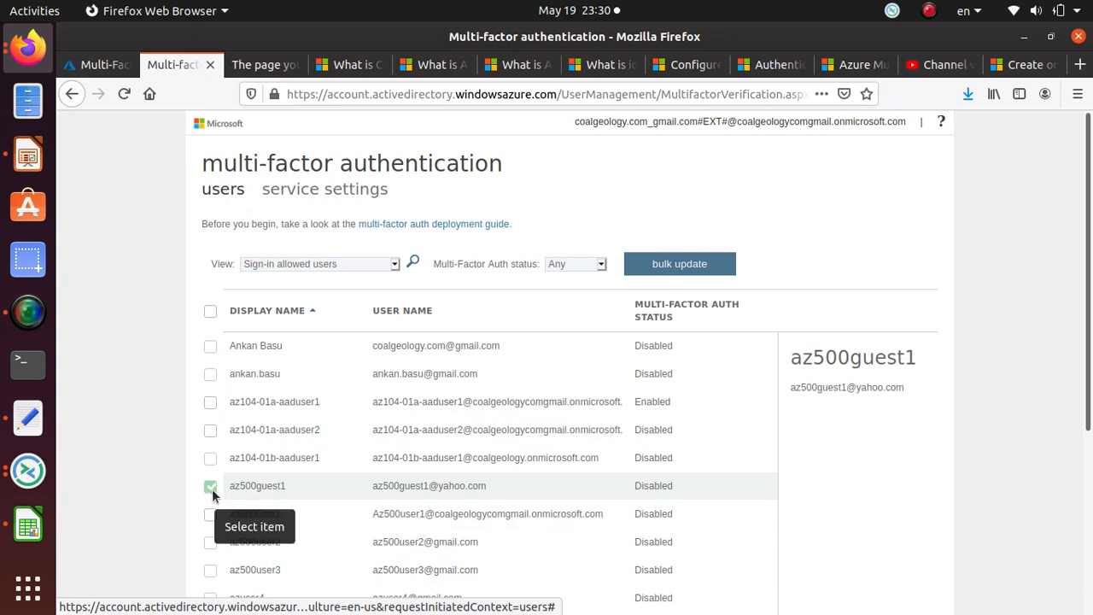
scroll("down", 3)
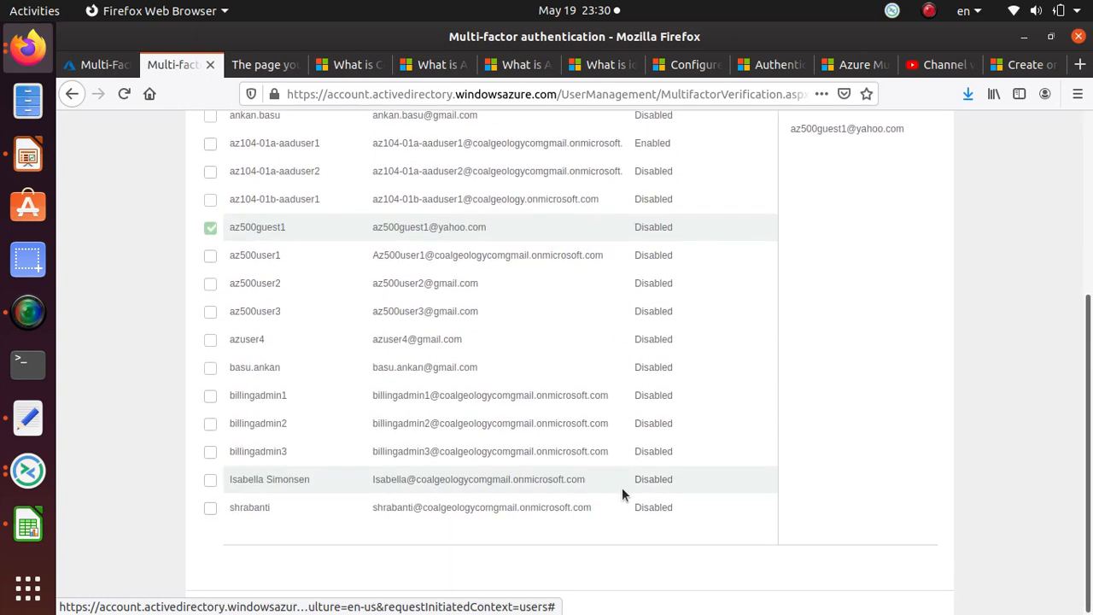
scroll("up", 3)
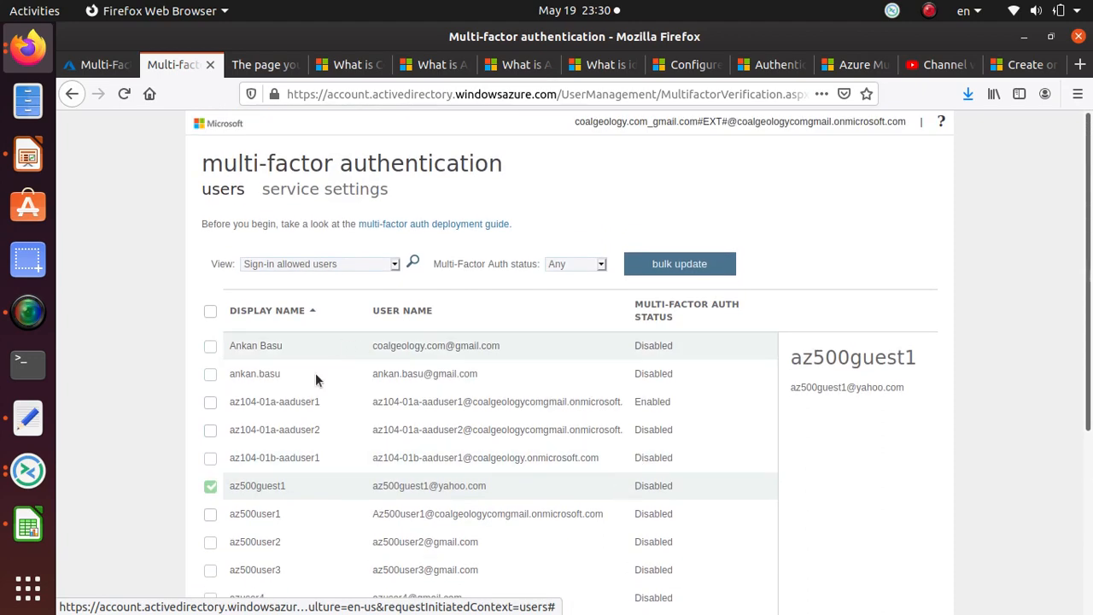
mouse_move(453, 553)
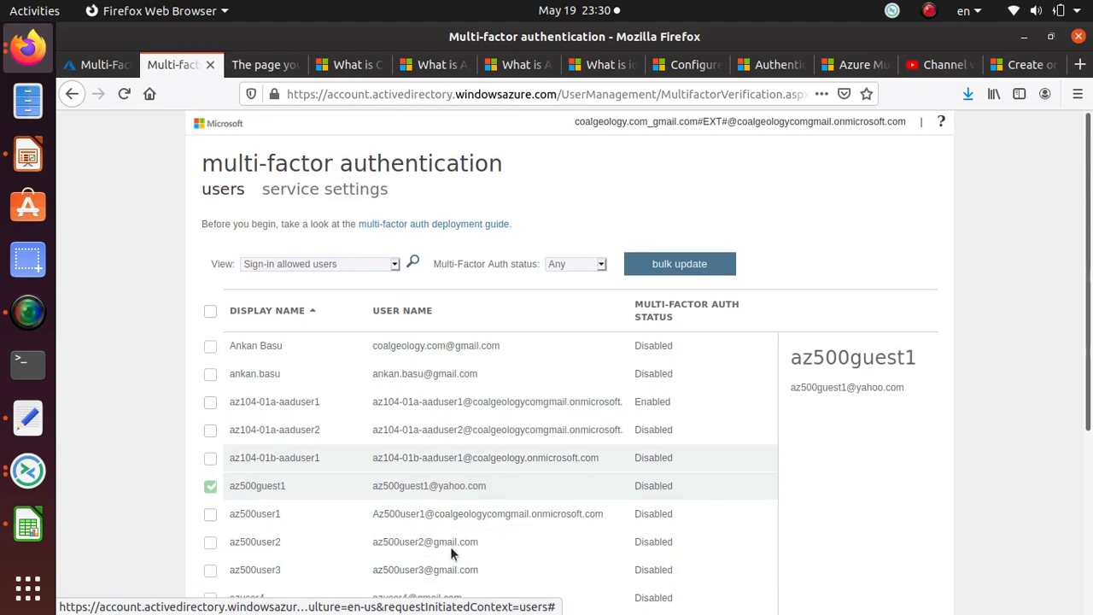
scroll("down", 3)
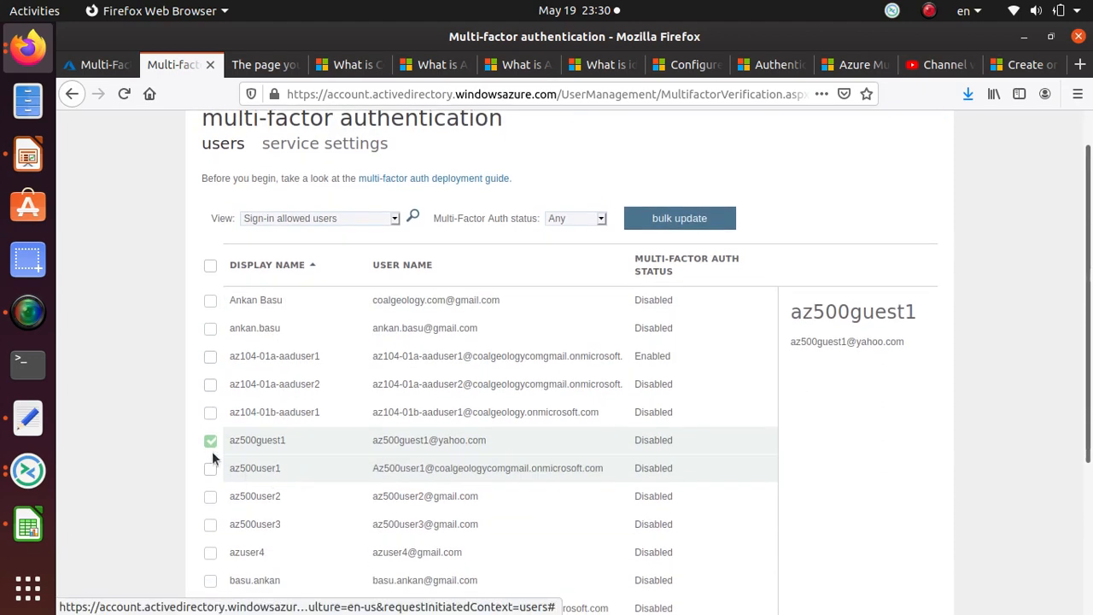
left_click(210, 357)
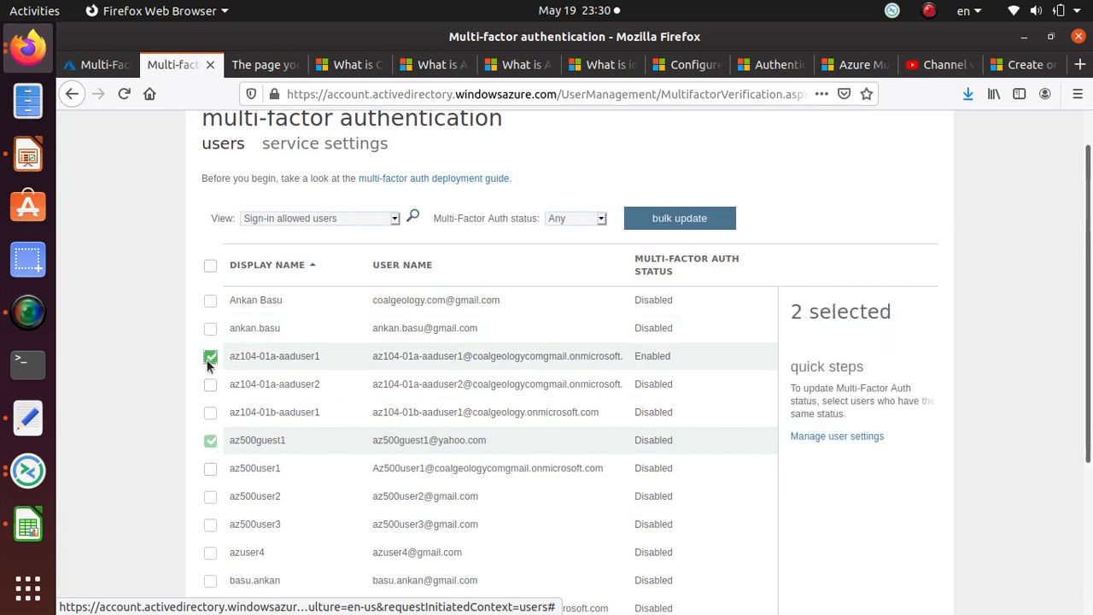
mouse_move(836, 437)
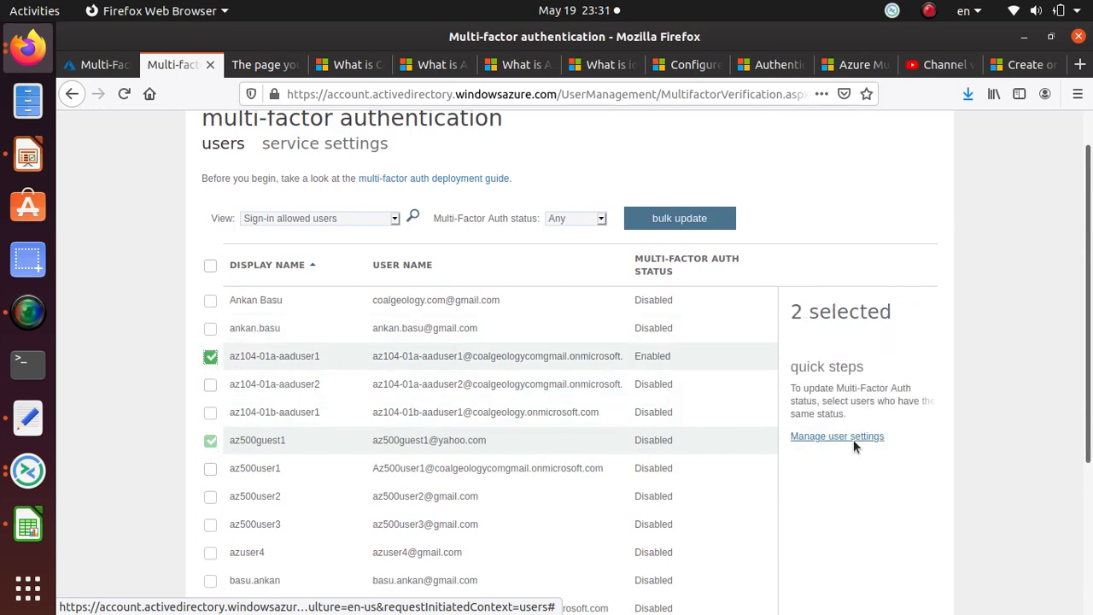
- Review the Manage user settings options for both users twice, cancelling without saving each time
left_click(837, 436)
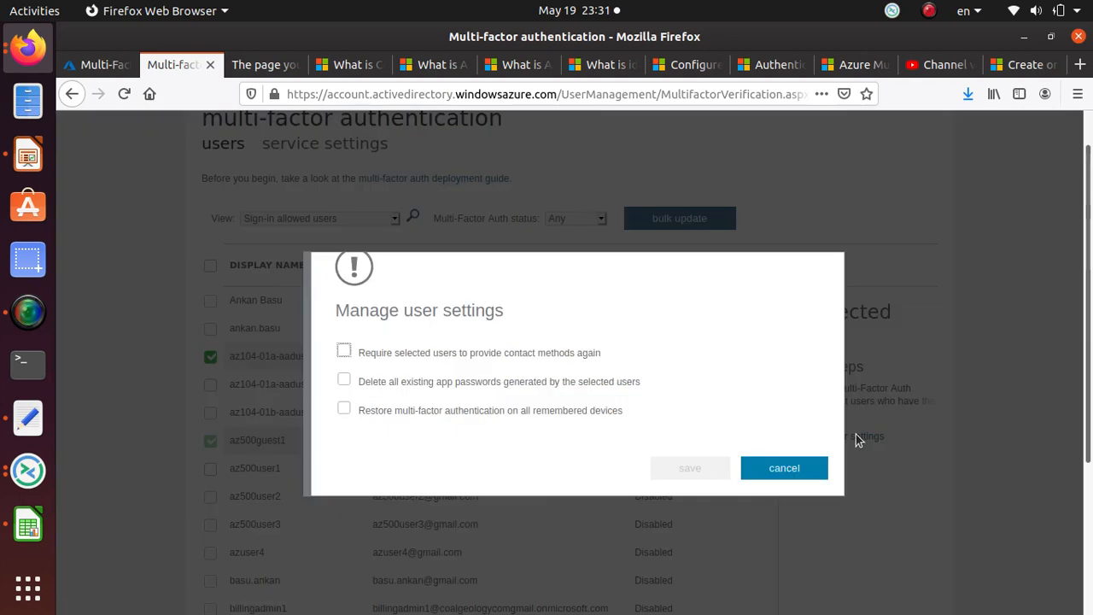
mouse_move(570, 356)
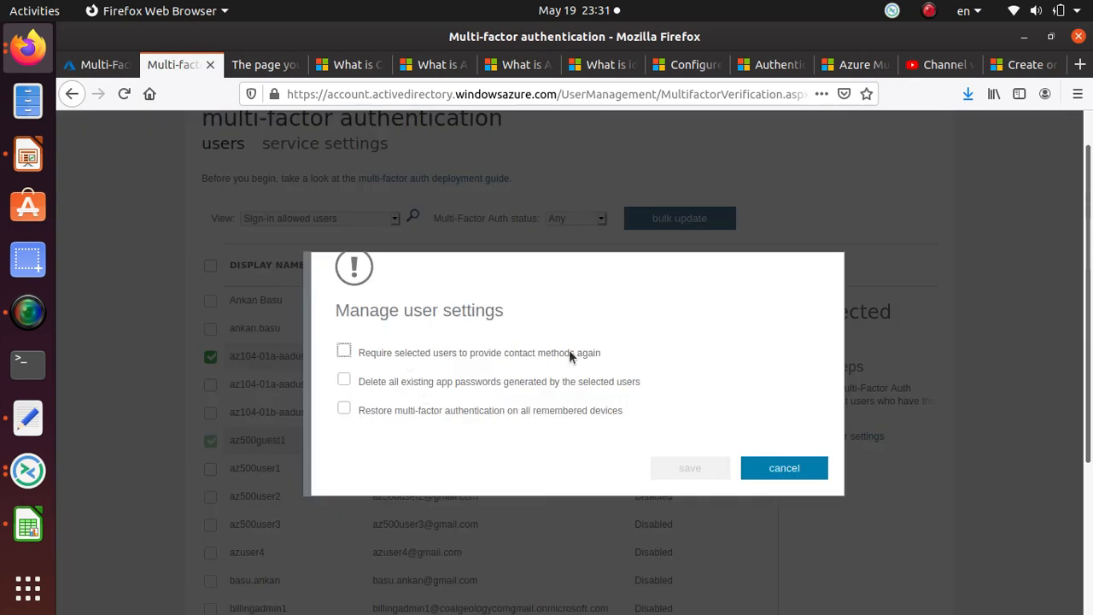
mouse_move(539, 409)
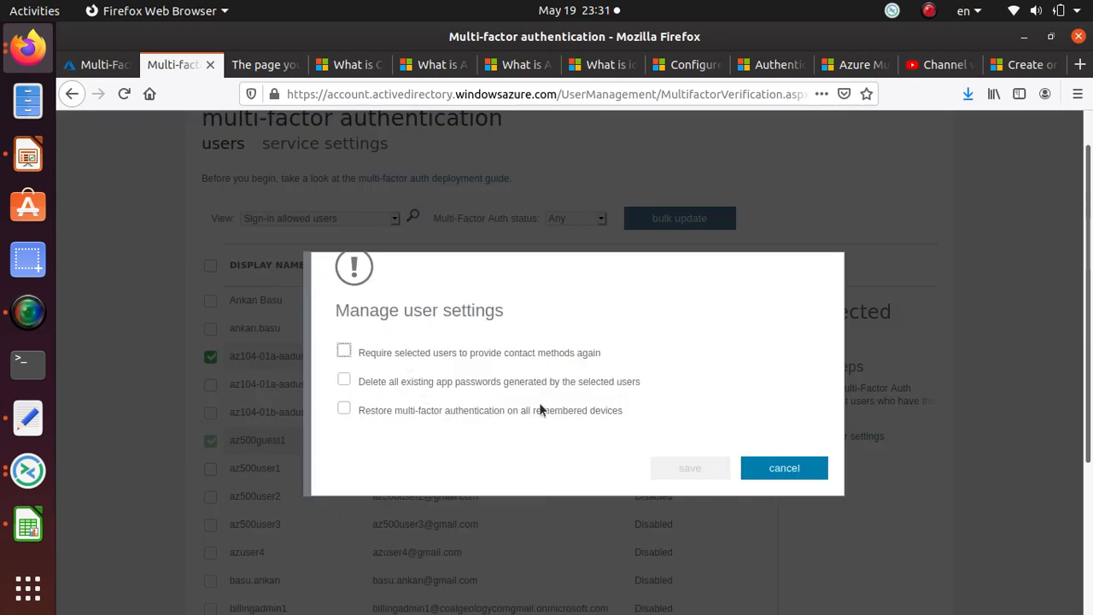
mouse_move(731, 348)
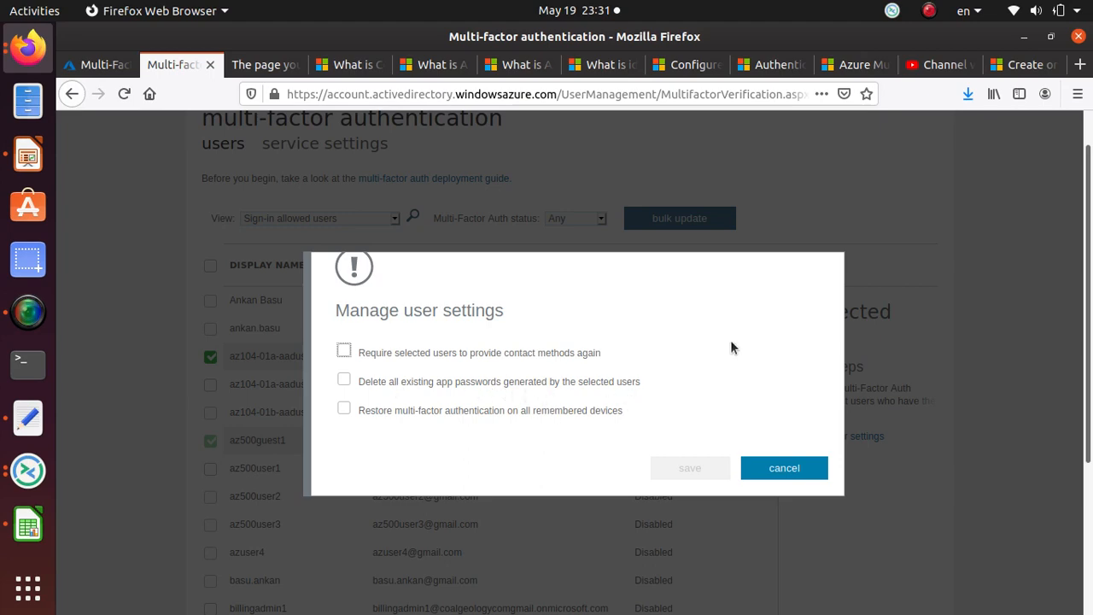
left_click(782, 468)
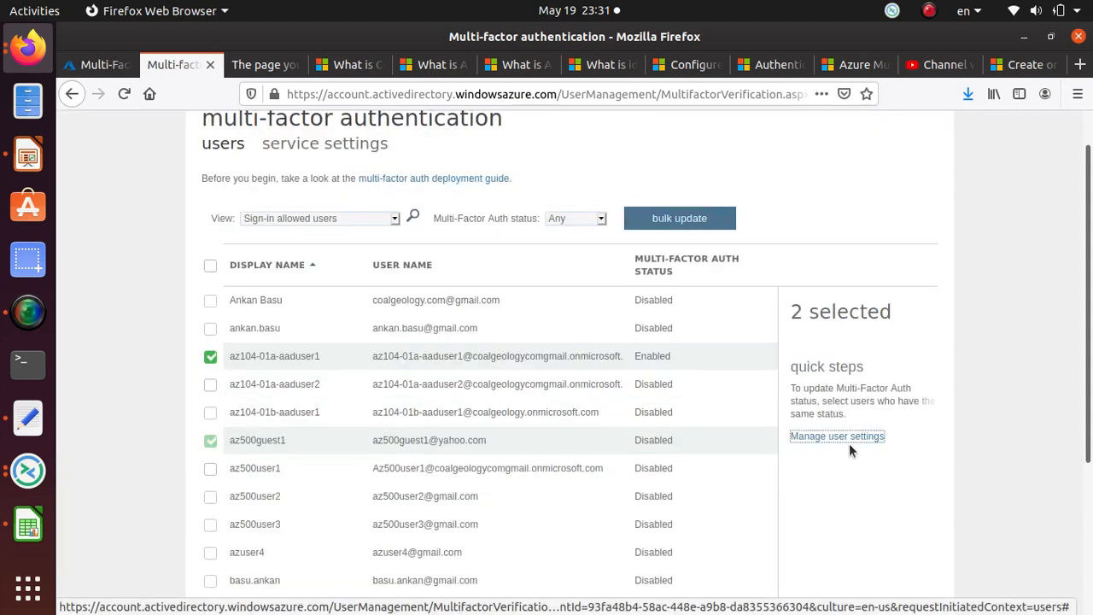
left_click(837, 435)
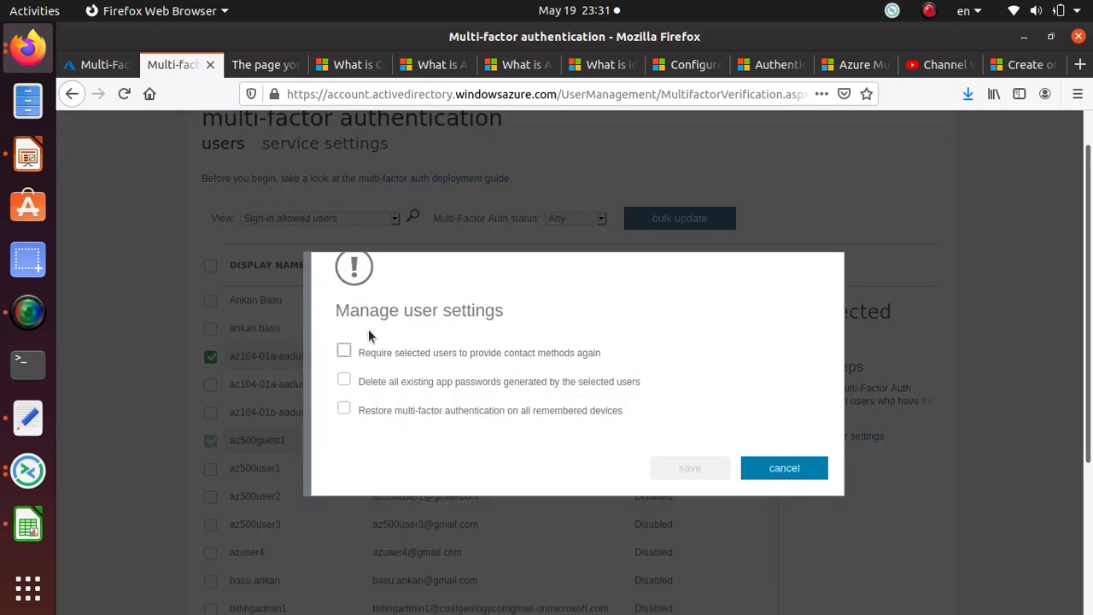
mouse_move(506, 365)
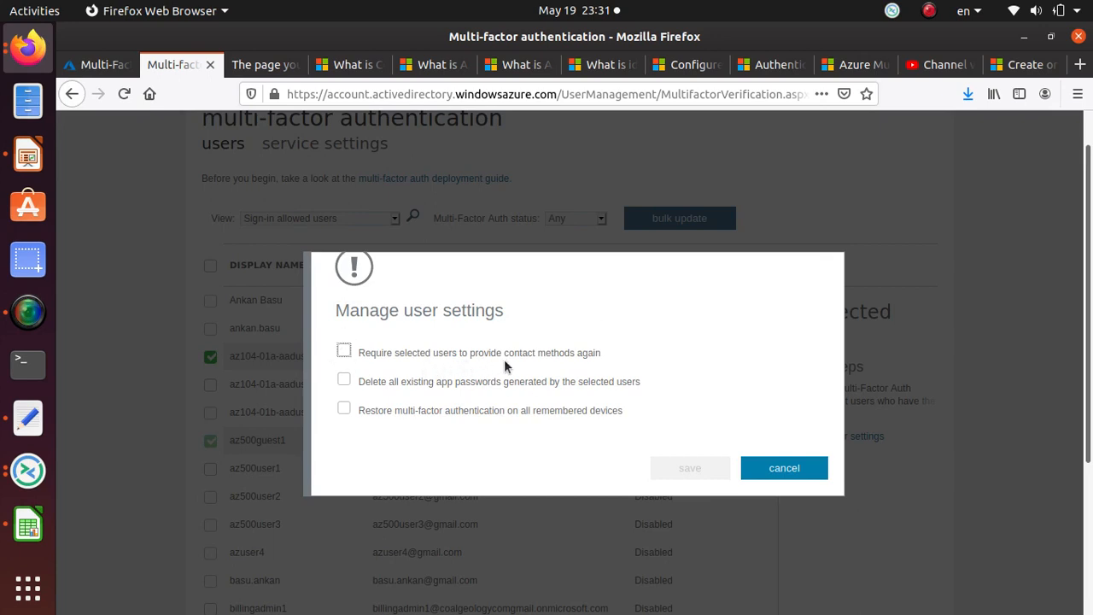
mouse_move(621, 365)
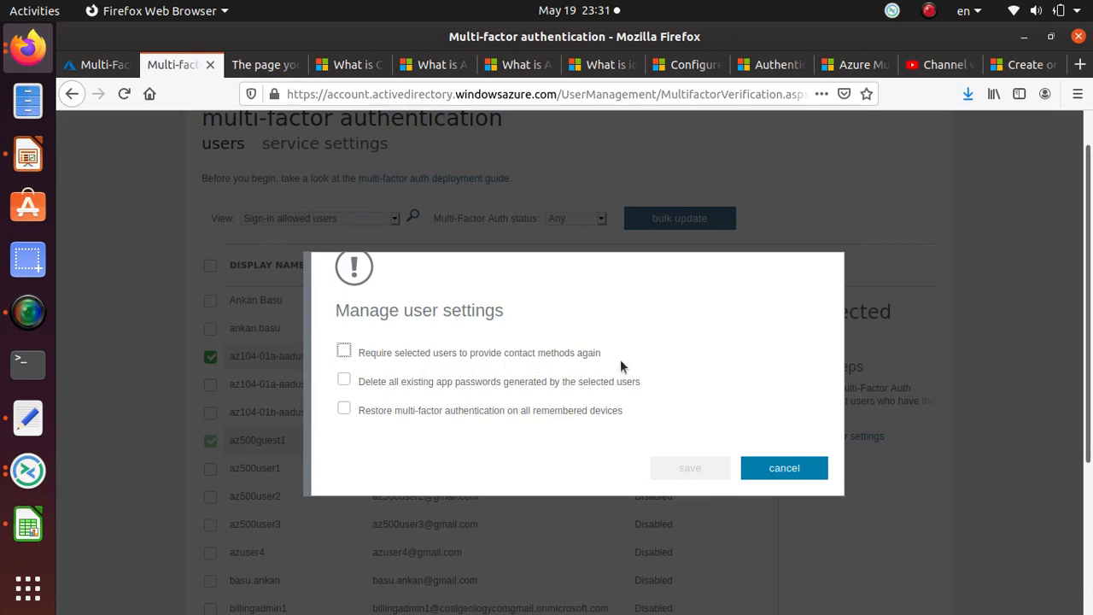
mouse_move(515, 396)
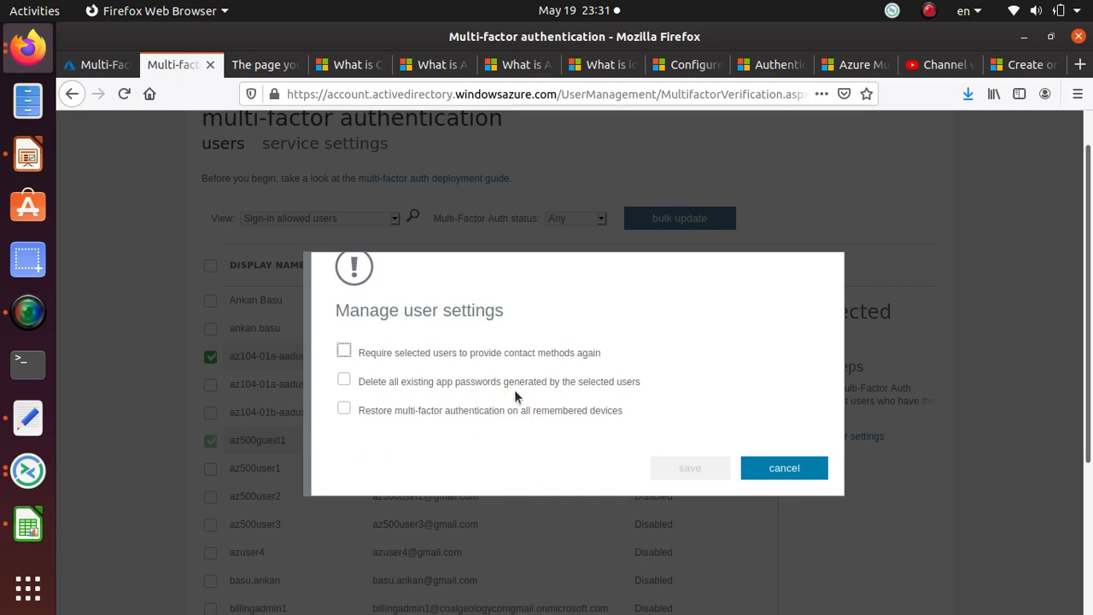
mouse_move(493, 424)
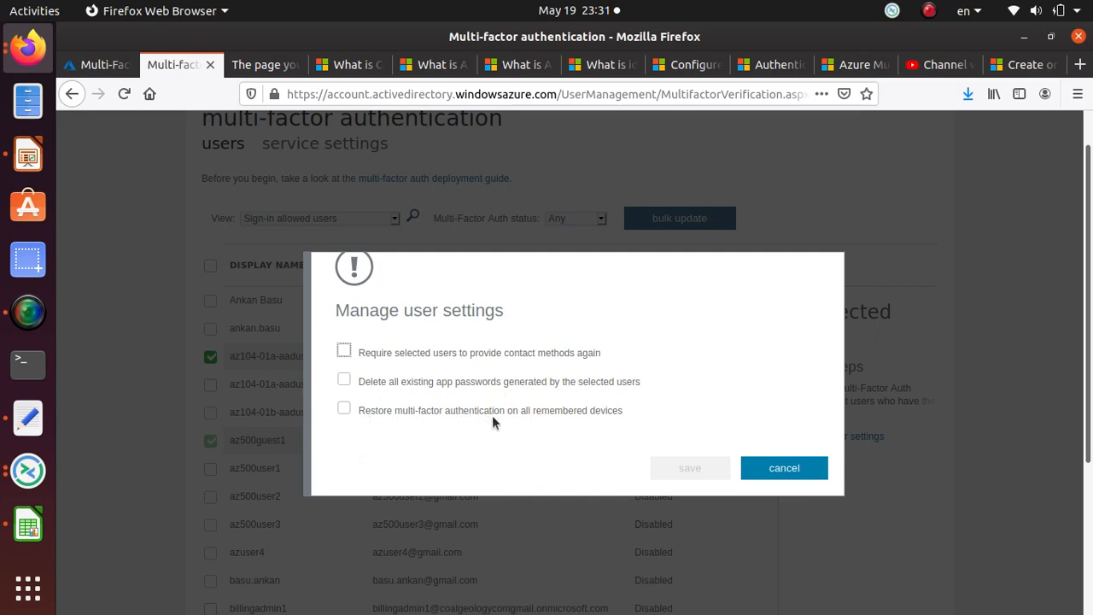
mouse_move(608, 427)
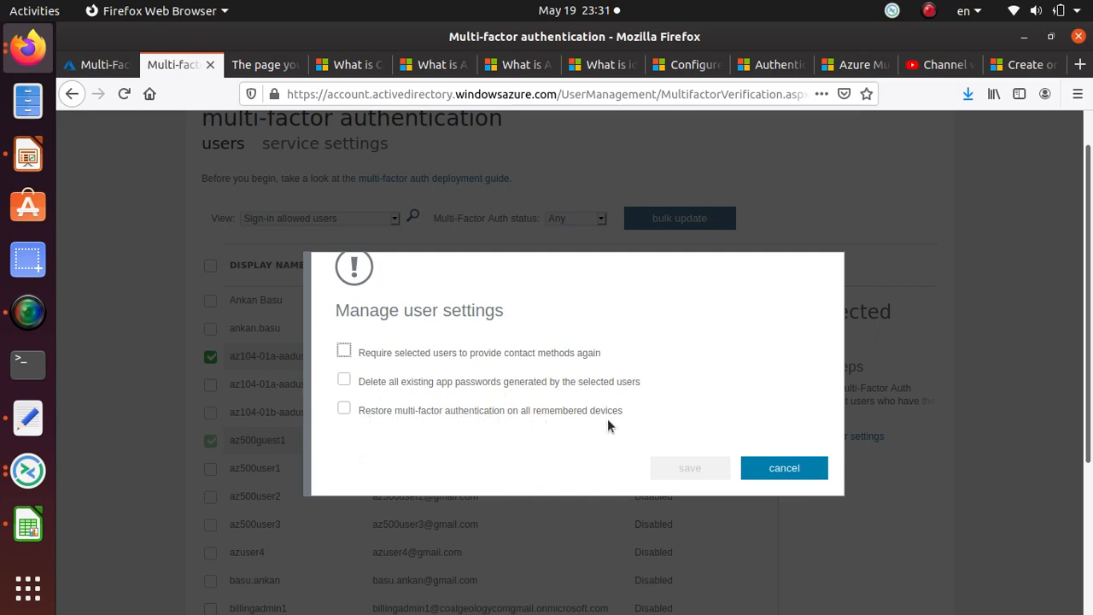
left_click(782, 468)
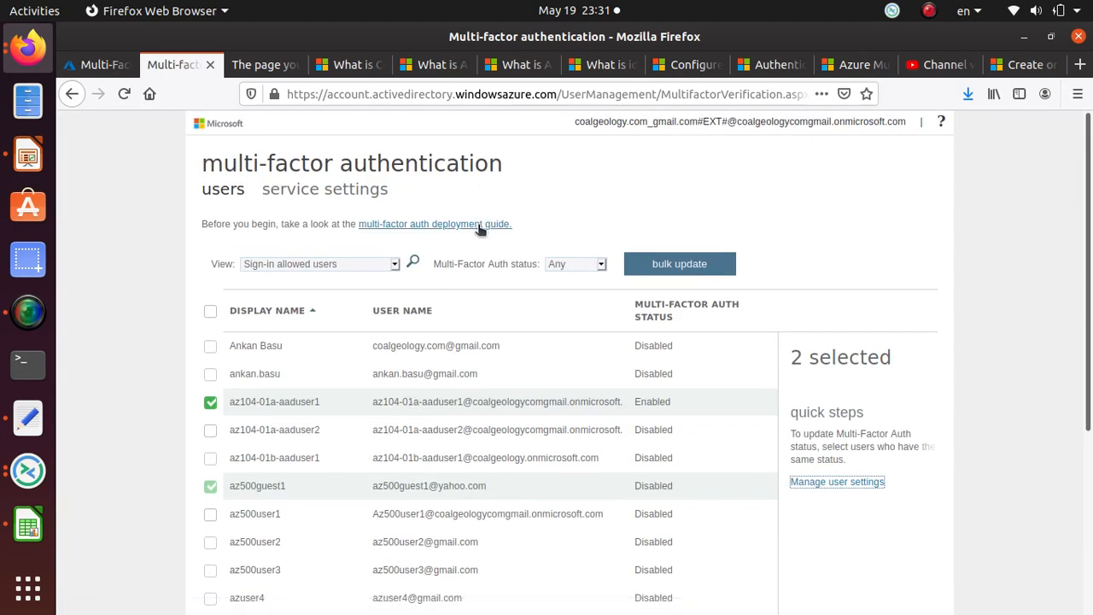
- Return to the MFA Getting started tab, search 'MFA', then dismiss the search results
left_click(93, 65)
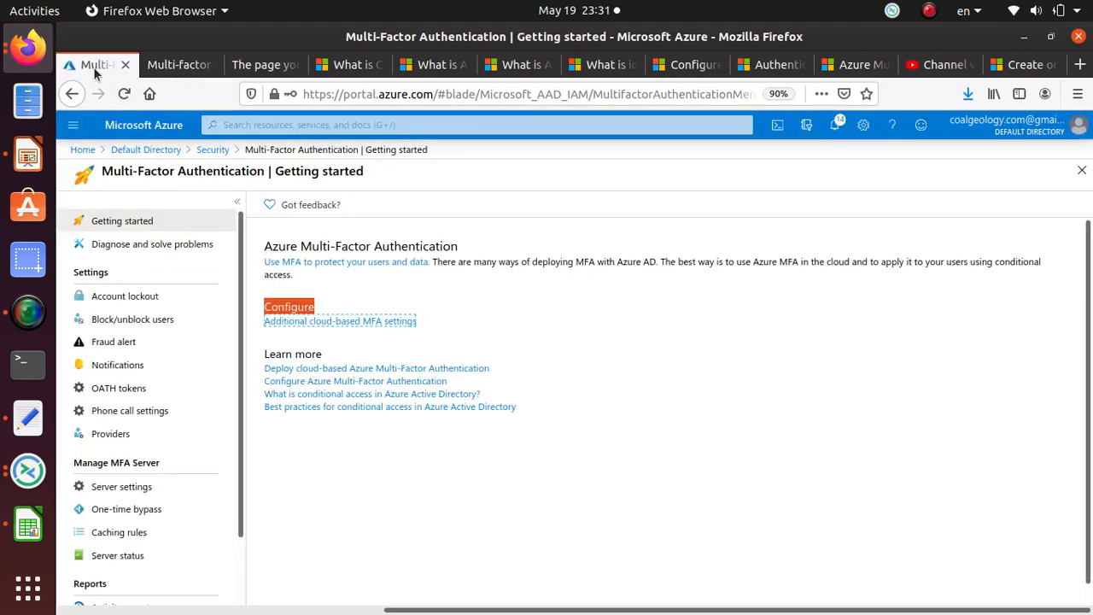
mouse_move(406, 262)
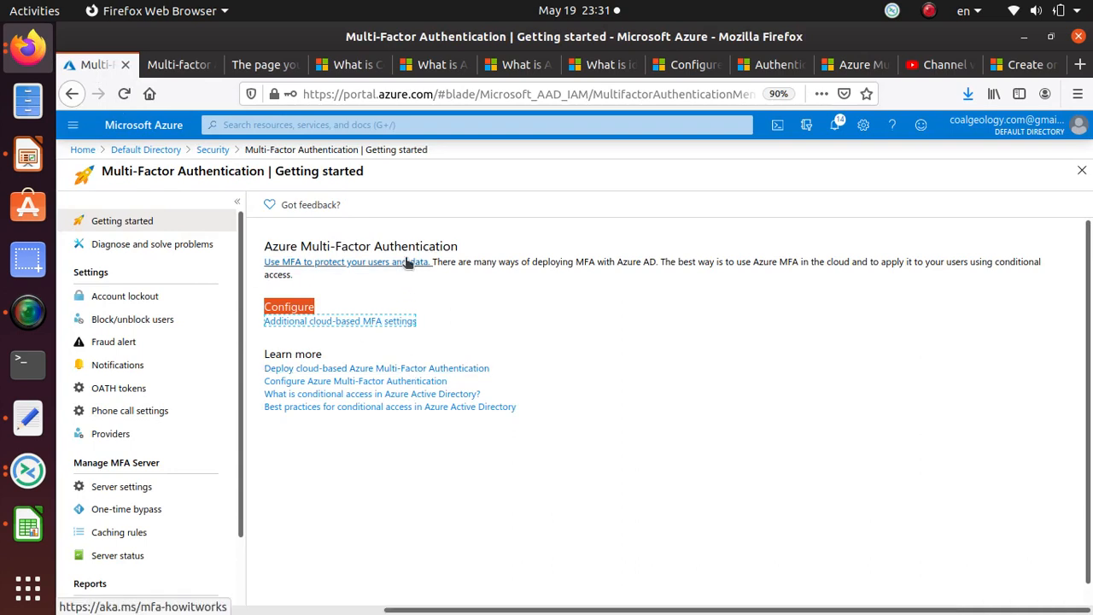
mouse_move(389, 124)
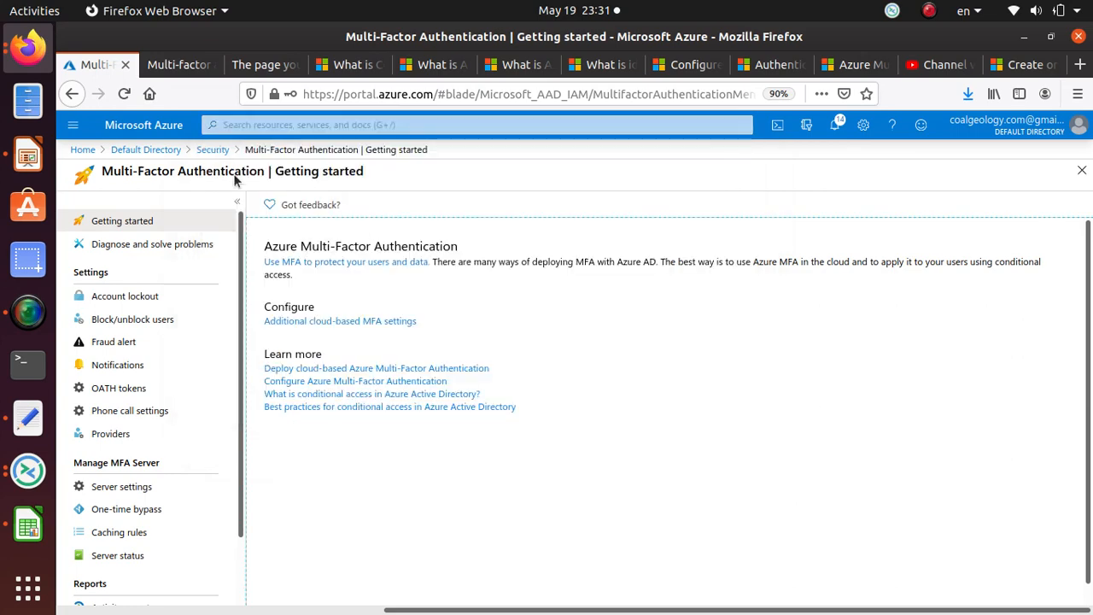
type("M")
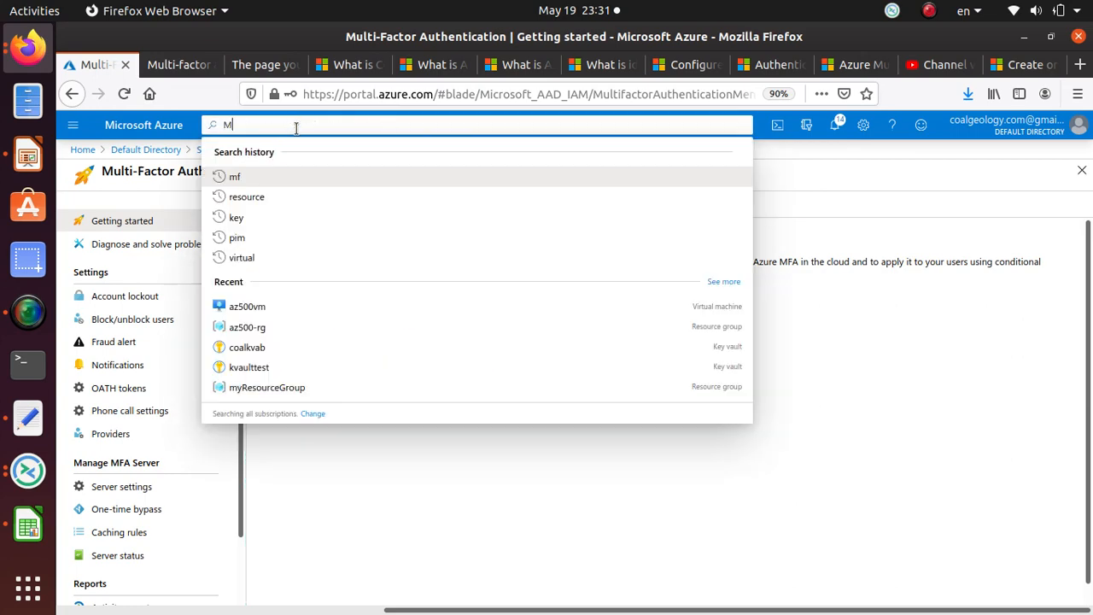
type("FA")
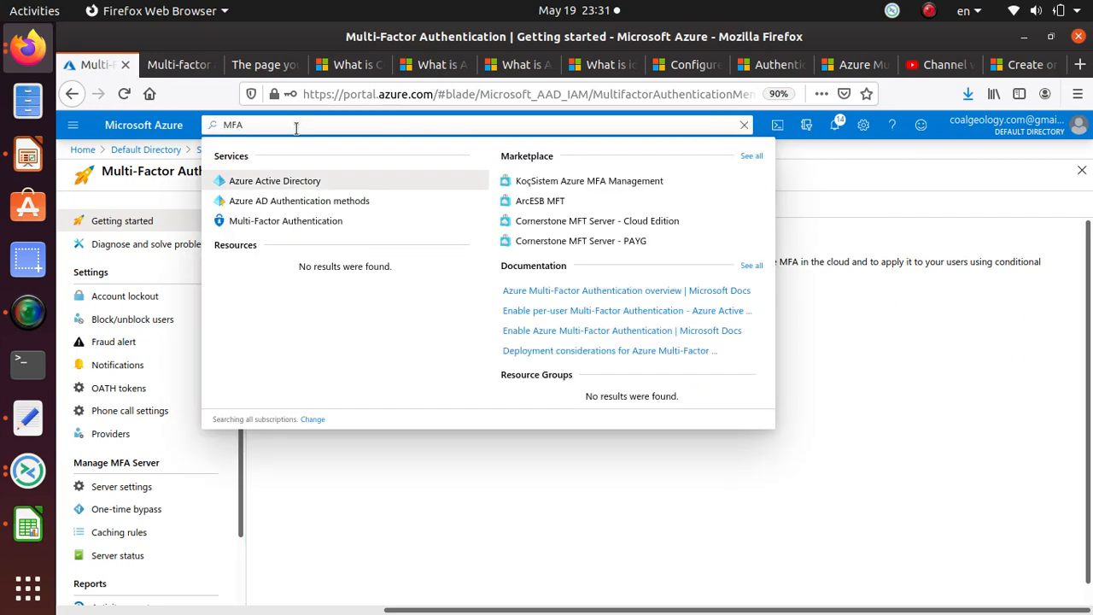
left_click(286, 220)
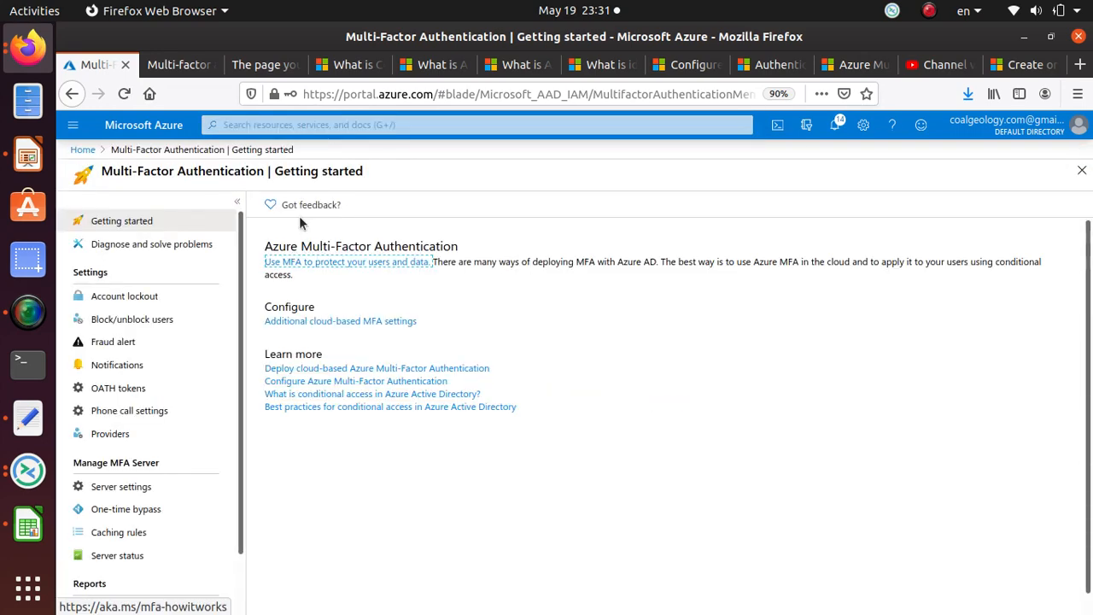
mouse_move(119, 533)
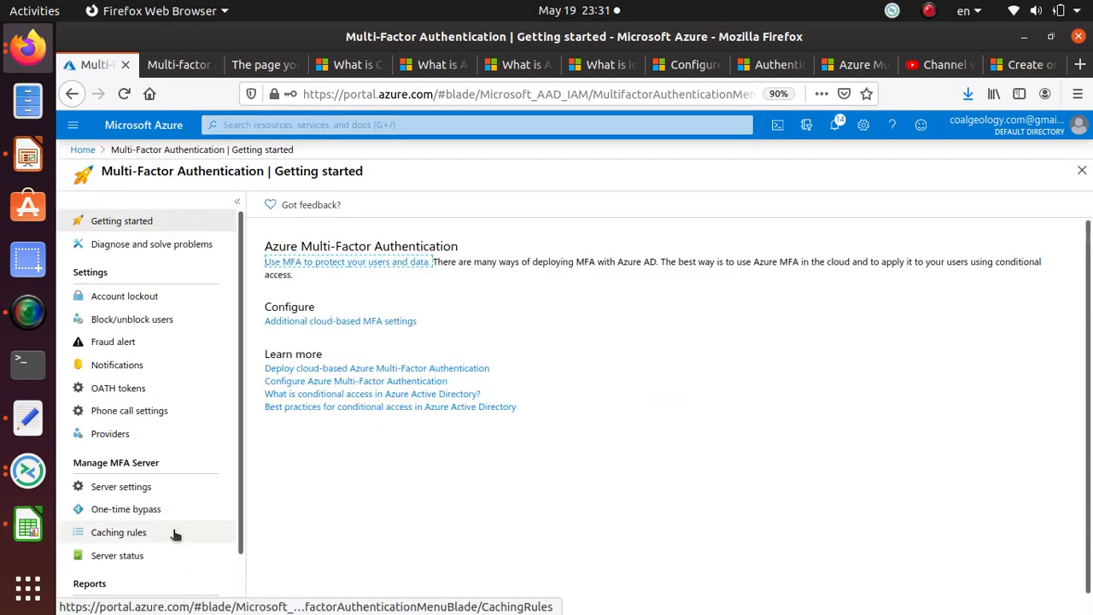
mouse_move(174, 410)
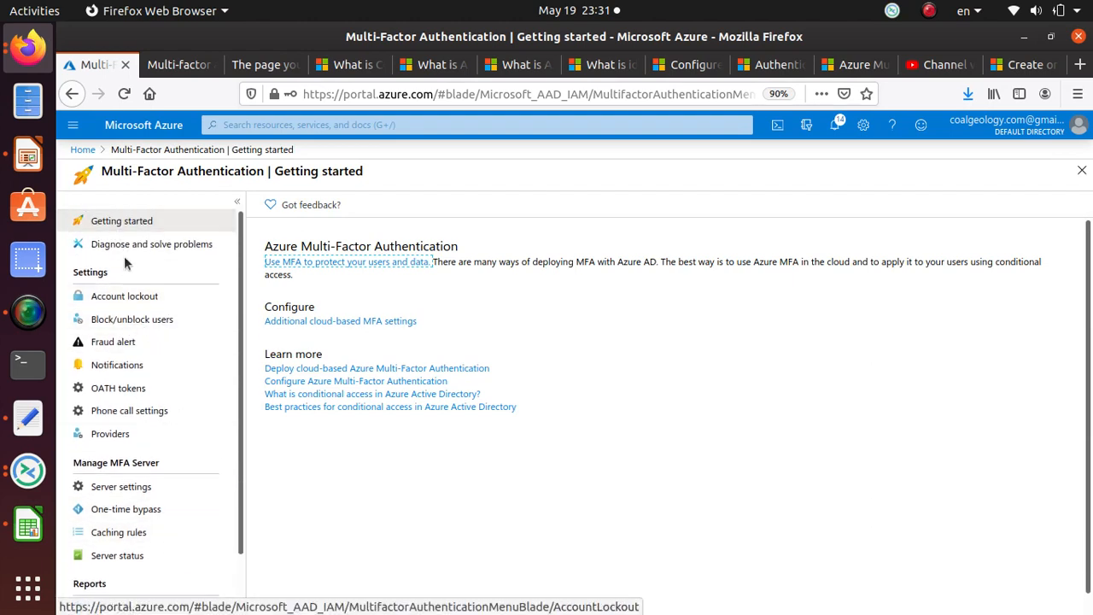
mouse_move(117, 387)
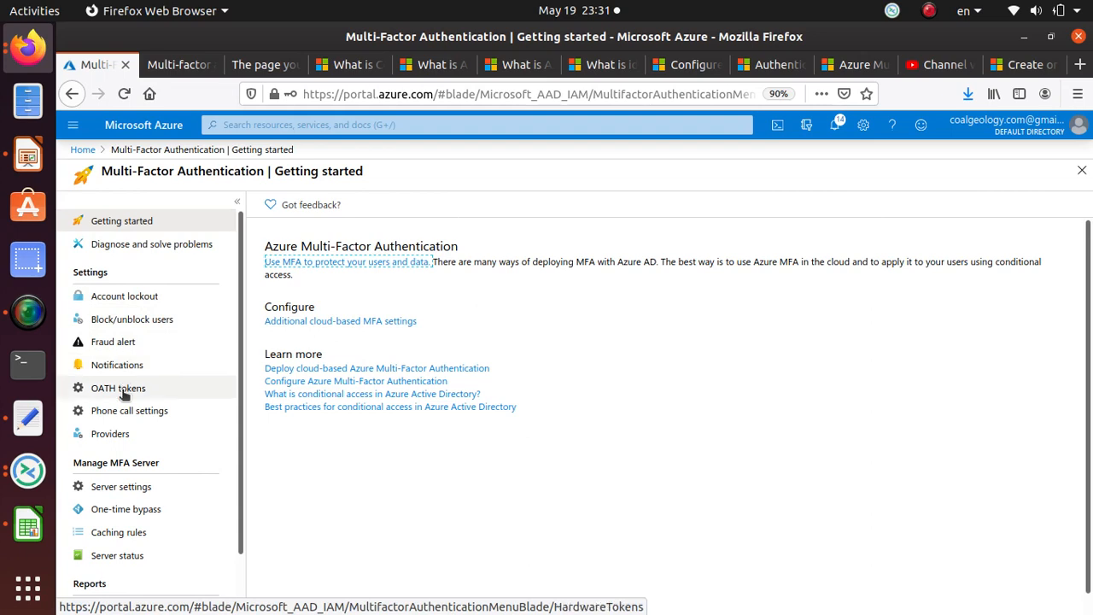
- Browse MFA Notifications, Server settings, One-time bypass, Caching rules and Server status pages
left_click(116, 365)
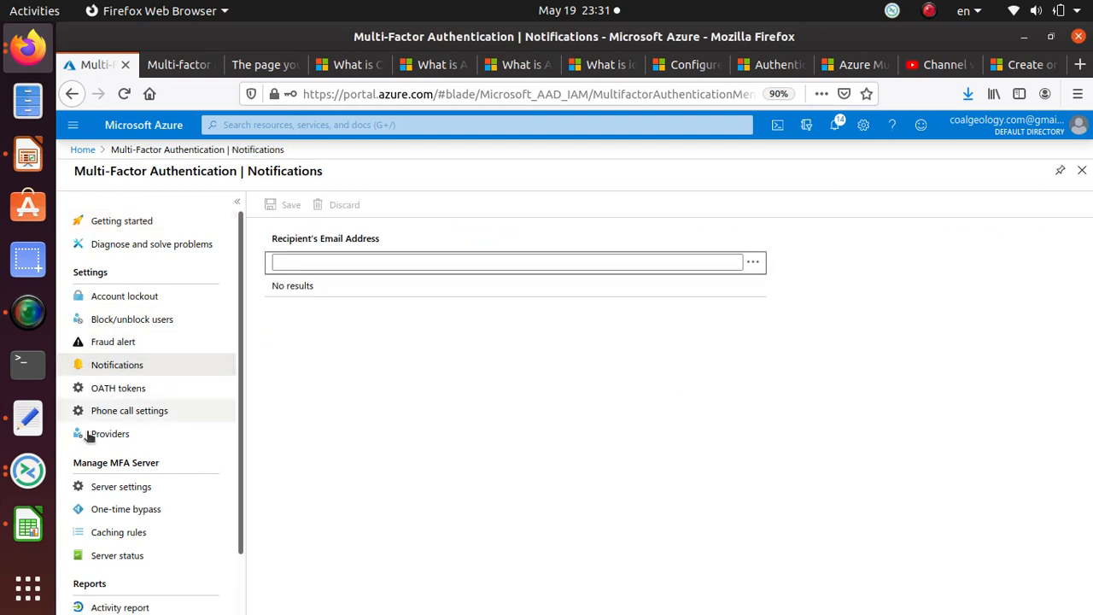
mouse_move(119, 484)
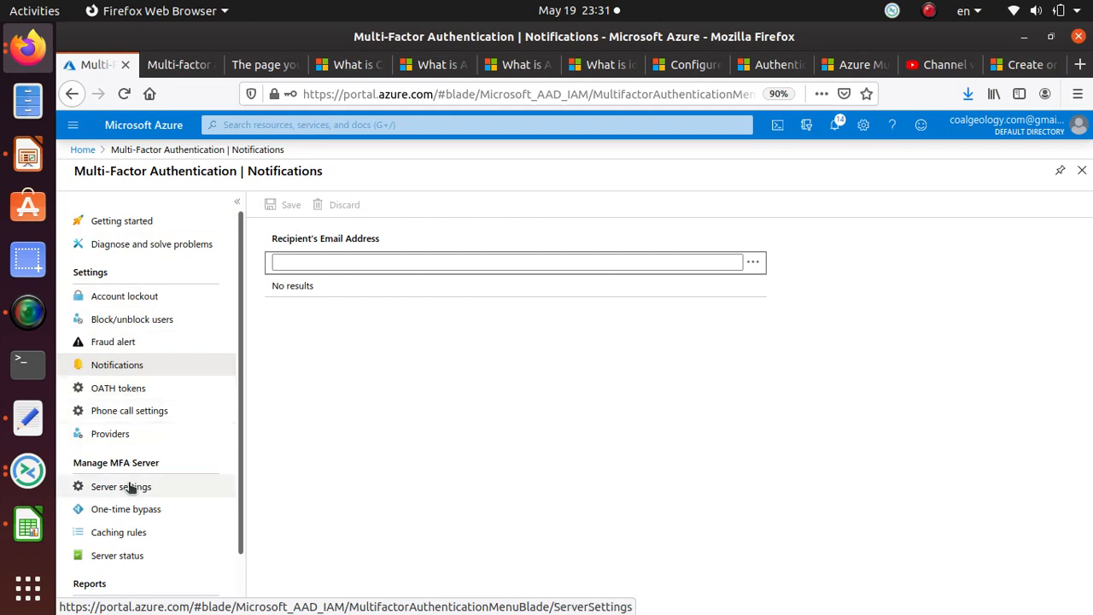
left_click(120, 485)
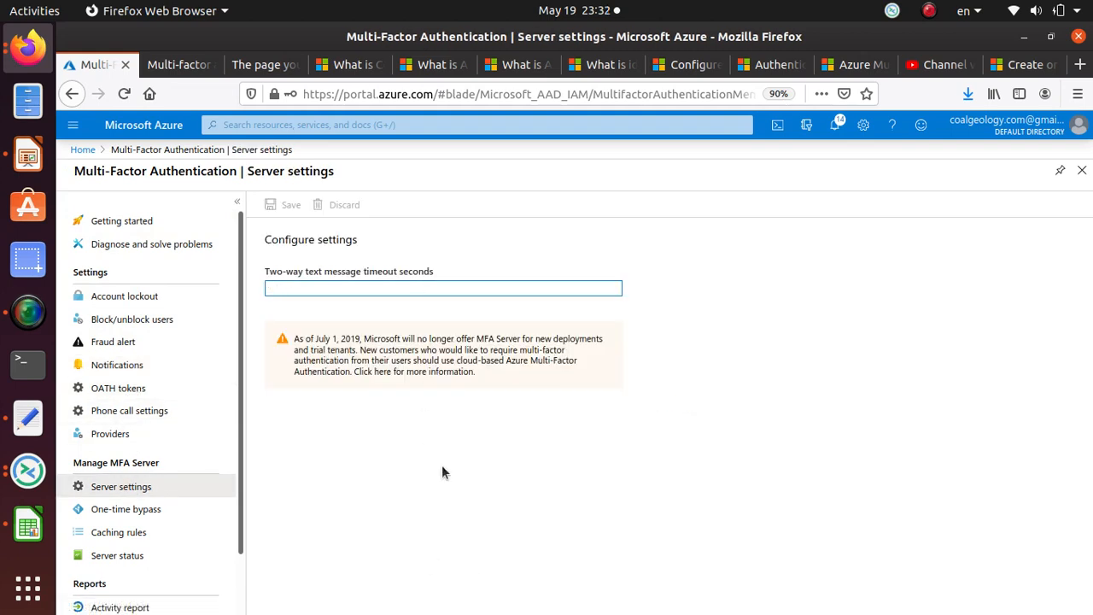
left_click(126, 509)
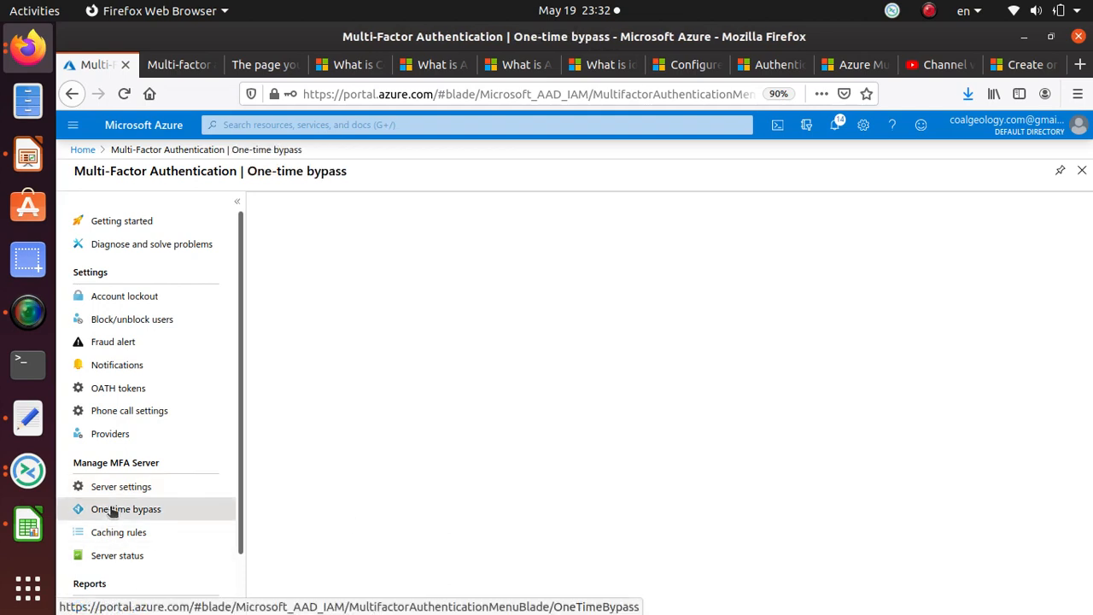
left_click(119, 533)
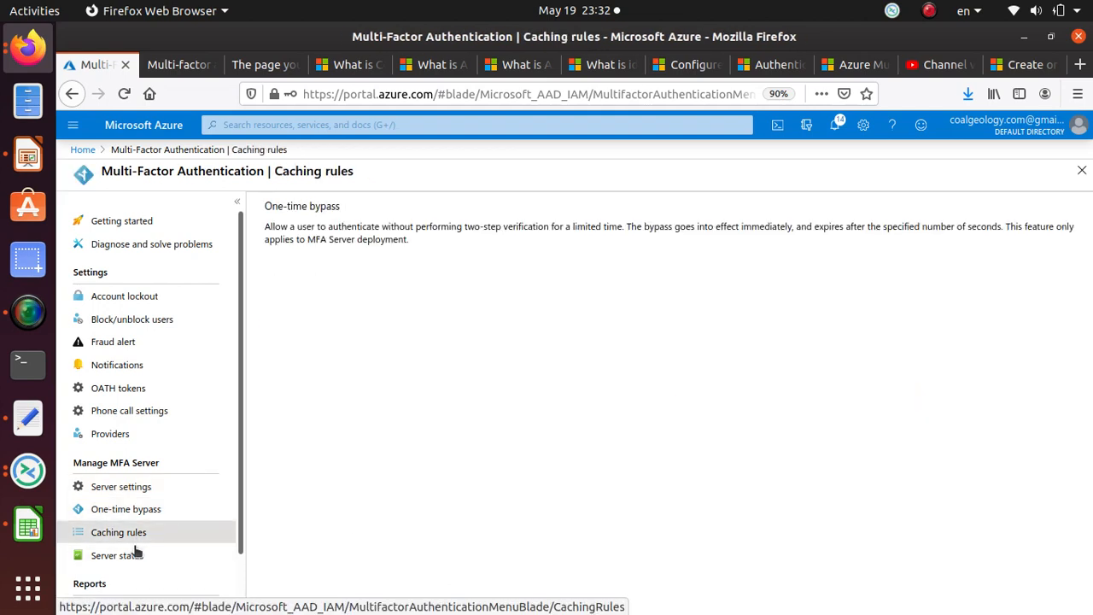
left_click(116, 555)
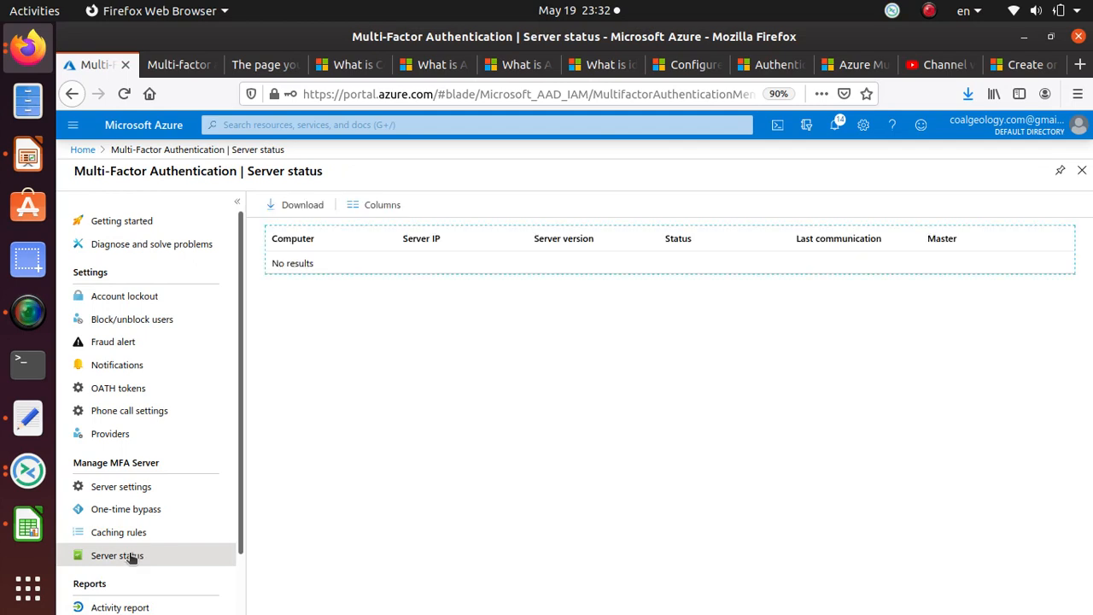
scroll("down", 3)
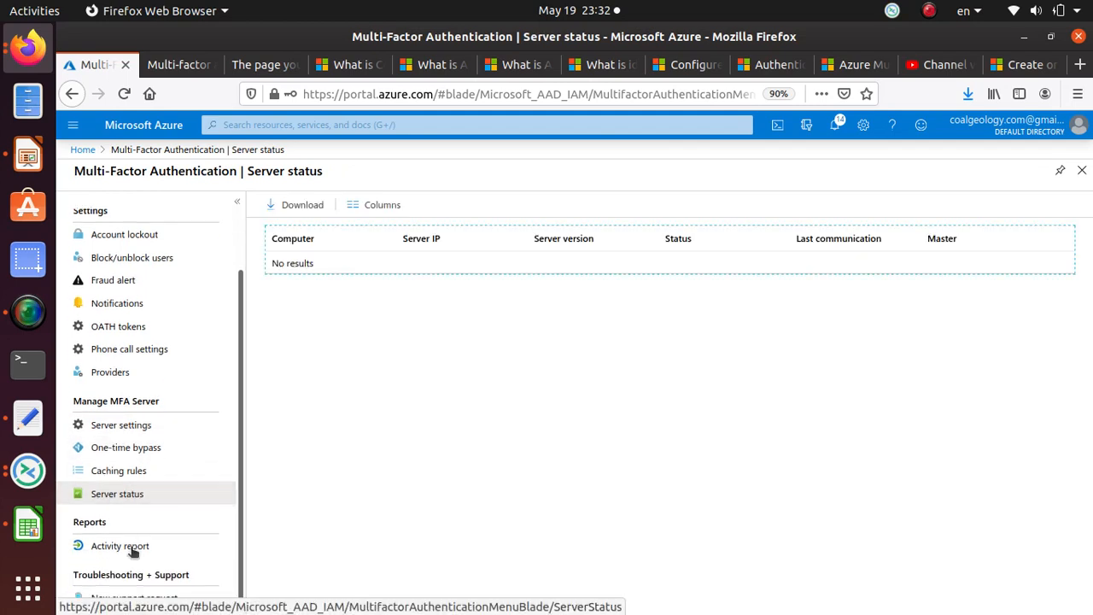
mouse_move(242, 348)
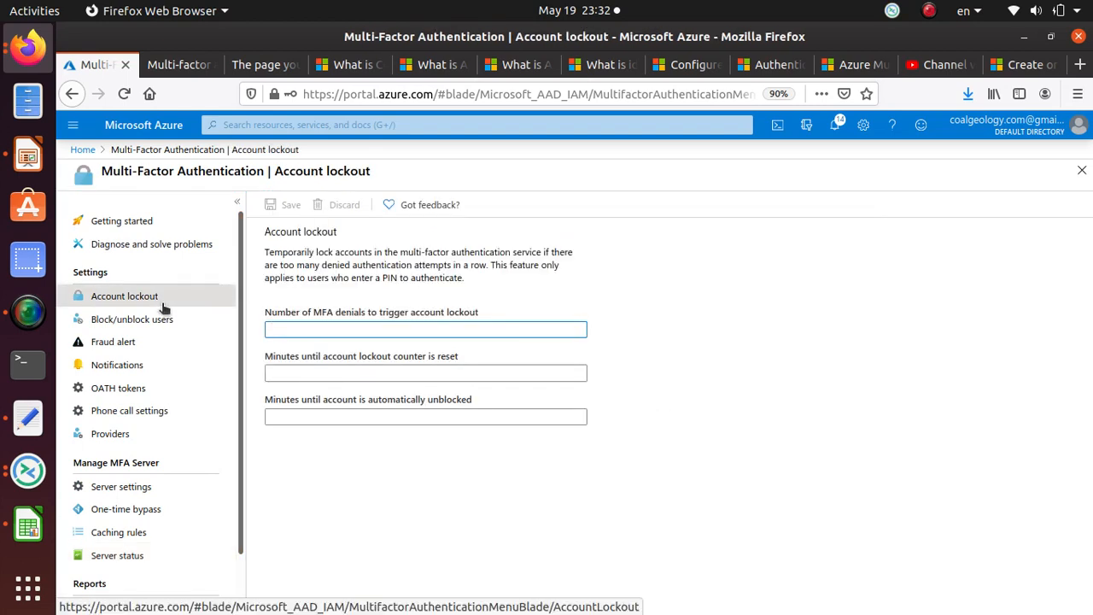
mouse_move(113, 295)
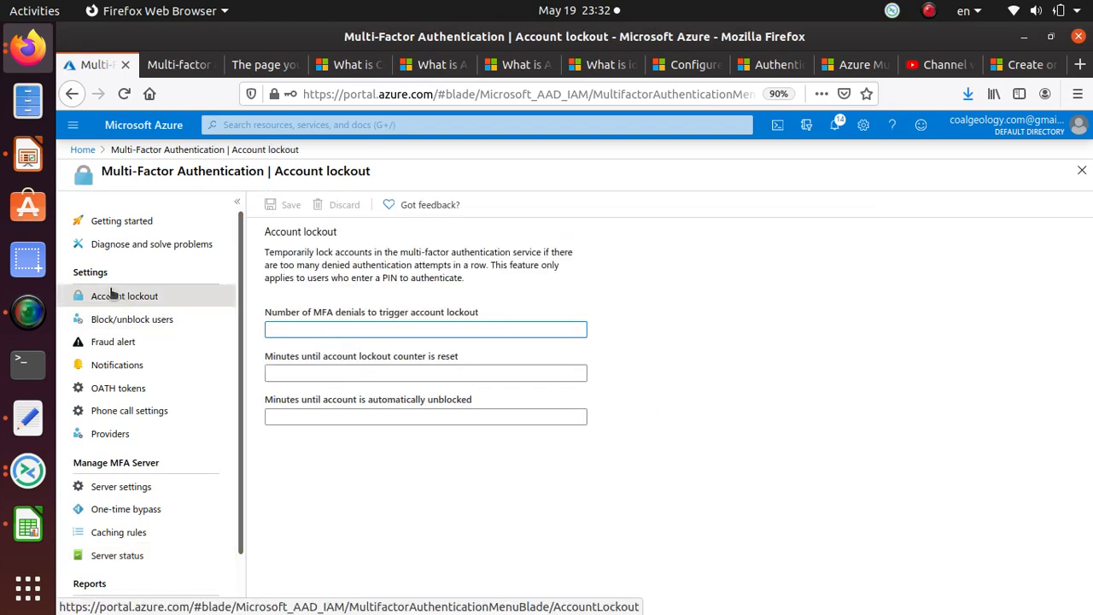
- Save account lockout as 5 denials, counter reset after 5 minutes, unblock after 10 minutes
left_click(425, 329)
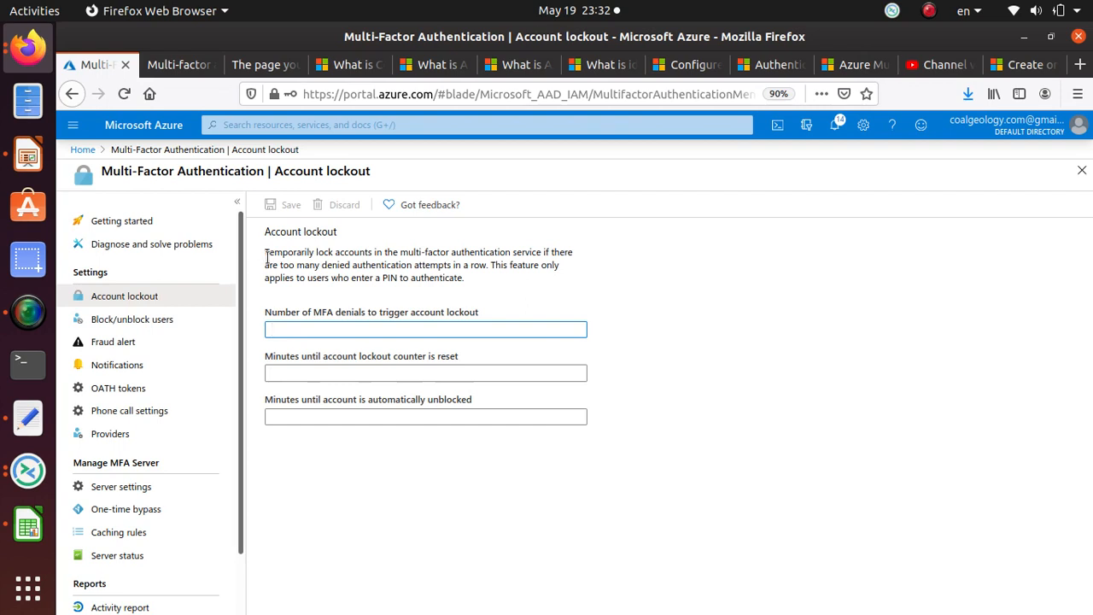
mouse_move(607, 262)
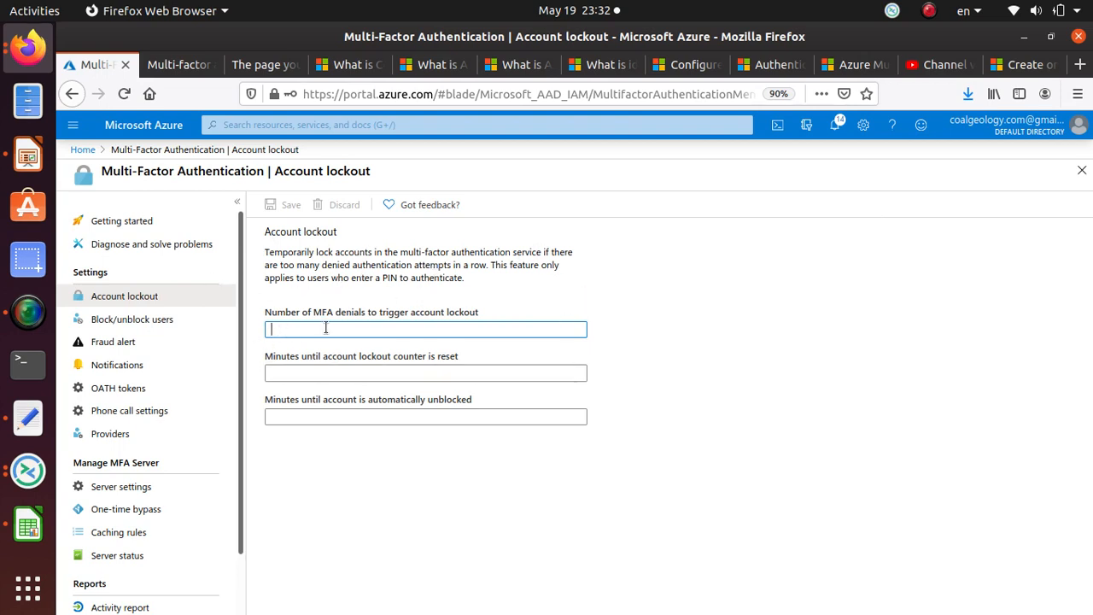
type("5")
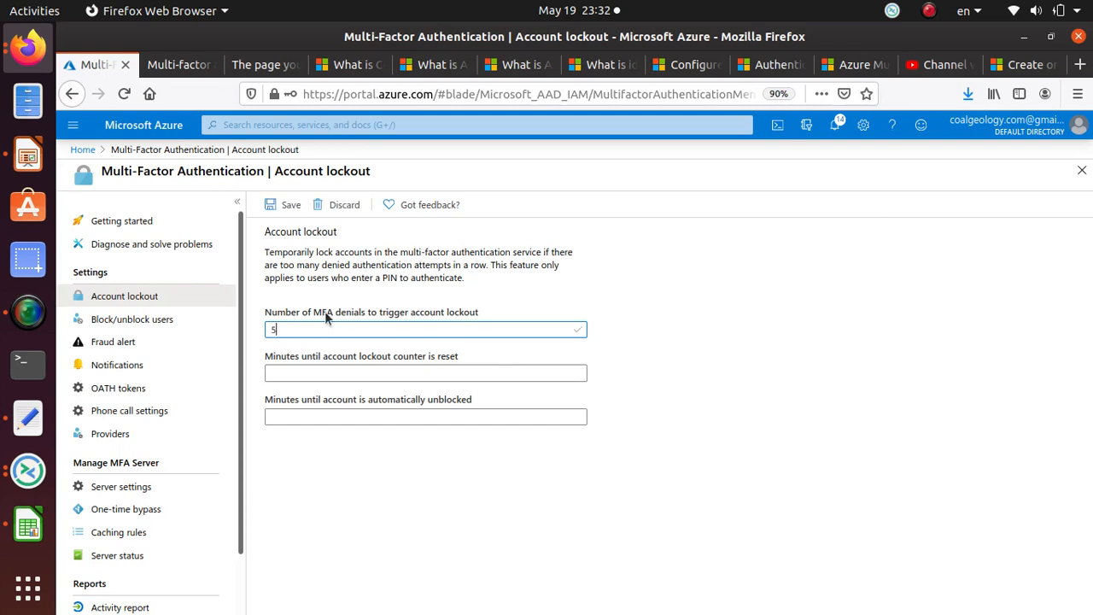
left_click(425, 372)
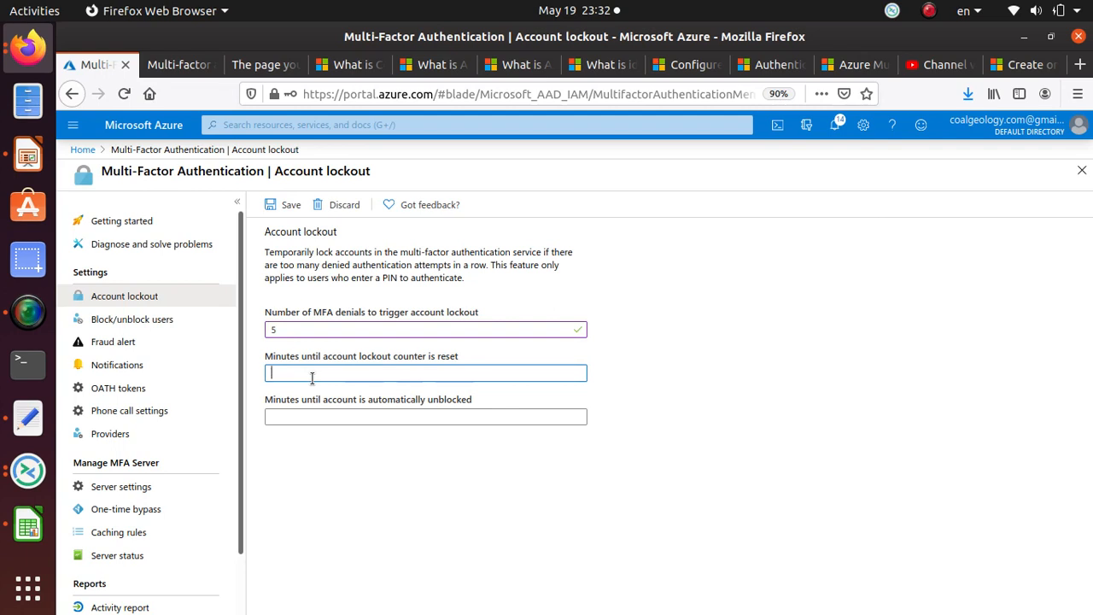
type("5")
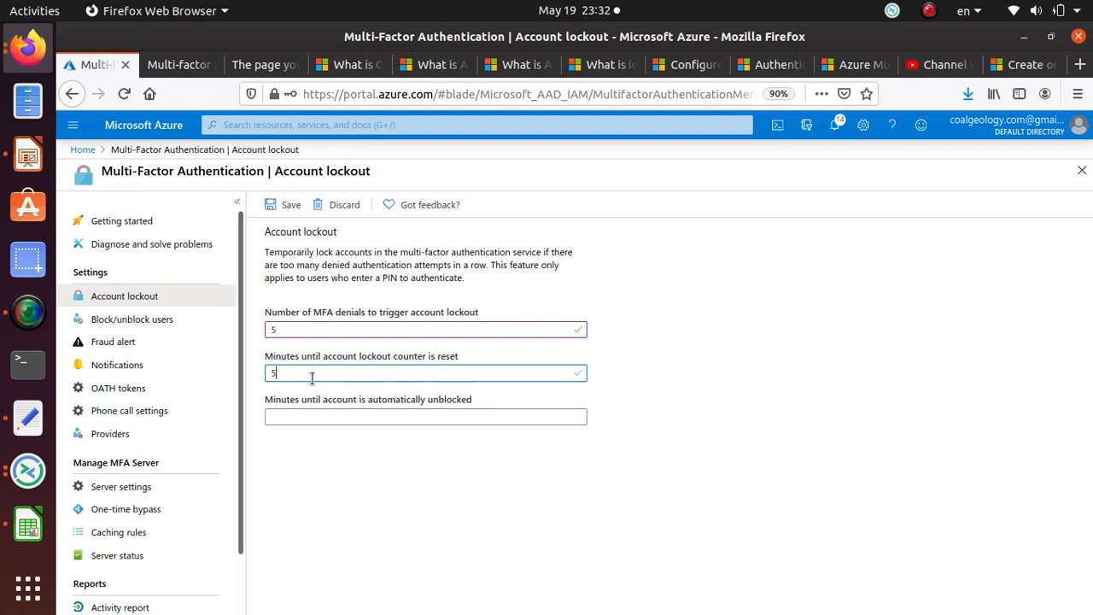
left_click(424, 417)
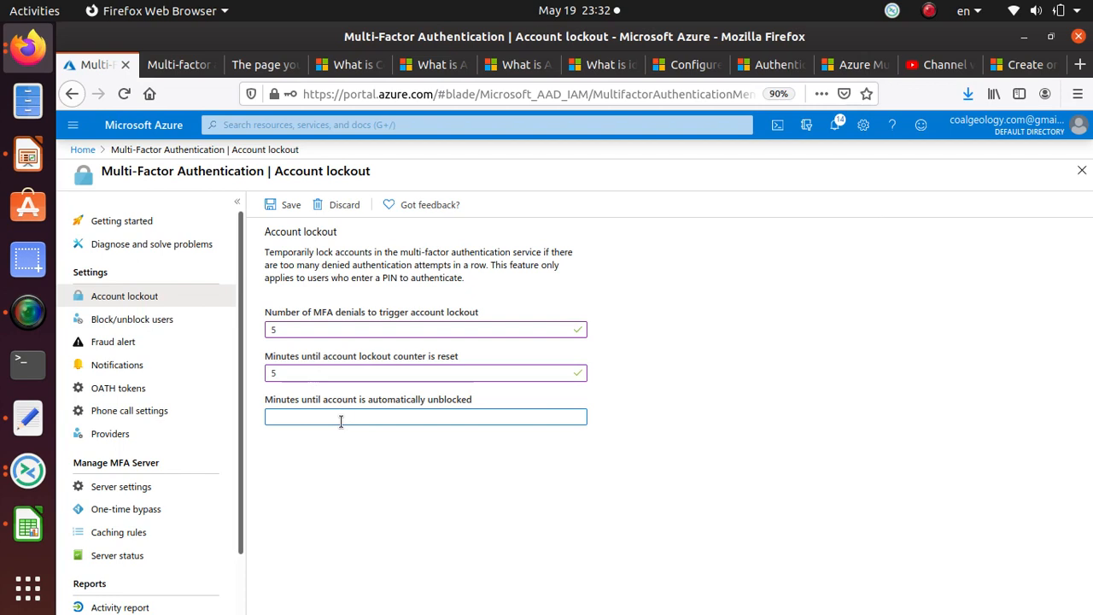
type("10")
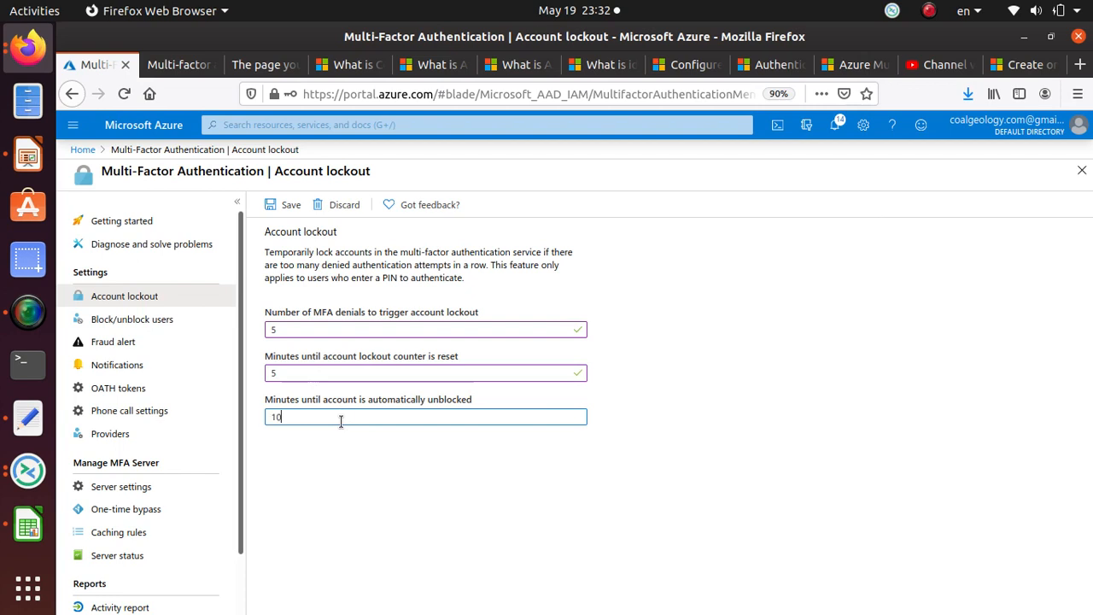
left_click(283, 205)
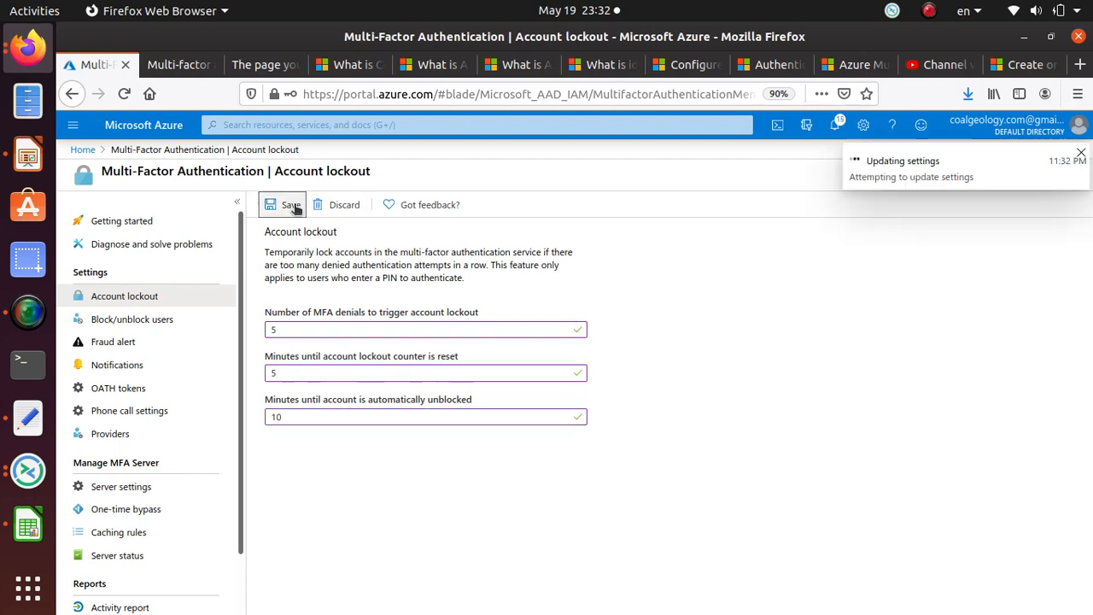
left_click(290, 205)
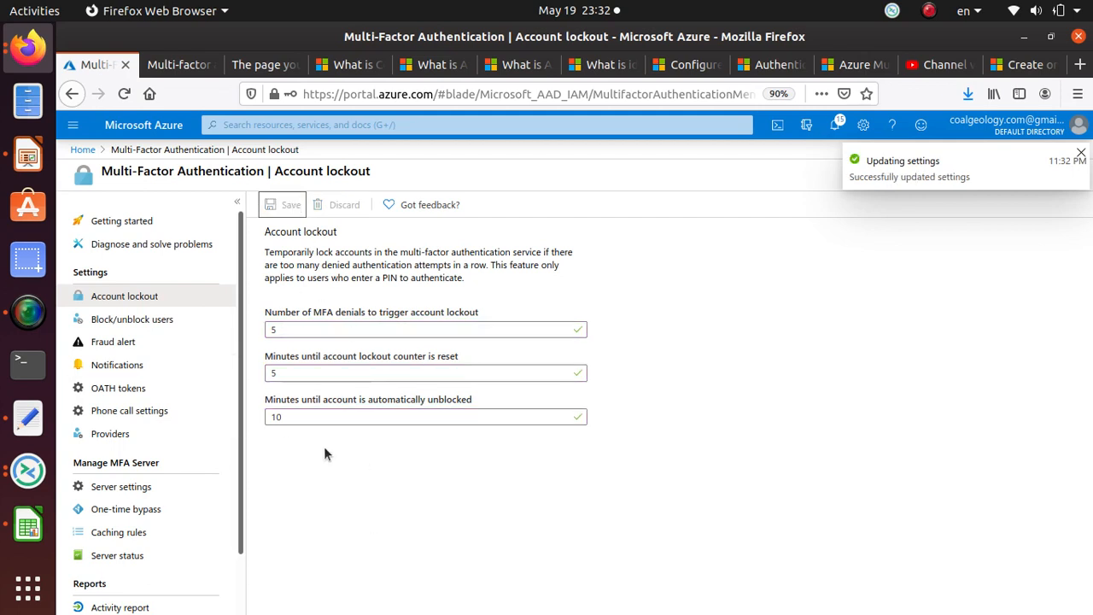
mouse_move(127, 509)
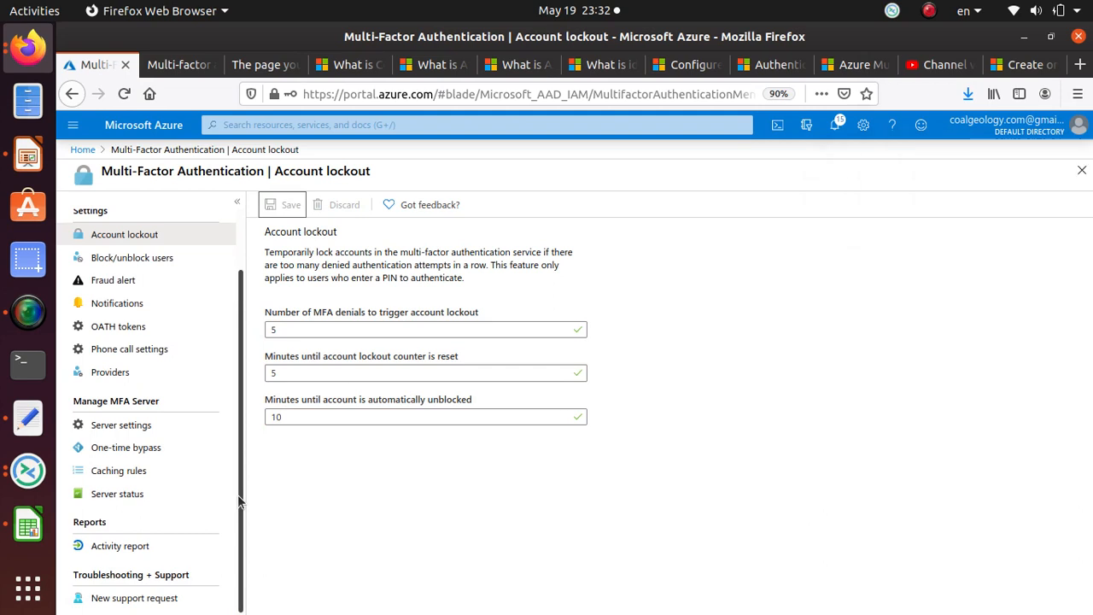
scroll("up", 3)
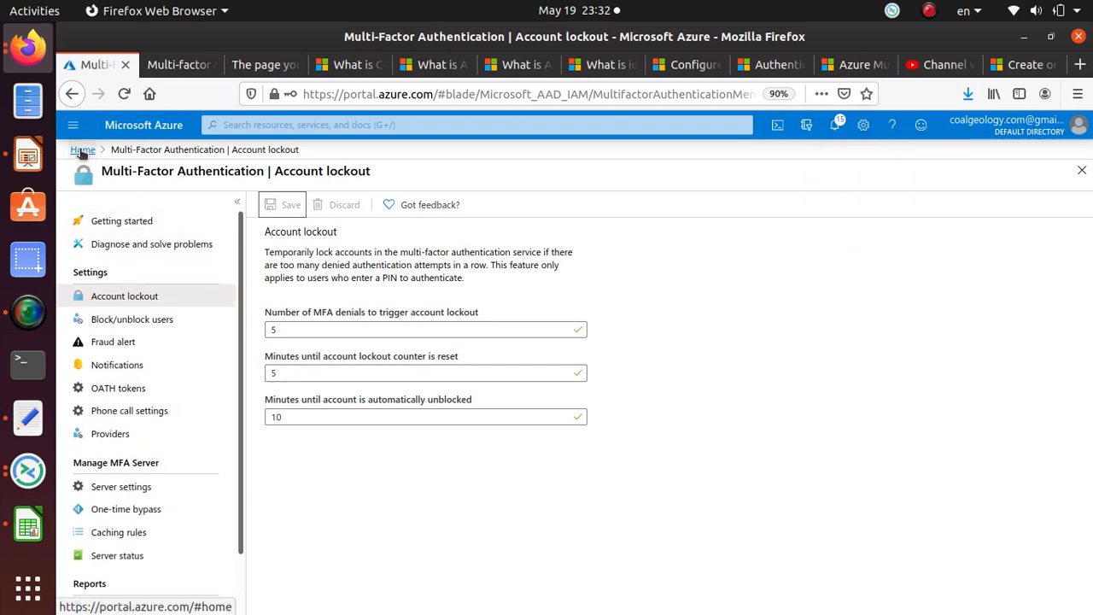
- Go Home, then Azure Active Directory Users, and locate az500user1 in All users
left_click(82, 151)
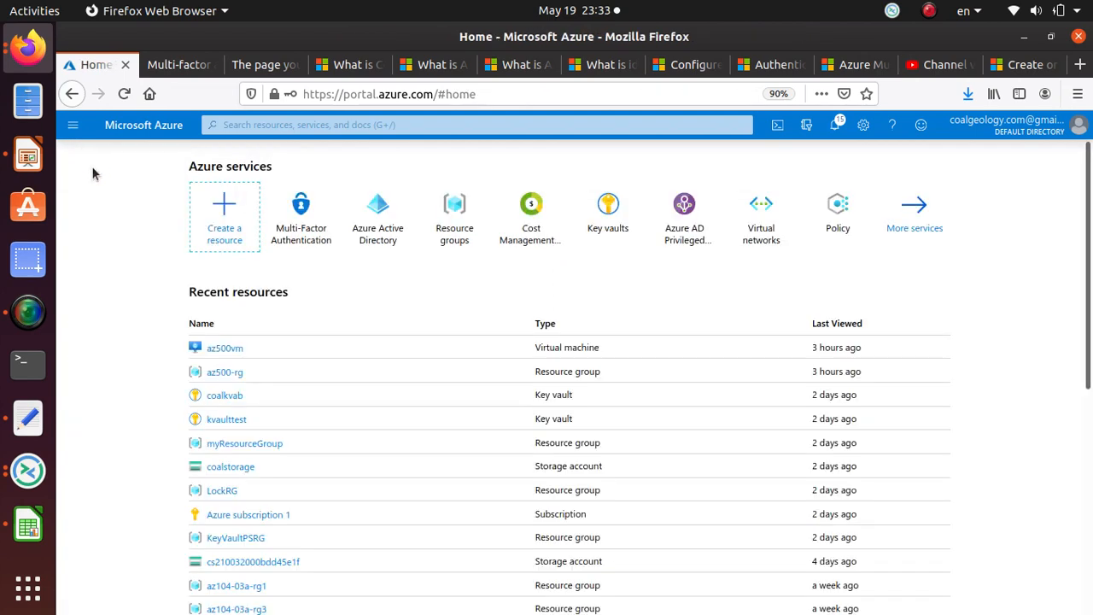
mouse_move(332, 265)
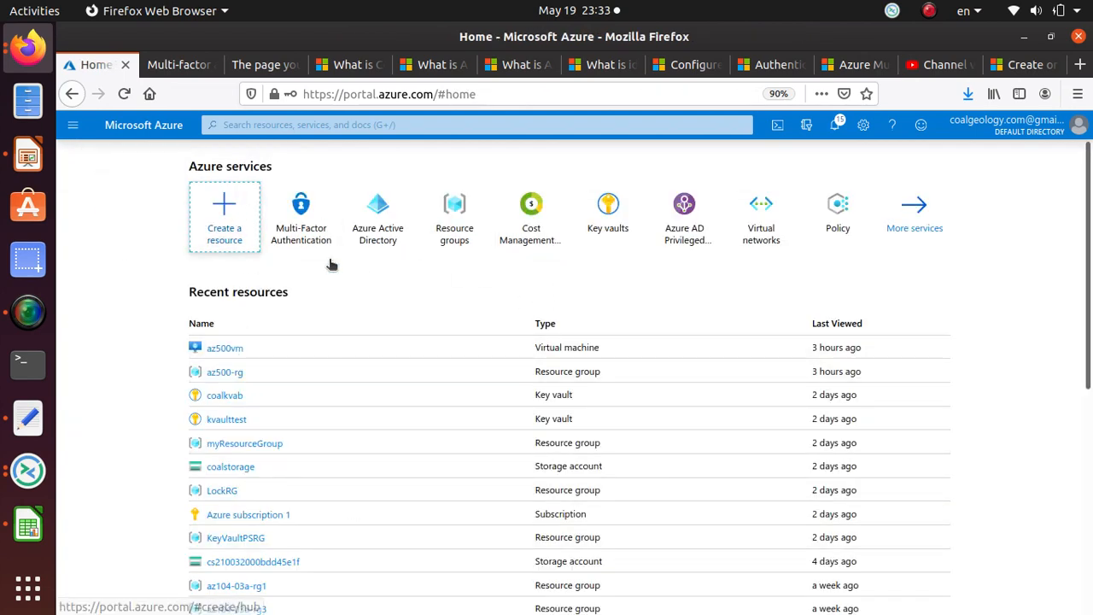
left_click(377, 218)
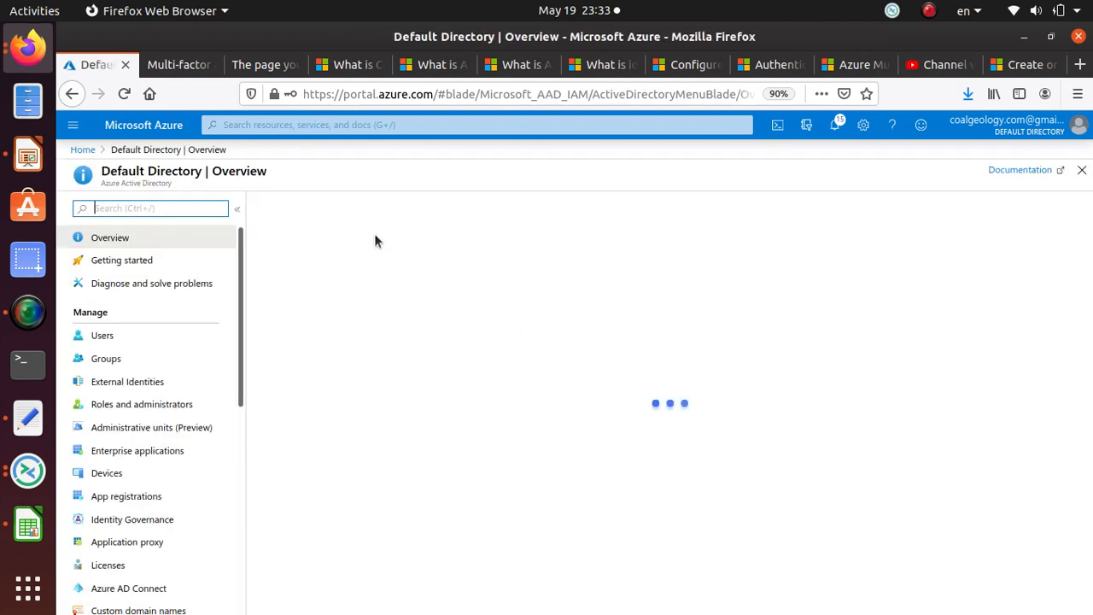
left_click(102, 335)
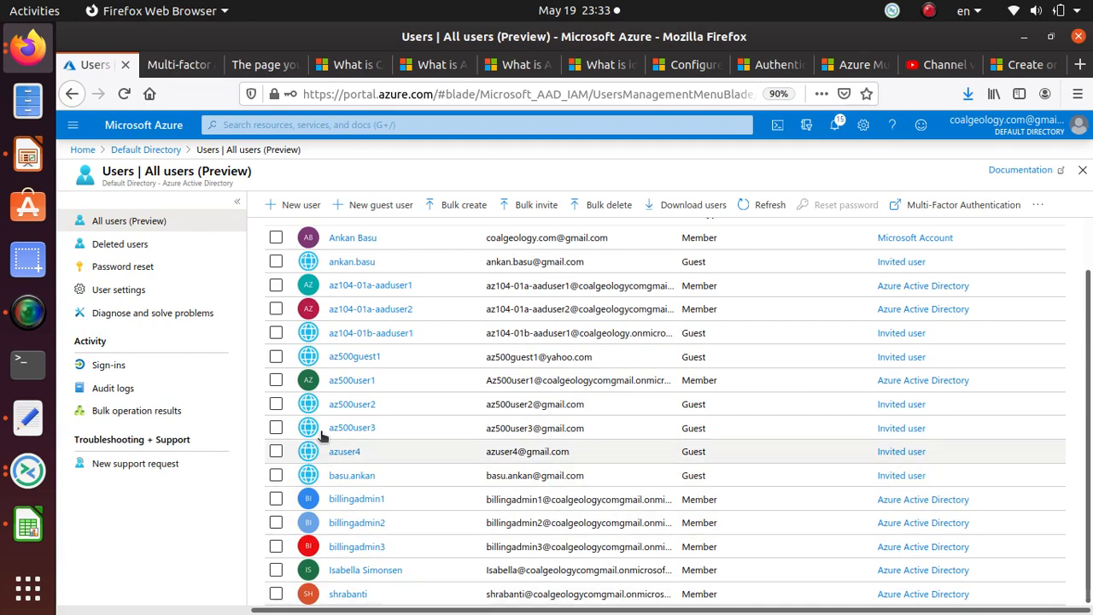
mouse_move(922, 379)
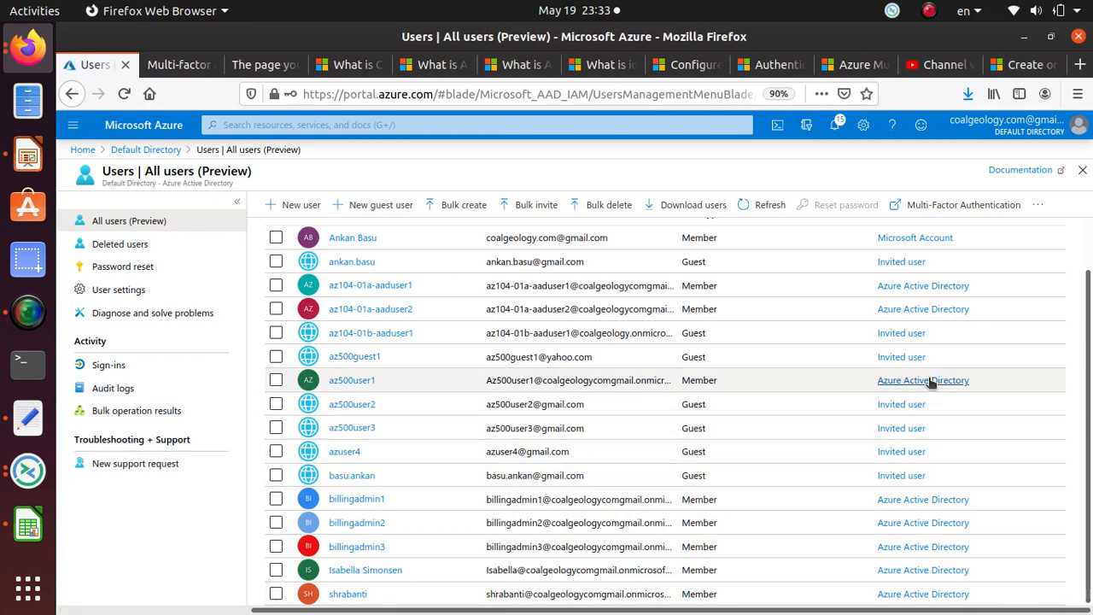
mouse_move(352, 380)
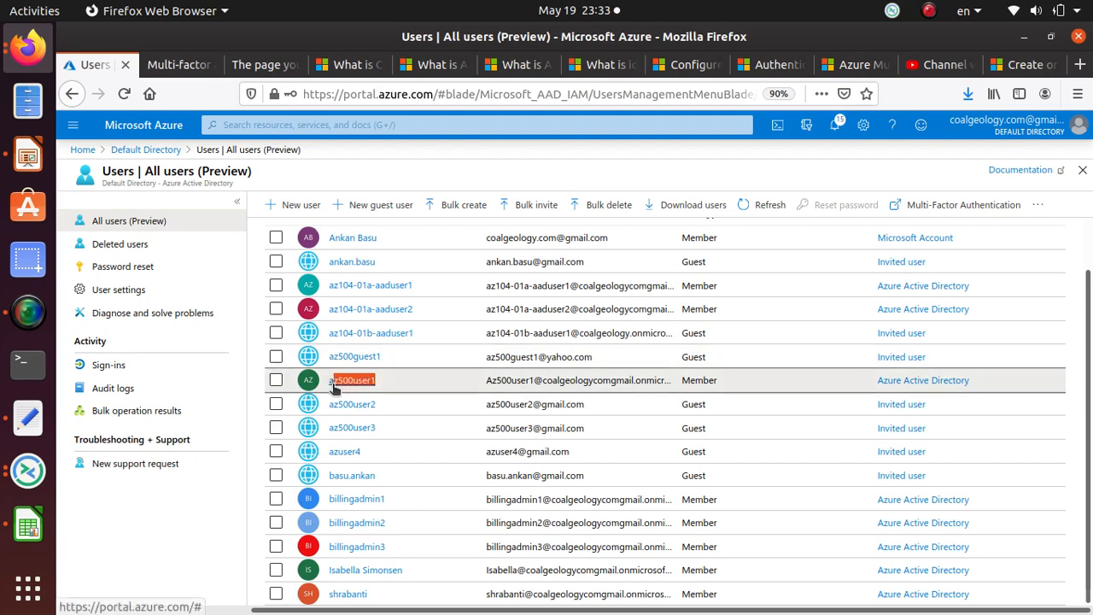
right_click(352, 379)
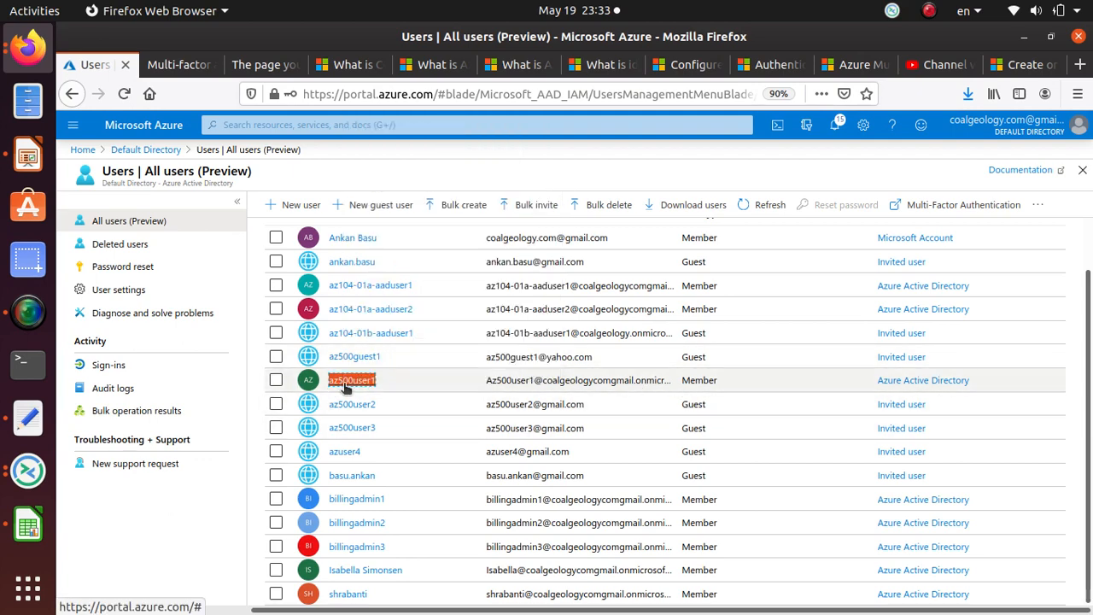
- View the az500user1 profile page and scroll through its identity and contact details
left_click(352, 379)
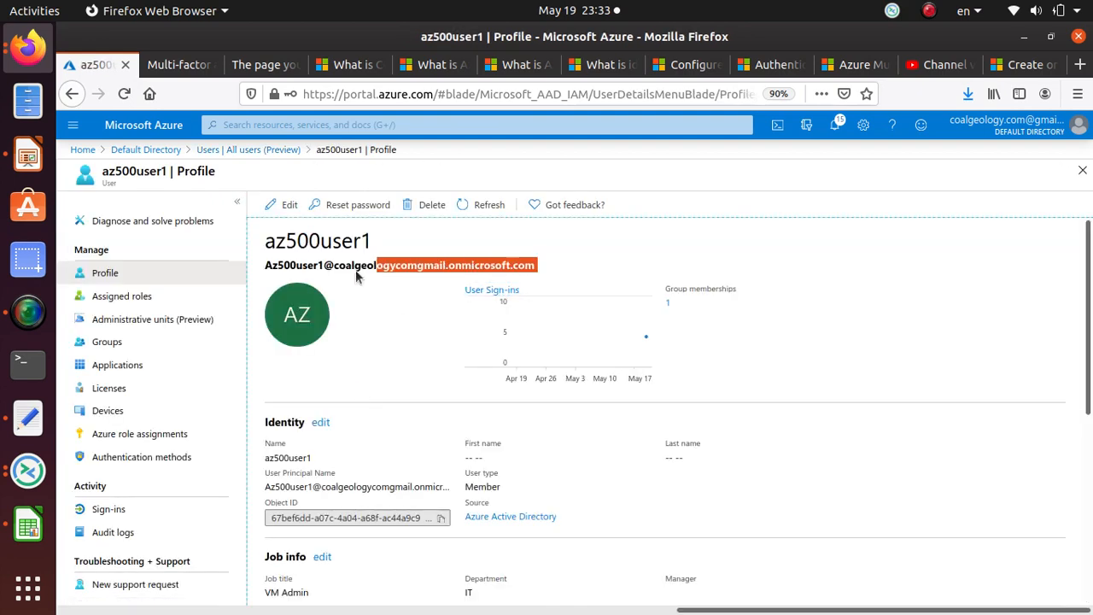
right_click(401, 265)
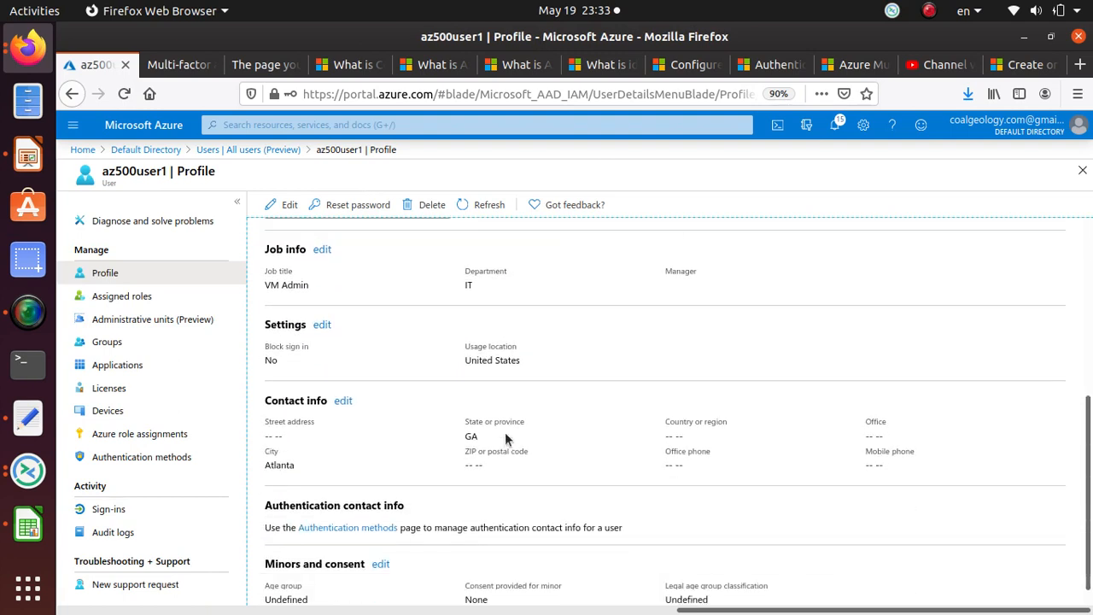
scroll("up", 3)
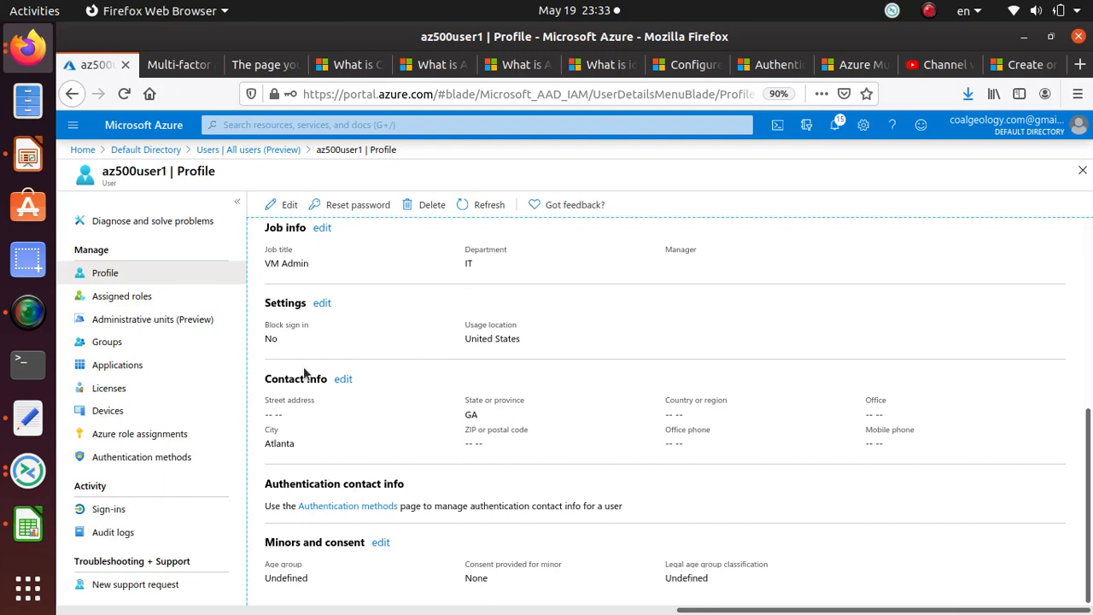
scroll("up", 3)
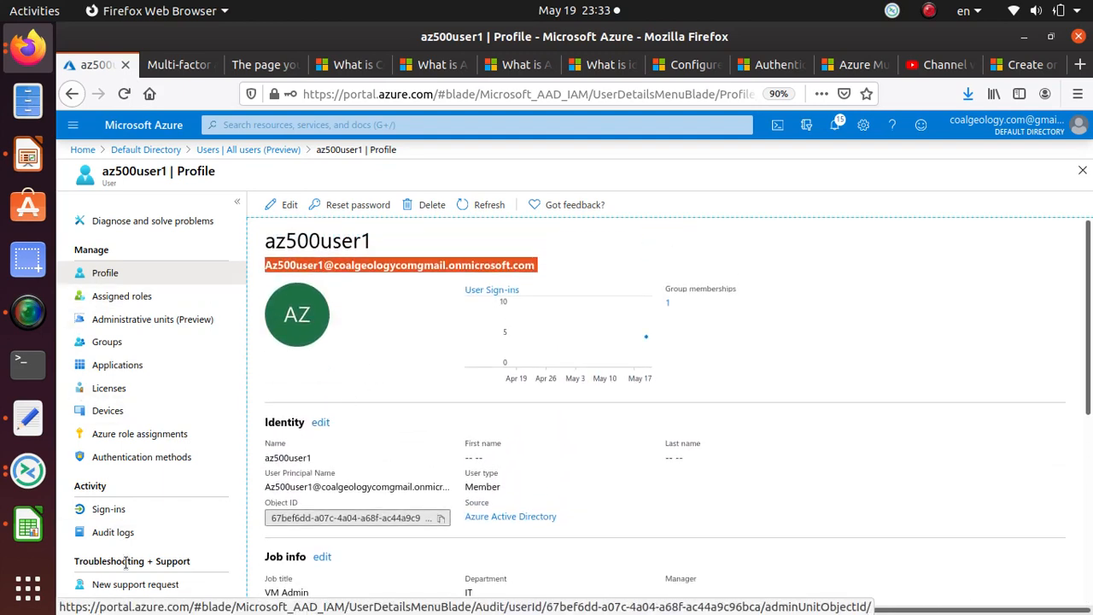
mouse_move(151, 319)
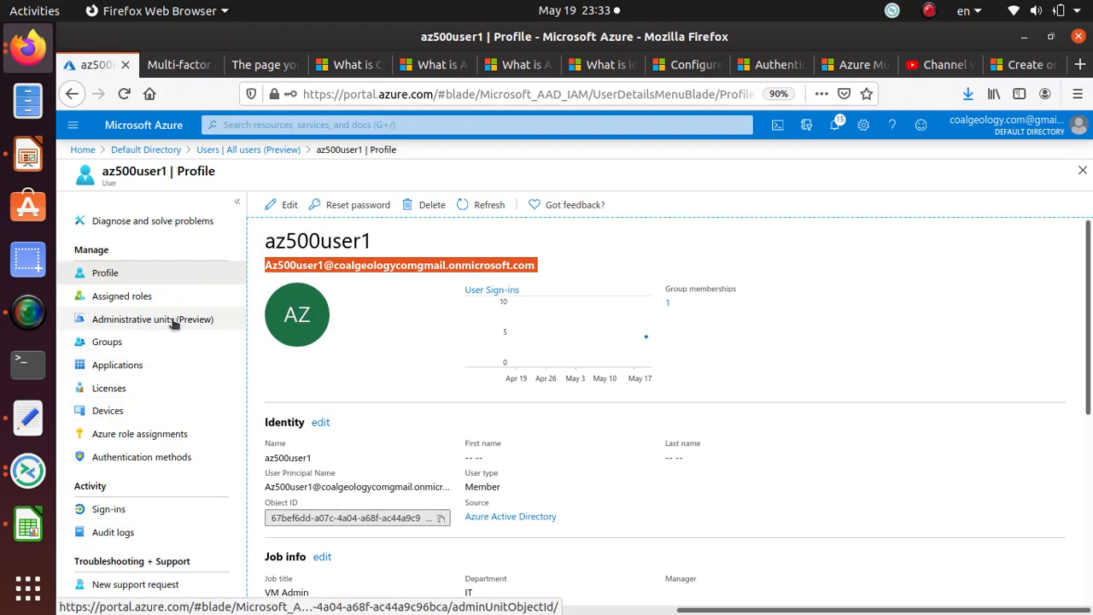
mouse_move(140, 456)
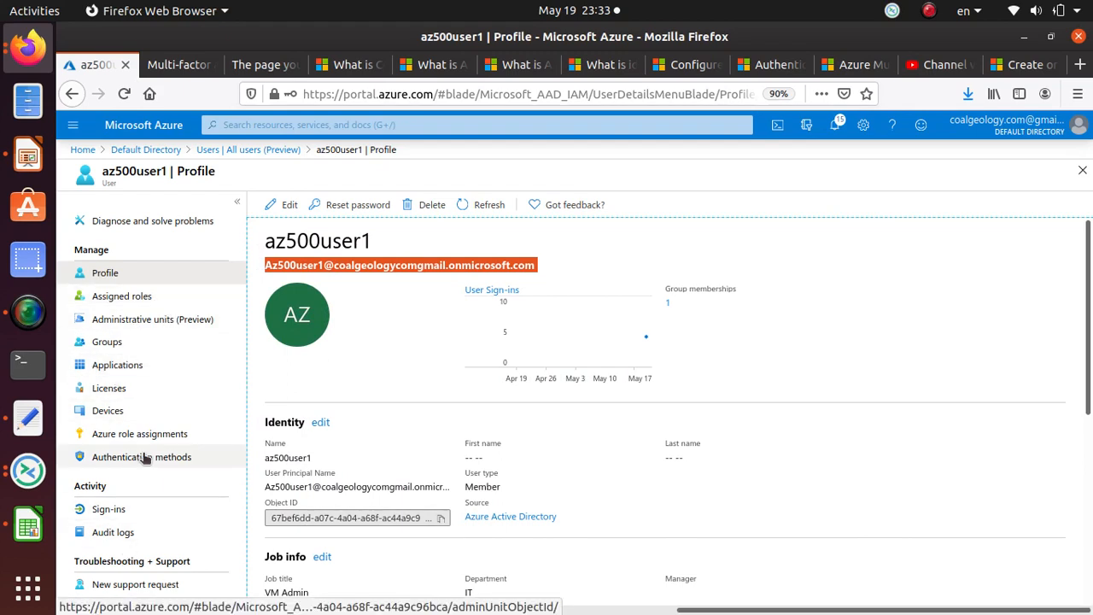
mouse_move(106, 342)
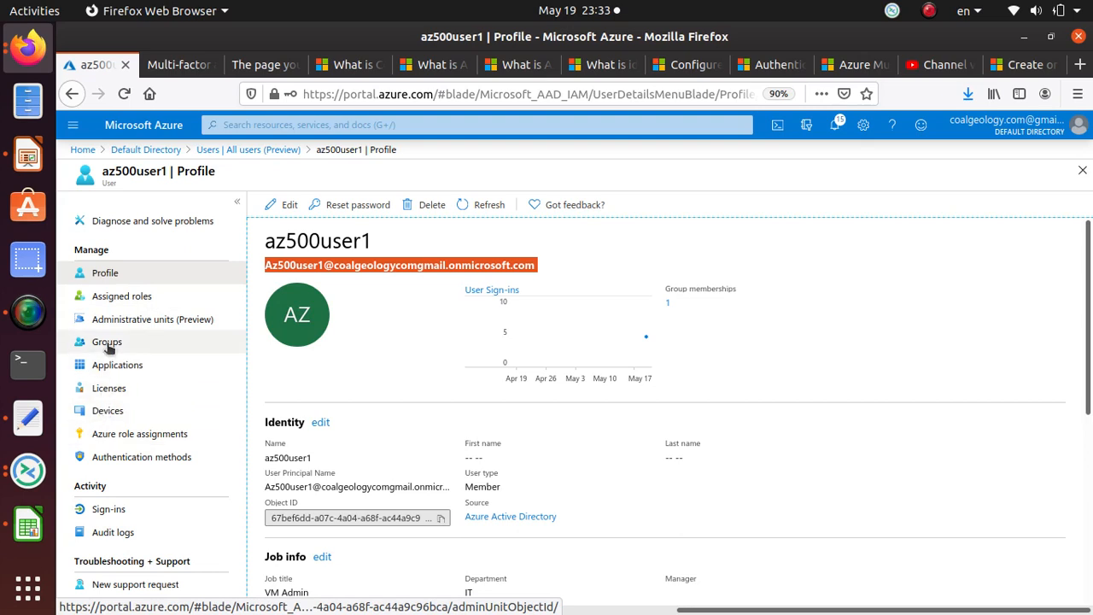
mouse_move(145, 151)
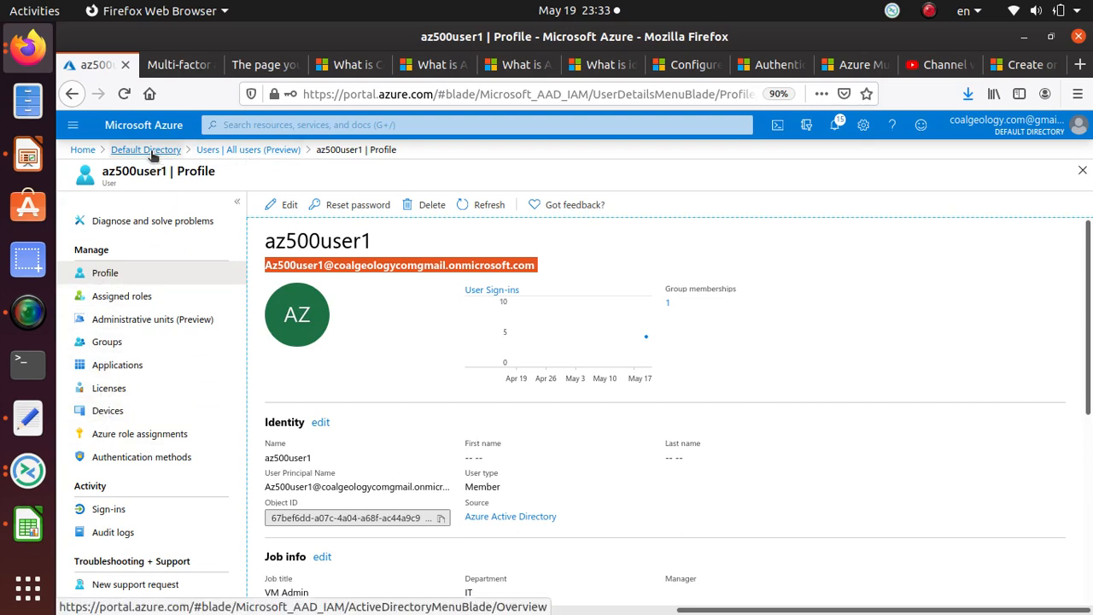
- Search the portal for MFA and return to the Multi-Factor Authentication Getting started page
left_click(475, 124)
type("MFA")
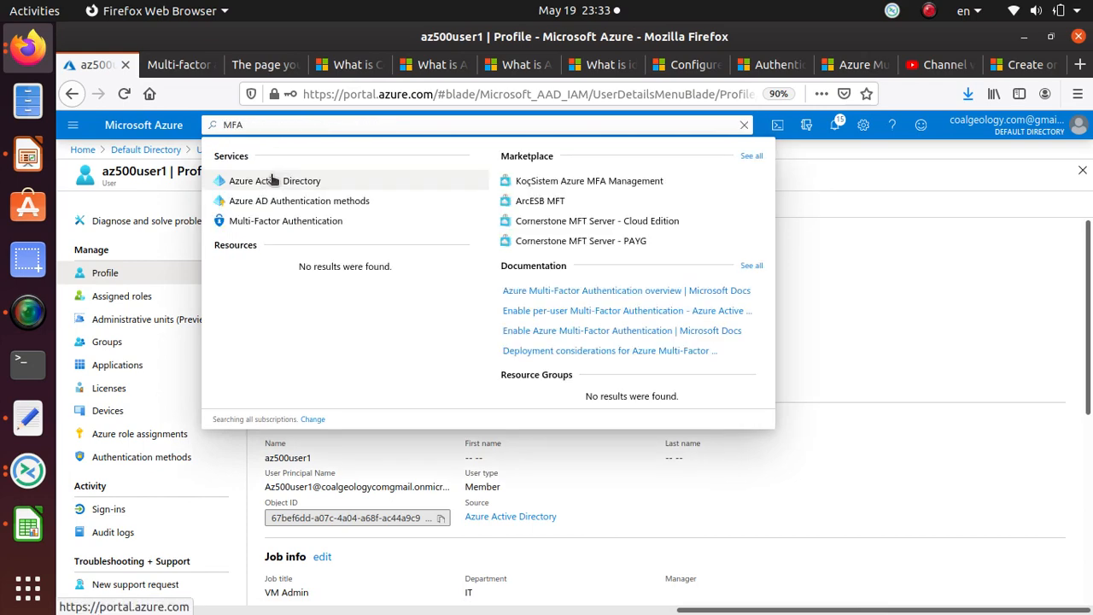
left_click(285, 221)
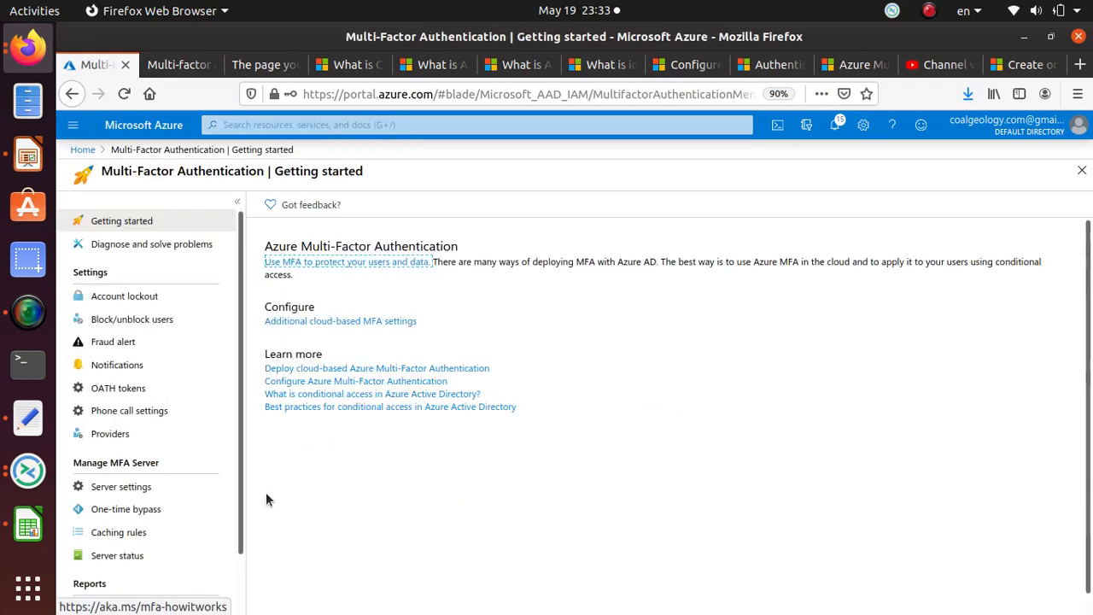
mouse_move(339, 321)
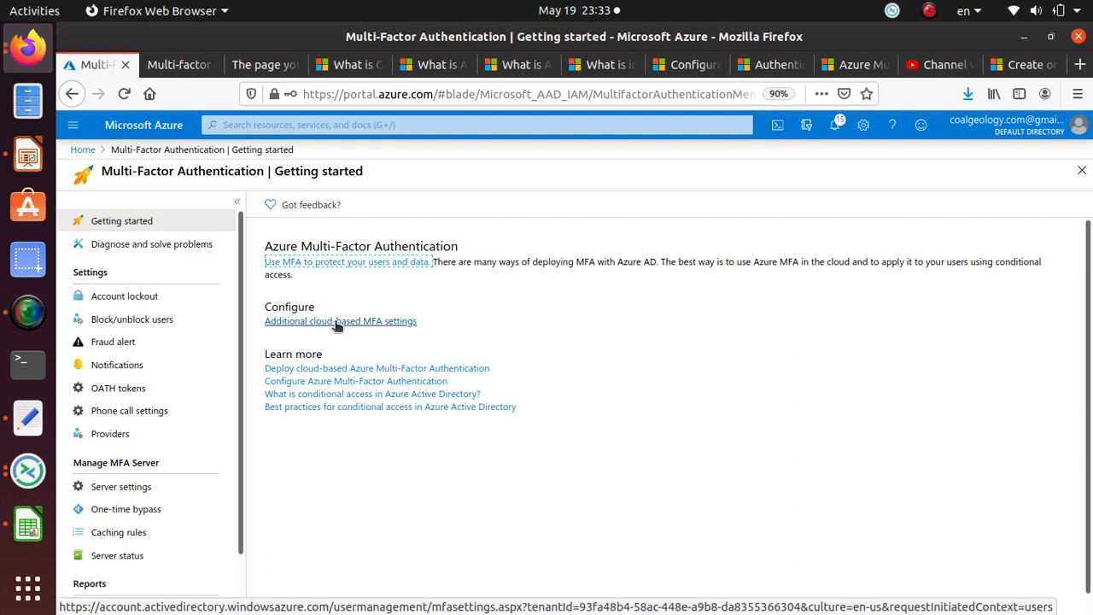
- In cloud-based MFA service settings, allow app passwords, review verification options and save
left_click(340, 321)
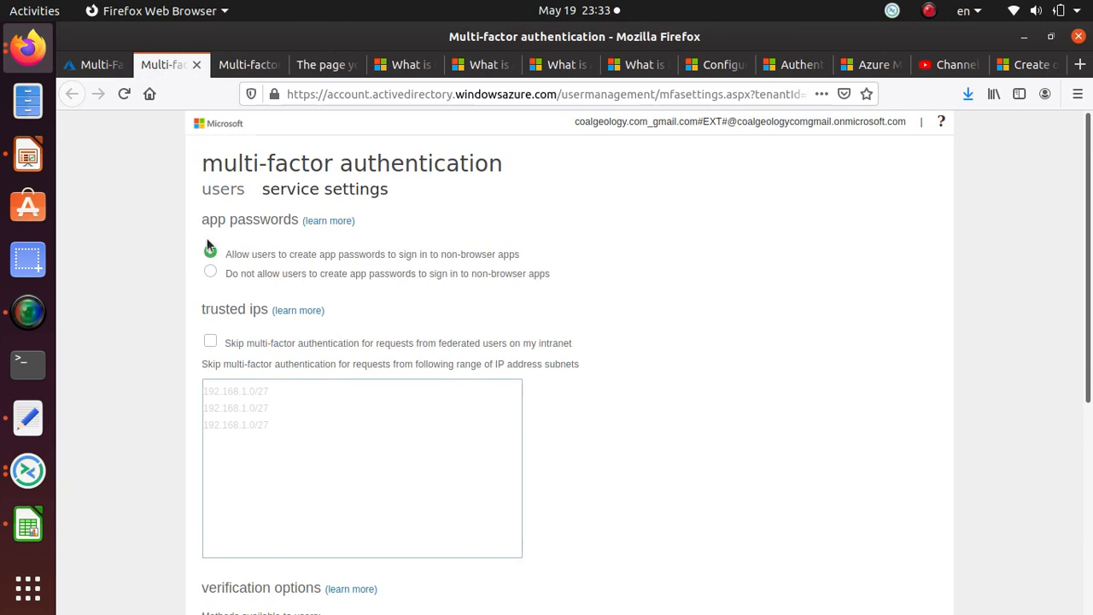
left_click(210, 253)
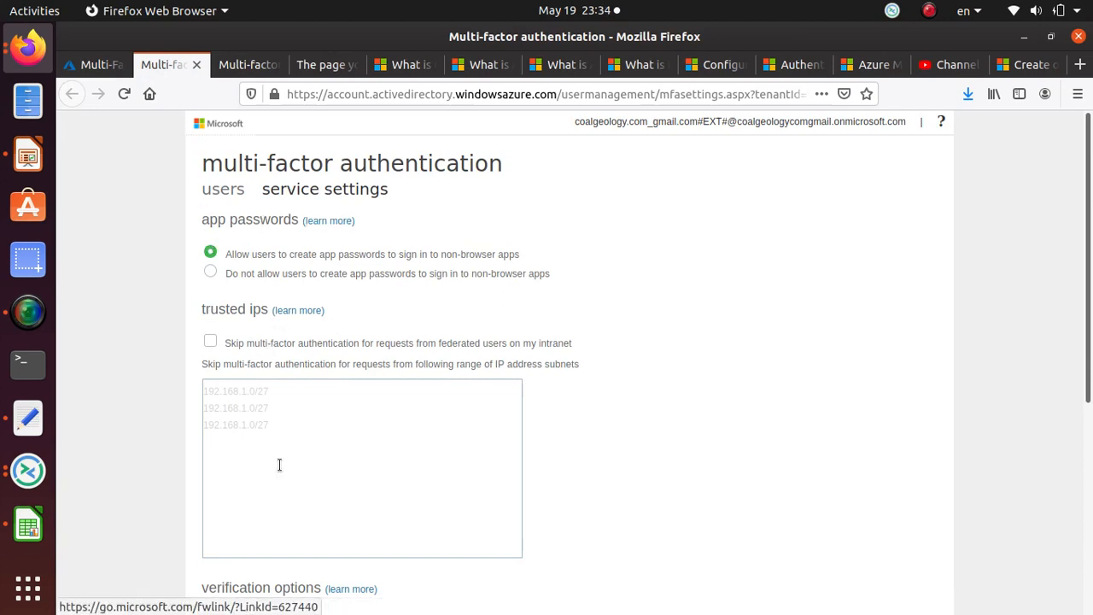
mouse_move(325, 504)
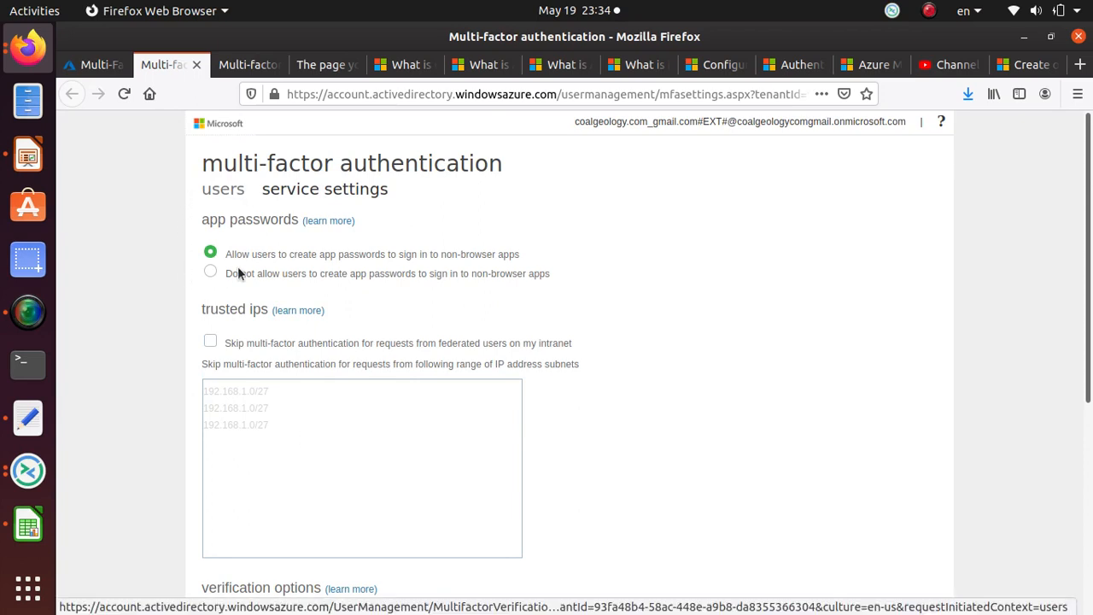
mouse_move(270, 285)
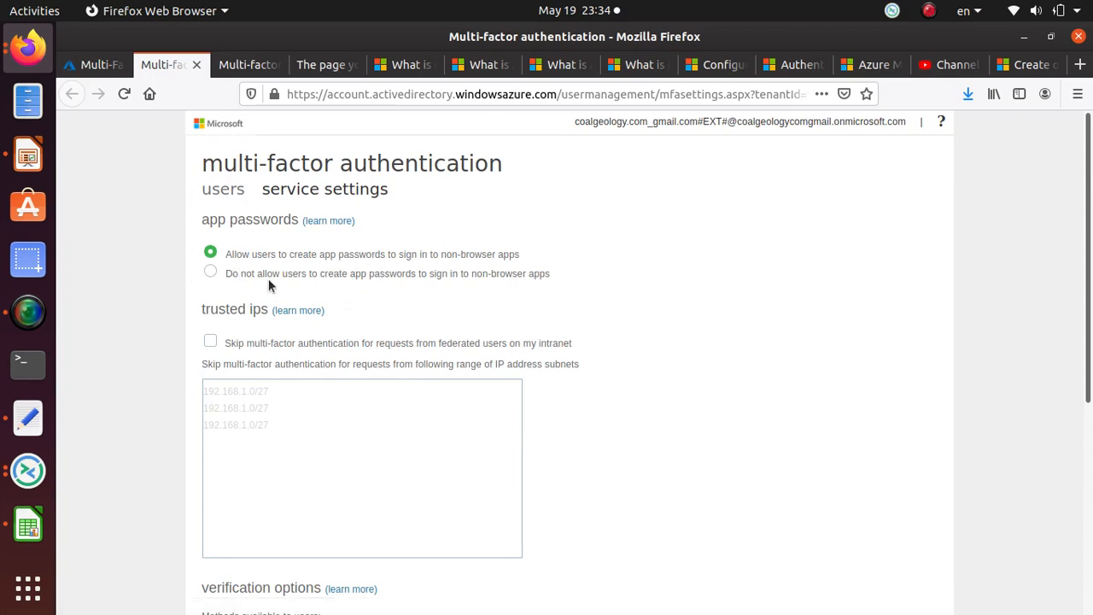
scroll("down", 3)
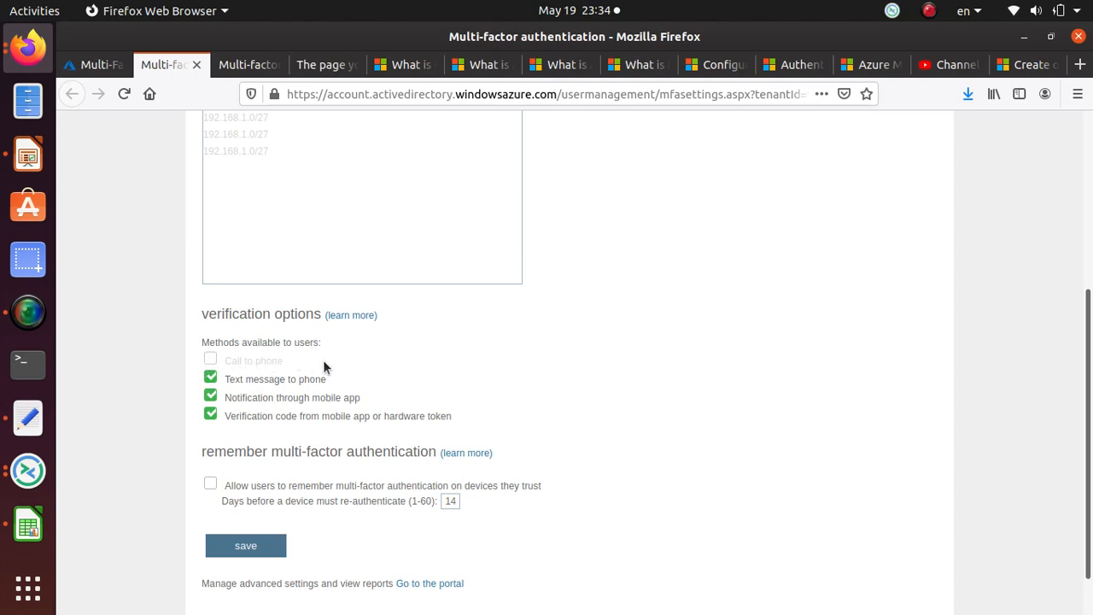
mouse_move(268, 393)
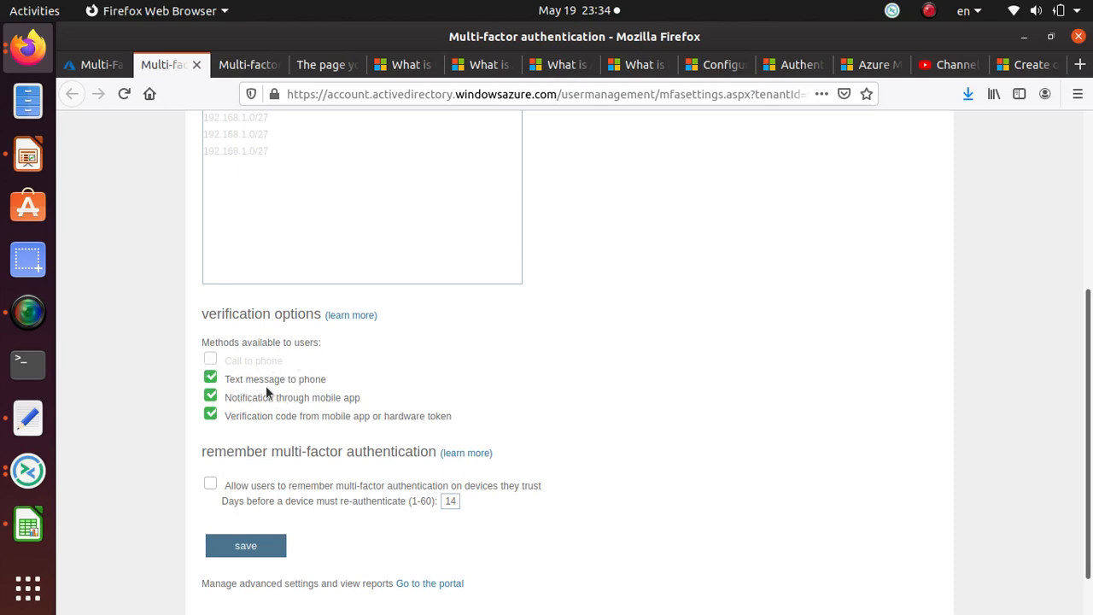
mouse_move(216, 437)
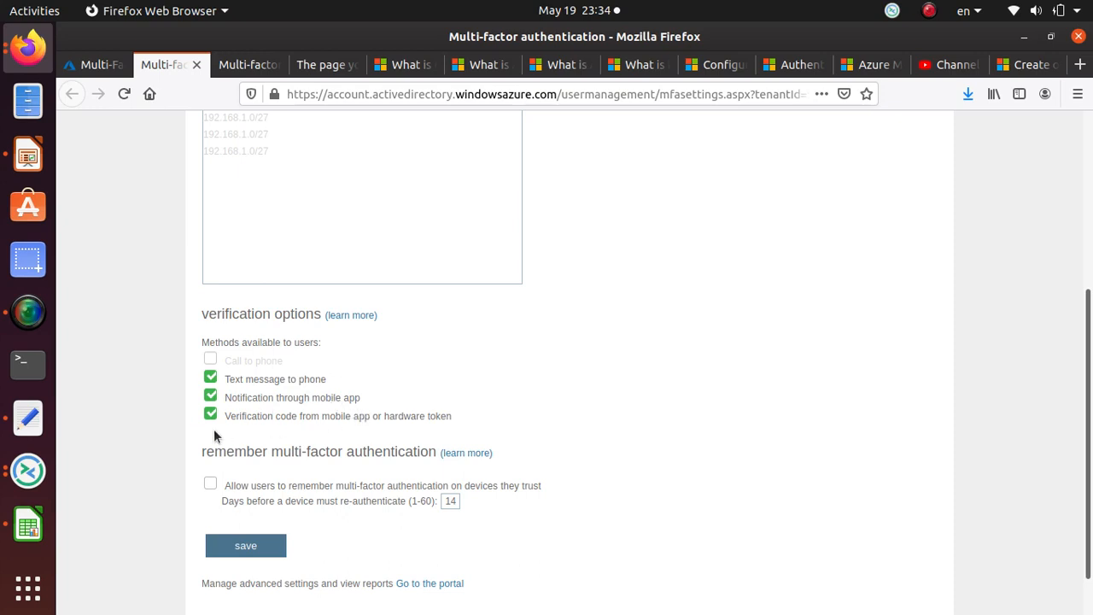
mouse_move(475, 433)
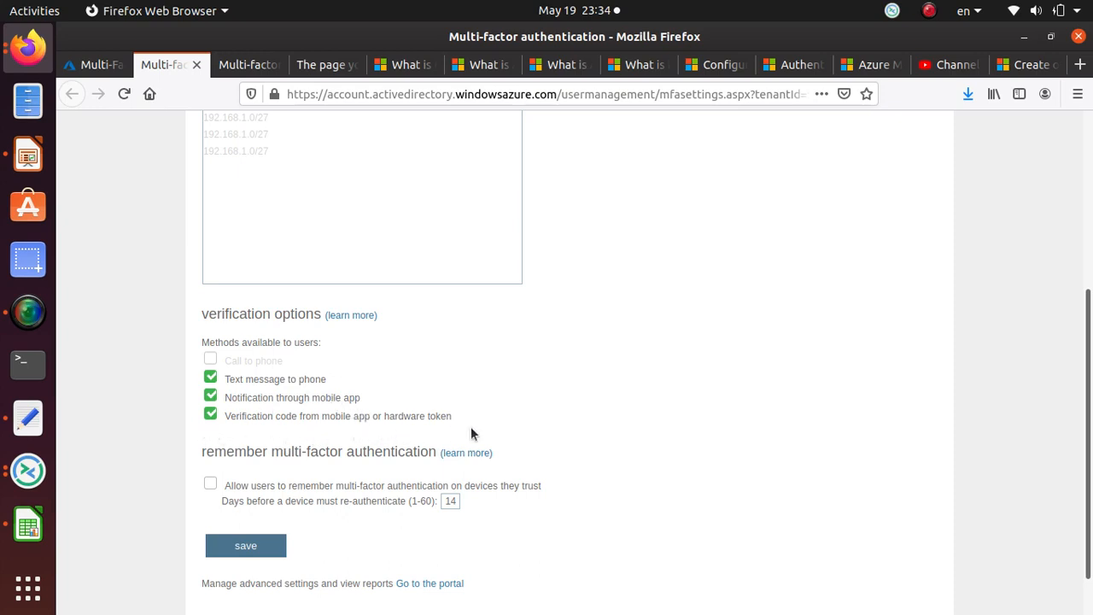
mouse_move(230, 495)
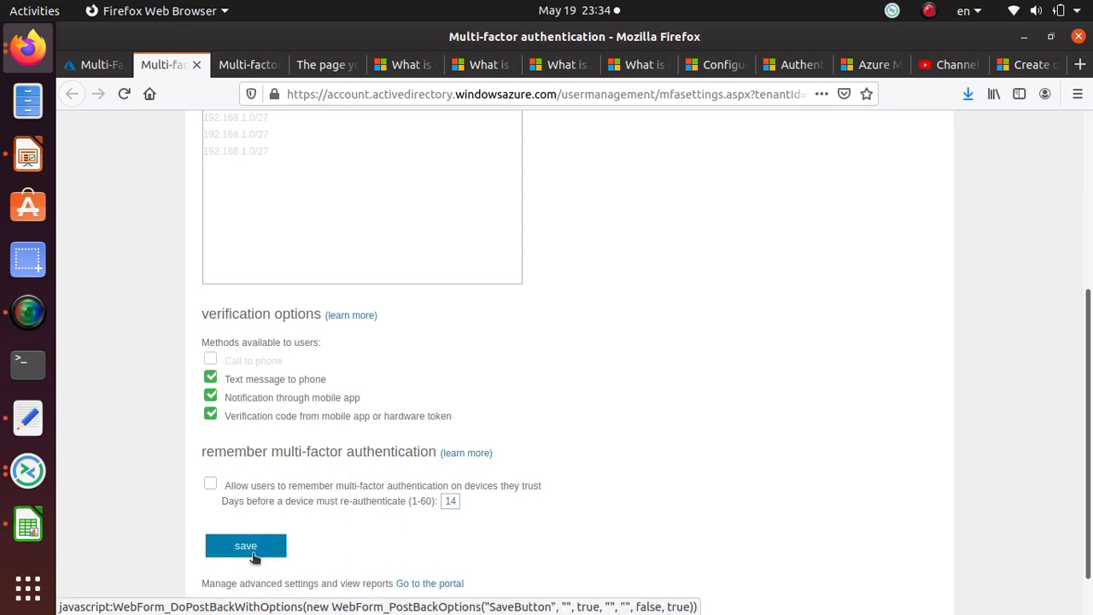
left_click(246, 547)
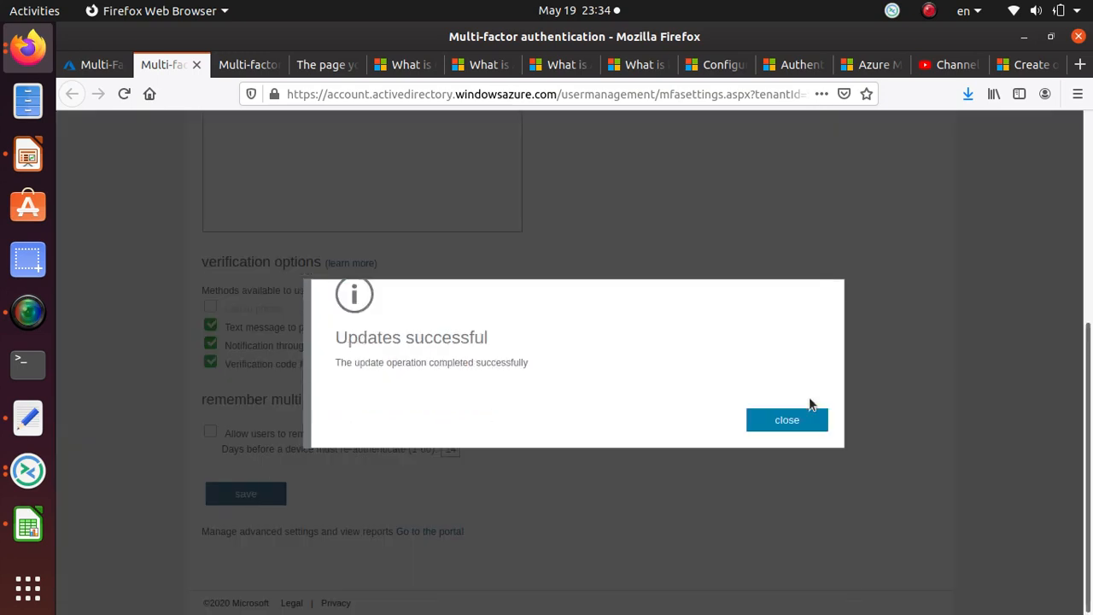
left_click(786, 420)
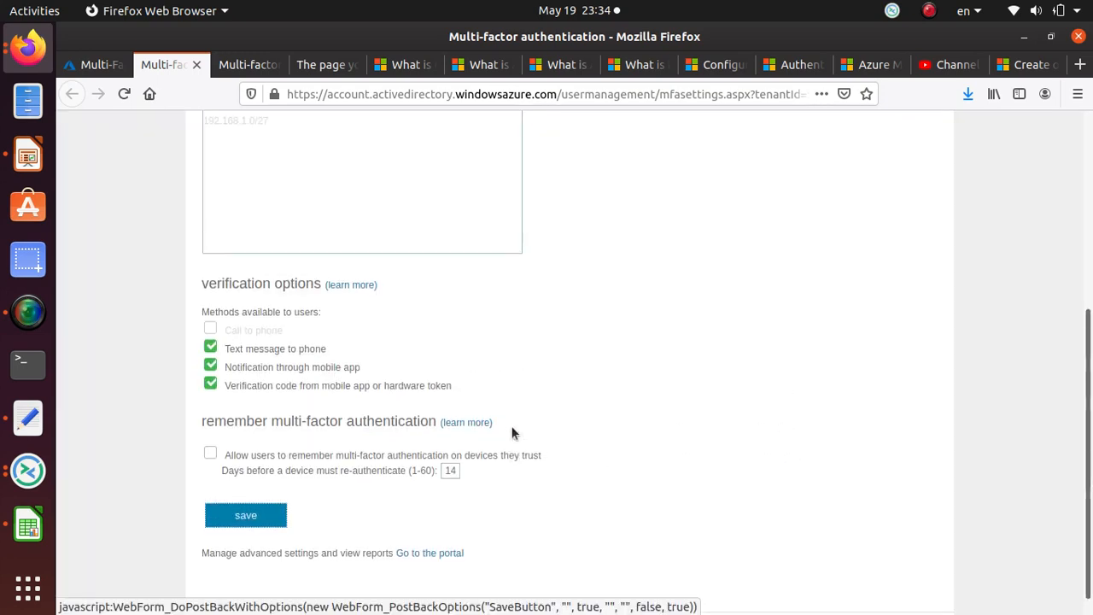
- Switch to the per-user MFA users list and review the entries
scroll("up", 3)
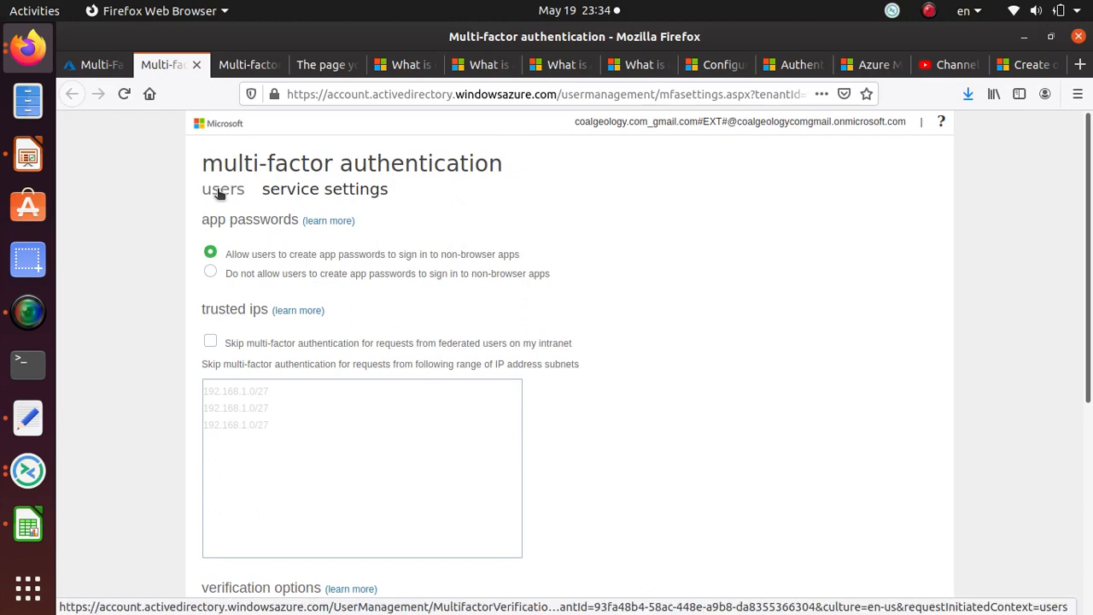
left_click(221, 188)
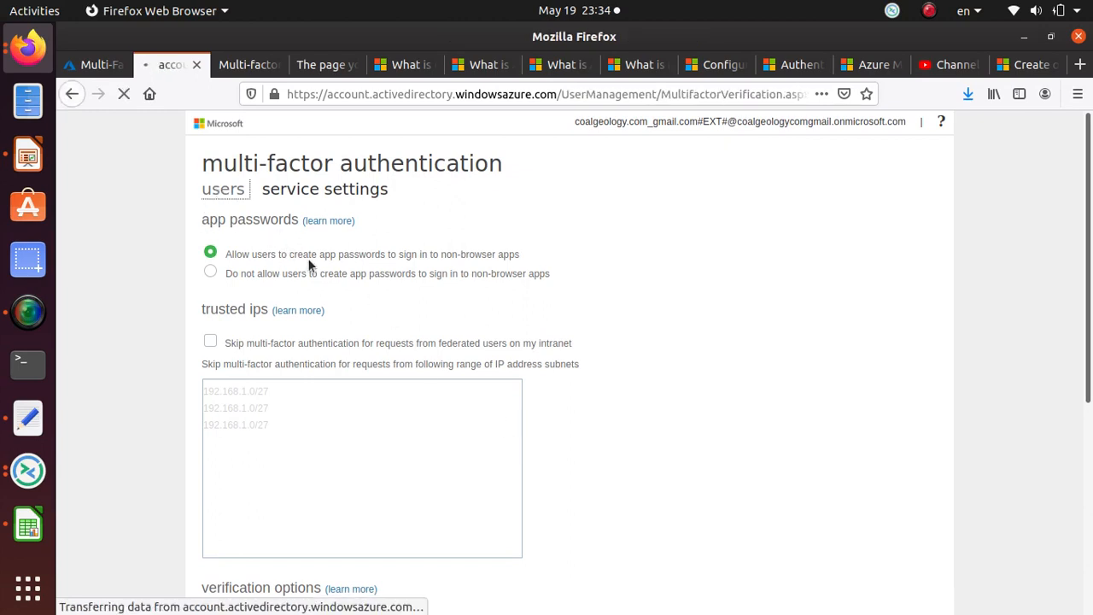
left_click(222, 188)
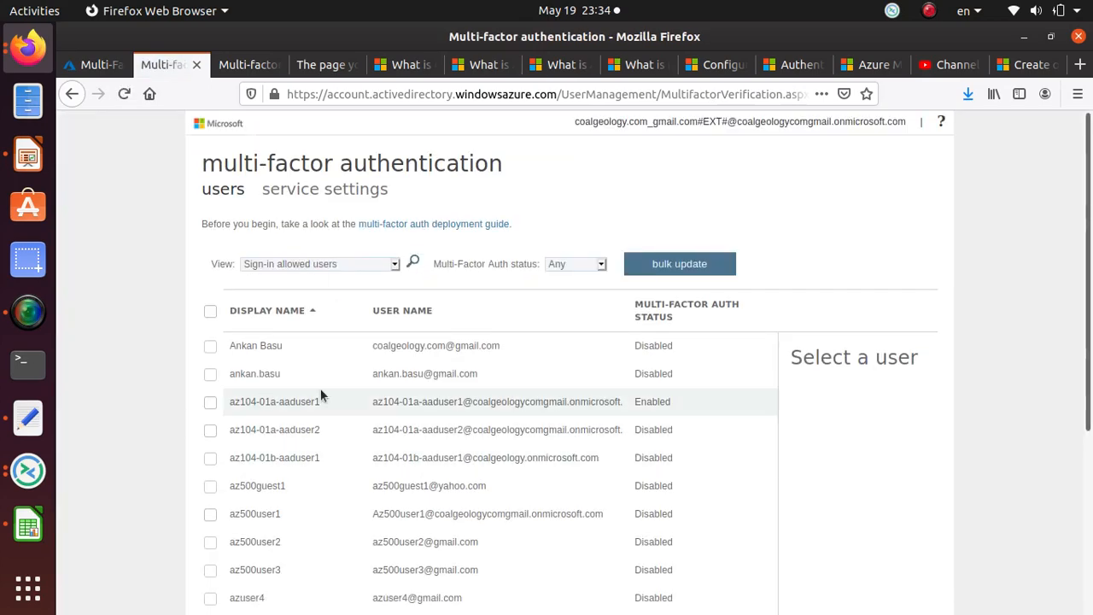
scroll("down", 3)
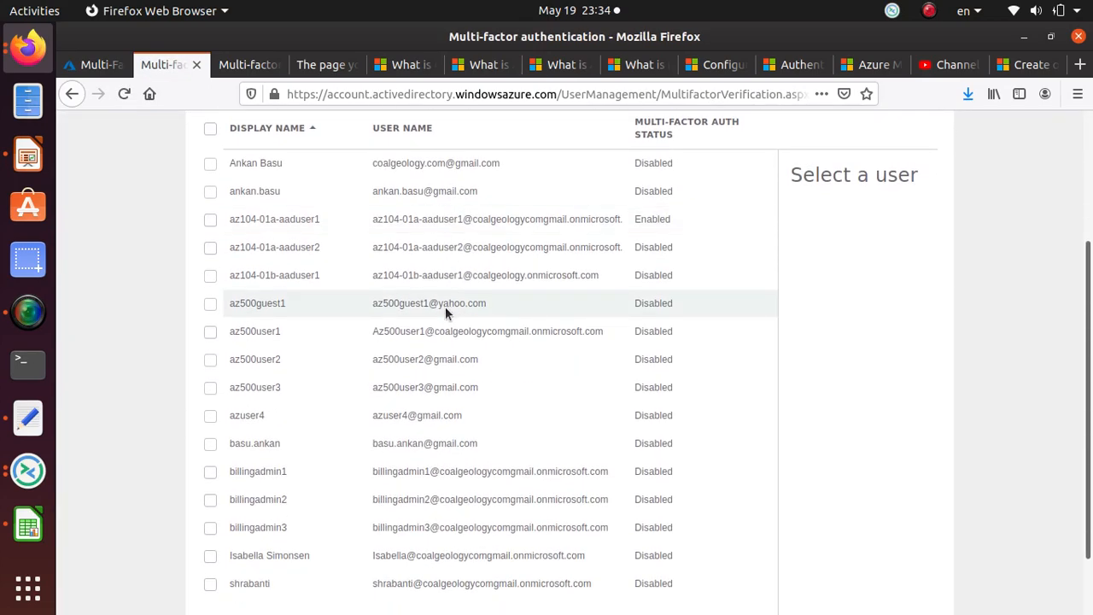
scroll("up", 3)
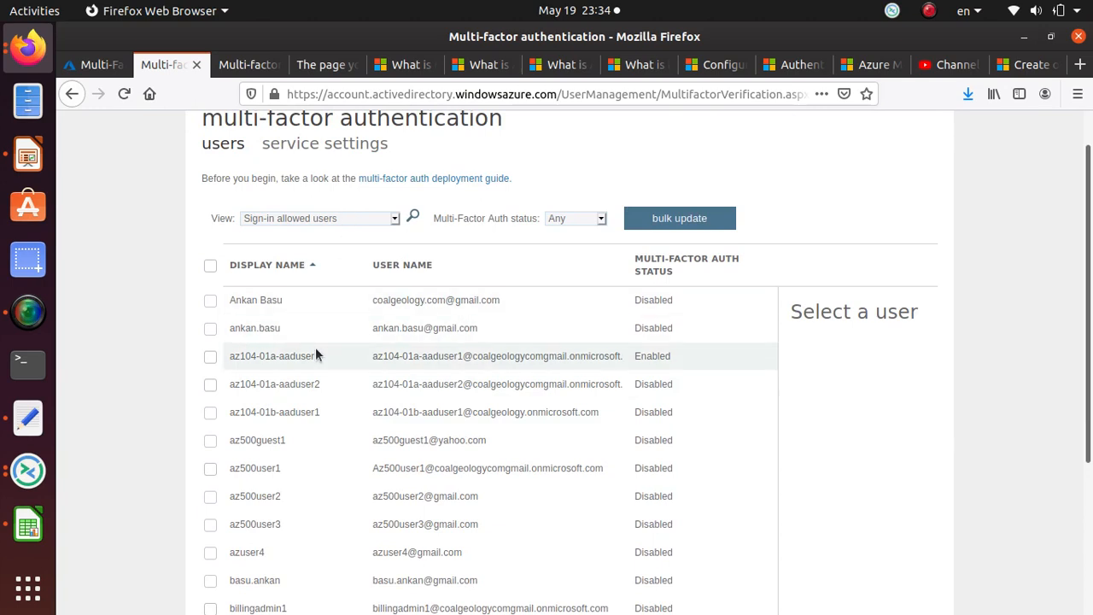
mouse_move(649, 468)
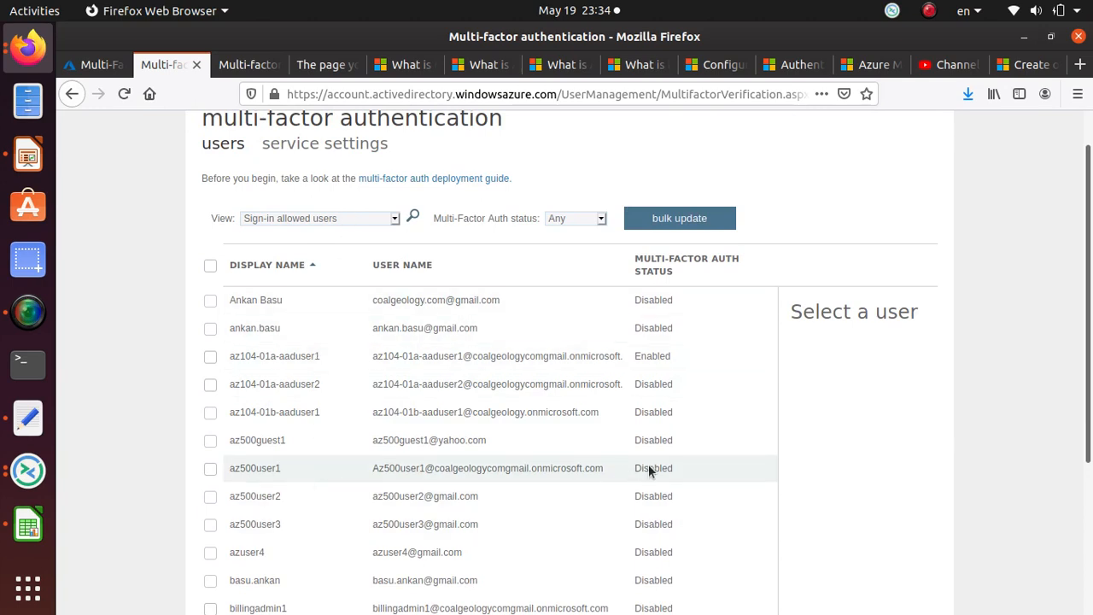
- Enable multi-factor auth for the first az500 lab user and confirm the update
left_click(210, 468)
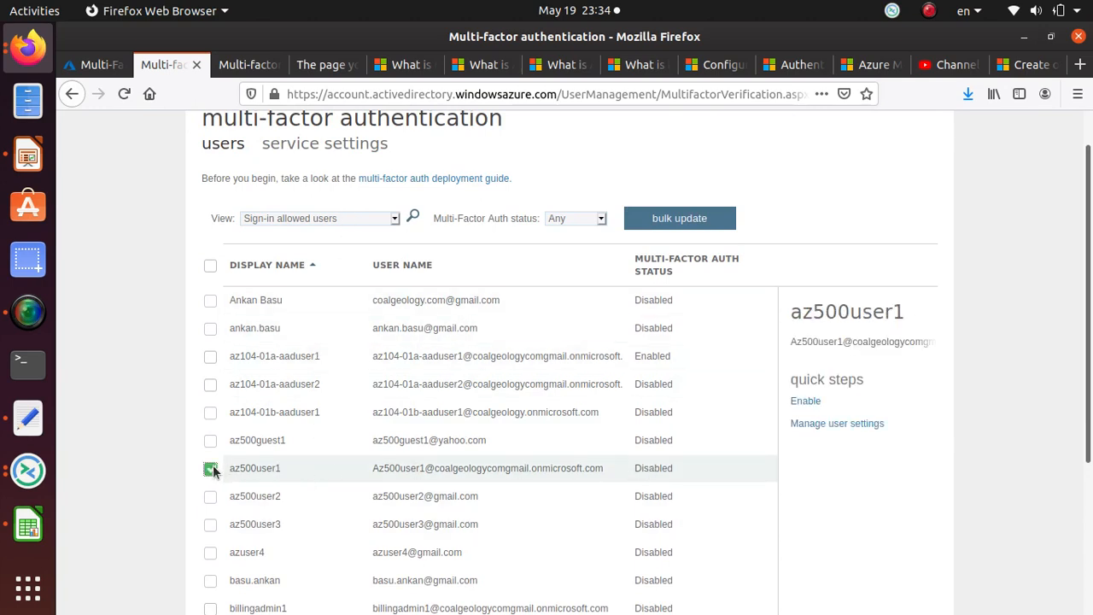
left_click(806, 399)
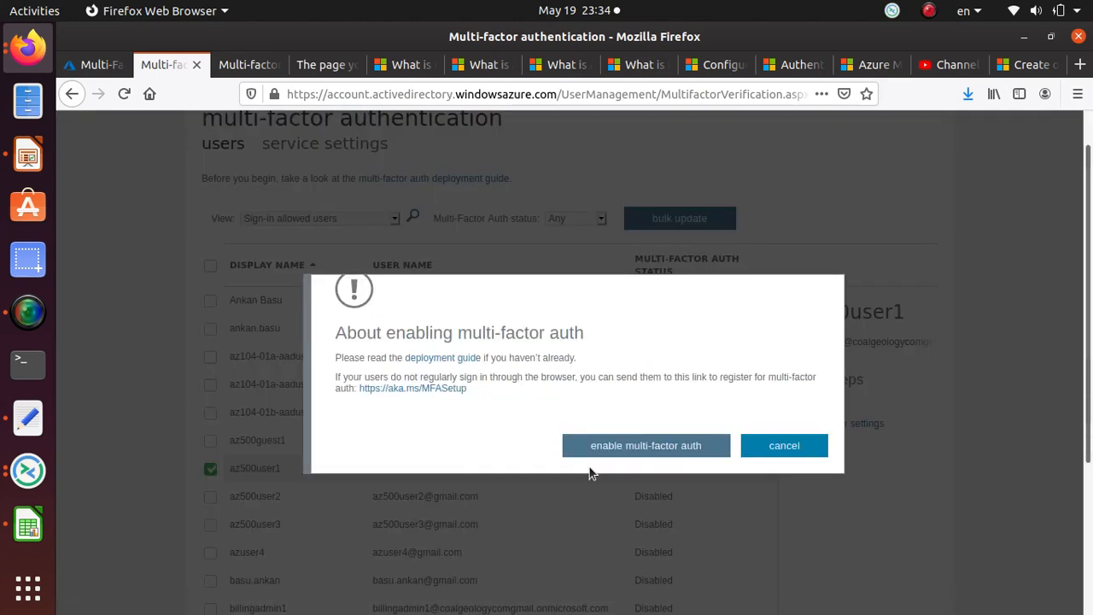
left_click(646, 444)
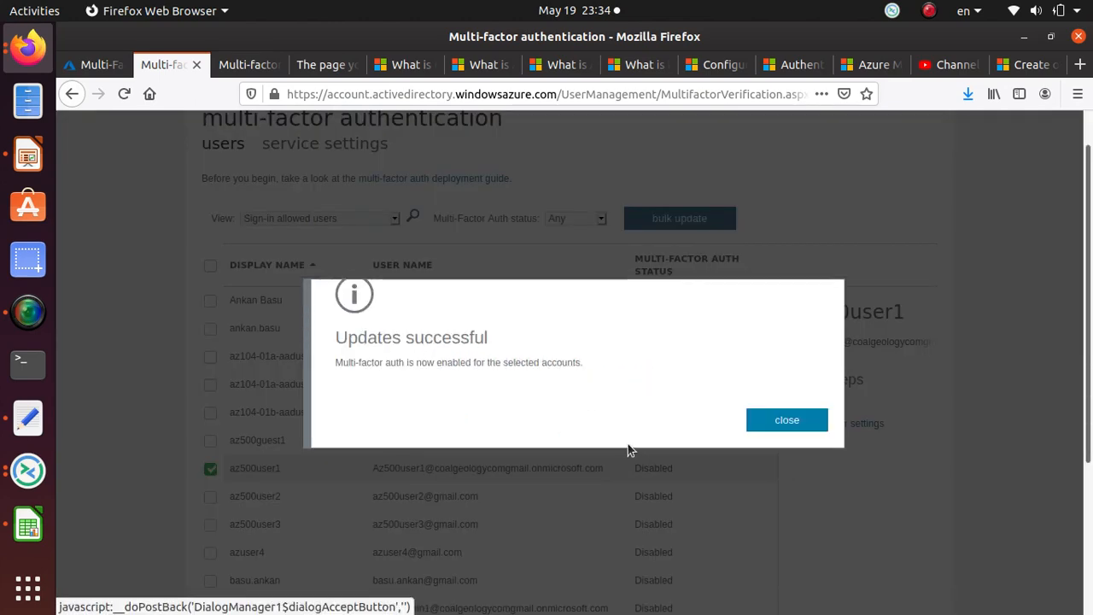
left_click(785, 420)
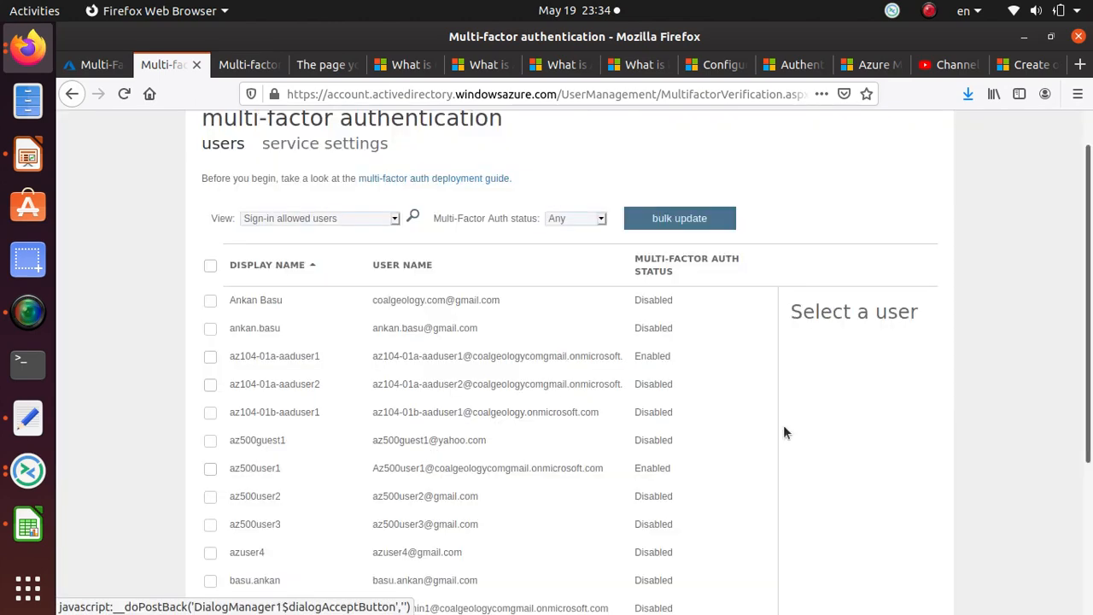
mouse_move(24, 19)
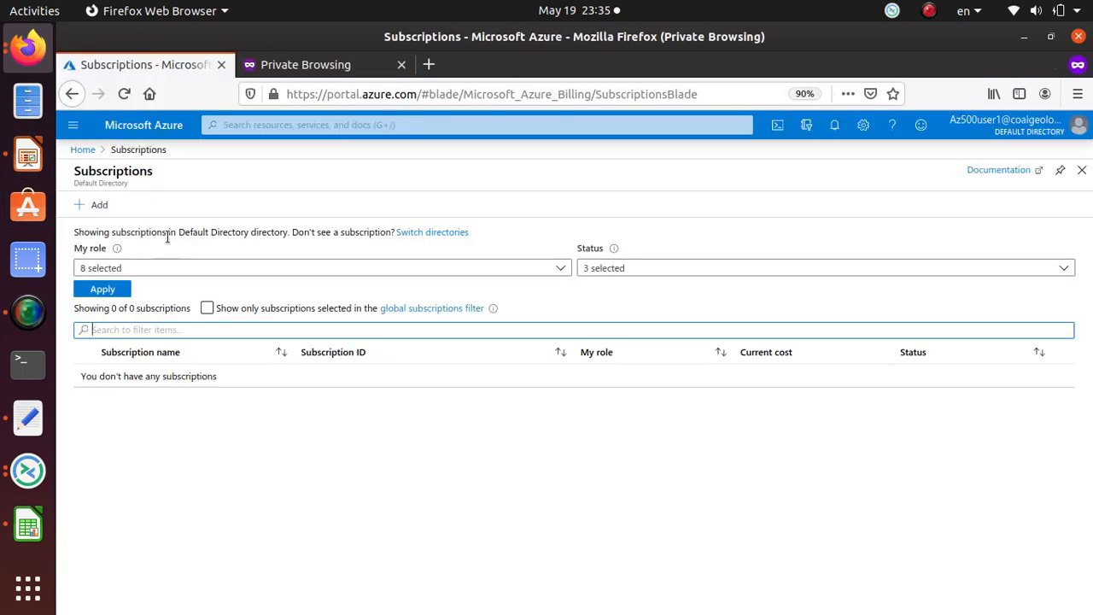
- Sign the test user out via the account avatar menu
left_click(1077, 125)
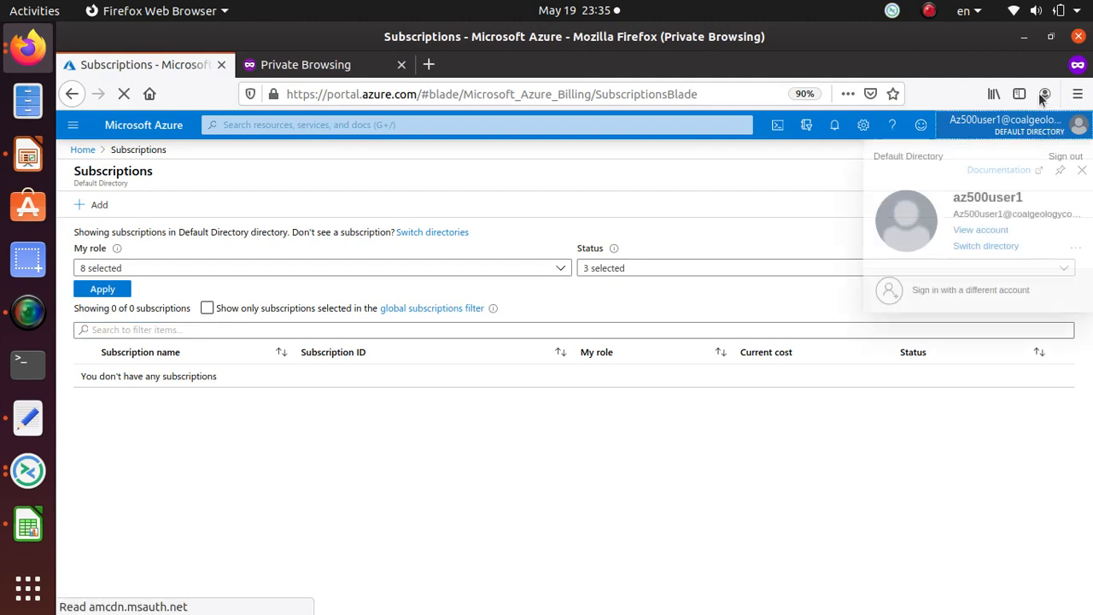
left_click(1065, 156)
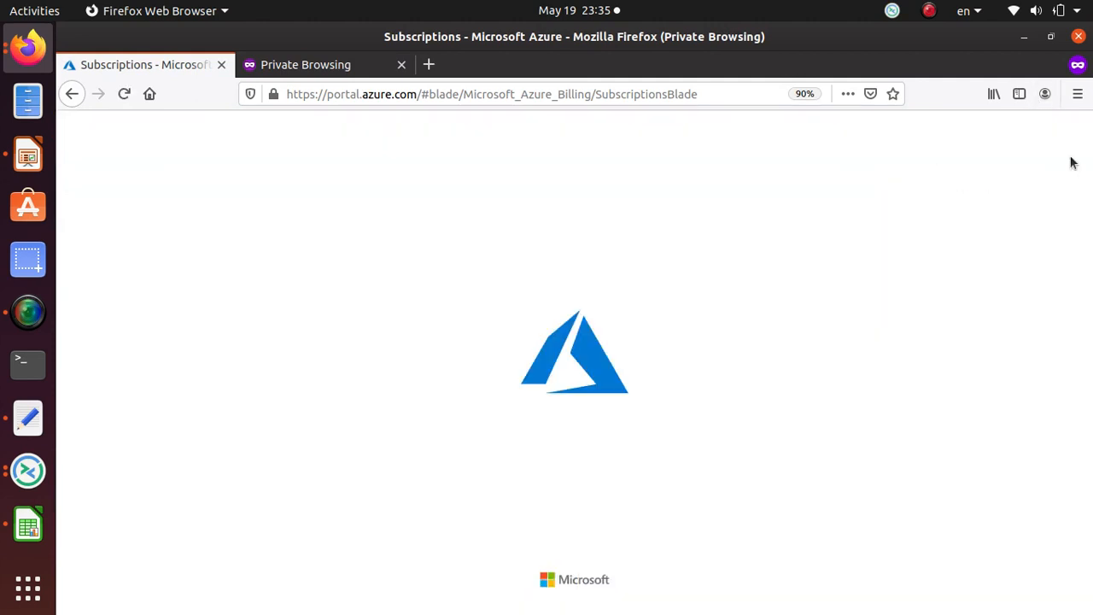
mouse_move(649, 228)
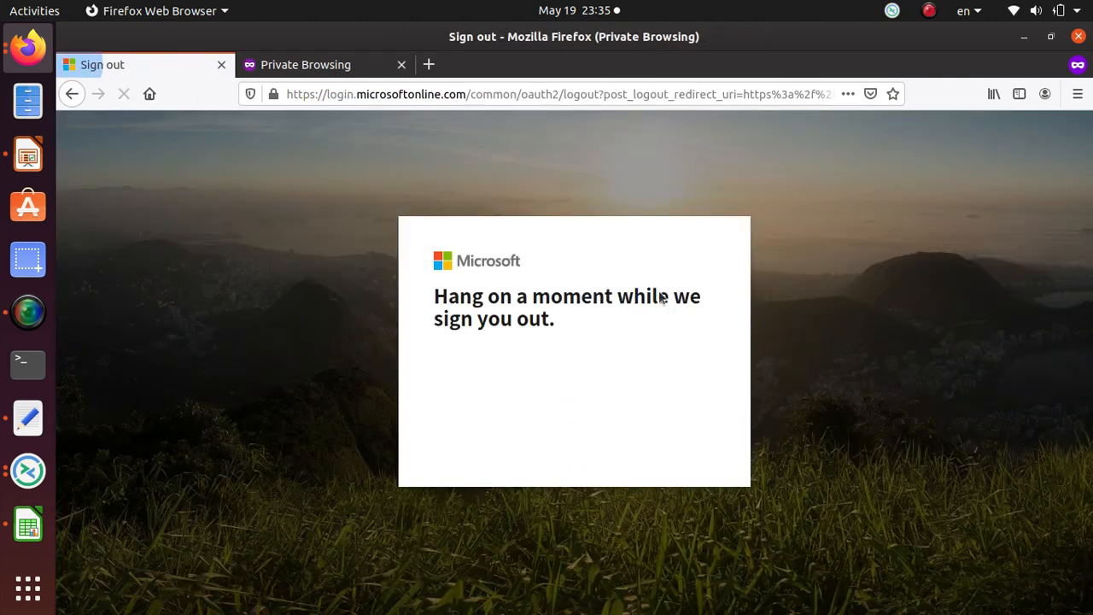
mouse_move(606, 423)
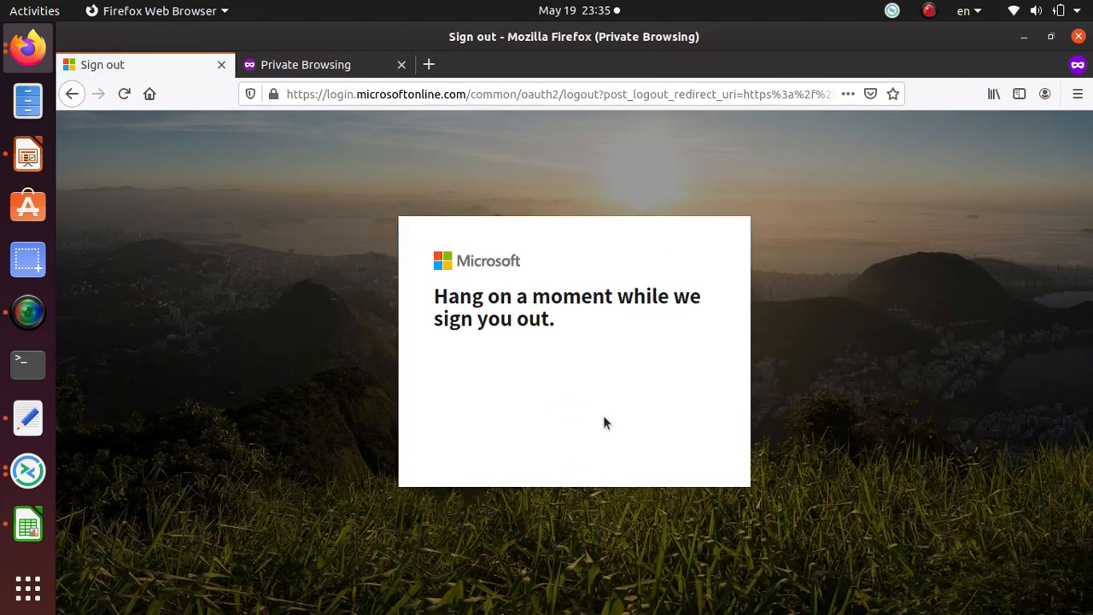
mouse_move(642, 283)
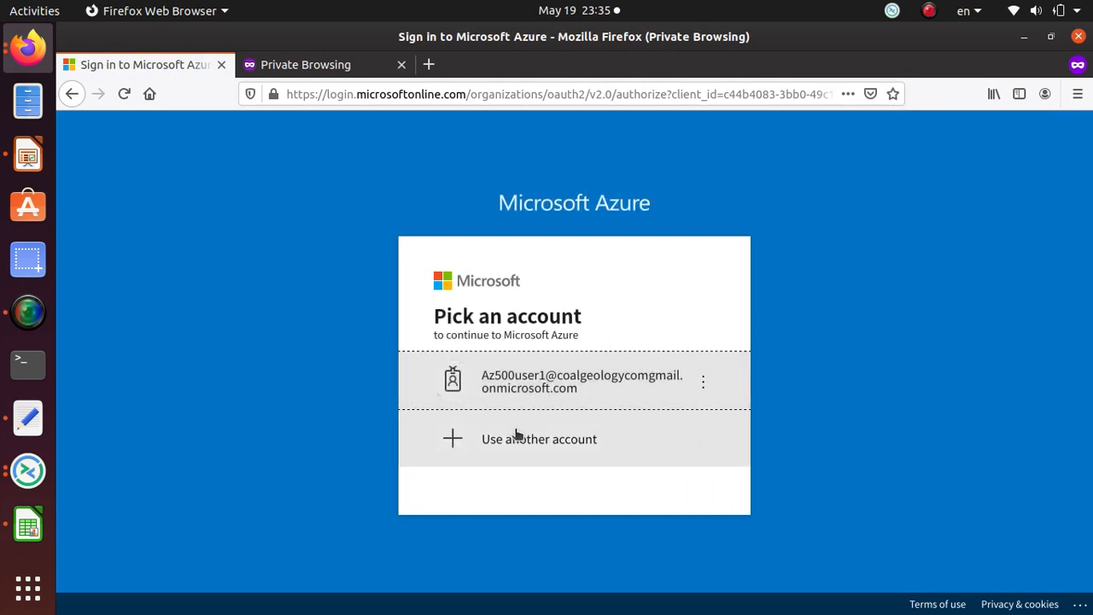
- Sign back in as az500user1, save the browser login, and continue past 'More information required'
left_click(580, 381)
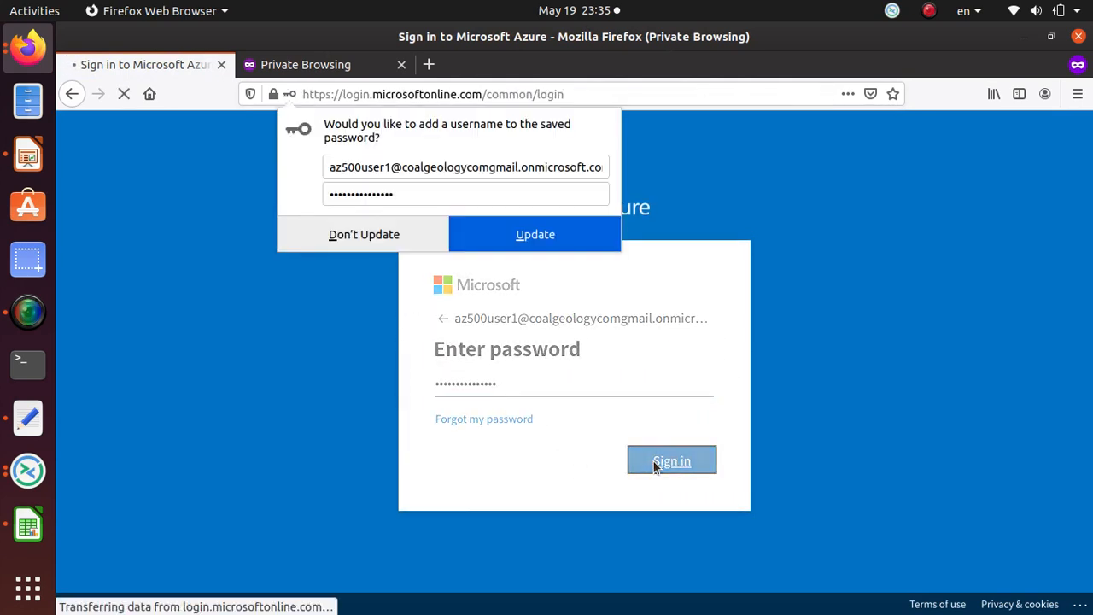
left_click(671, 461)
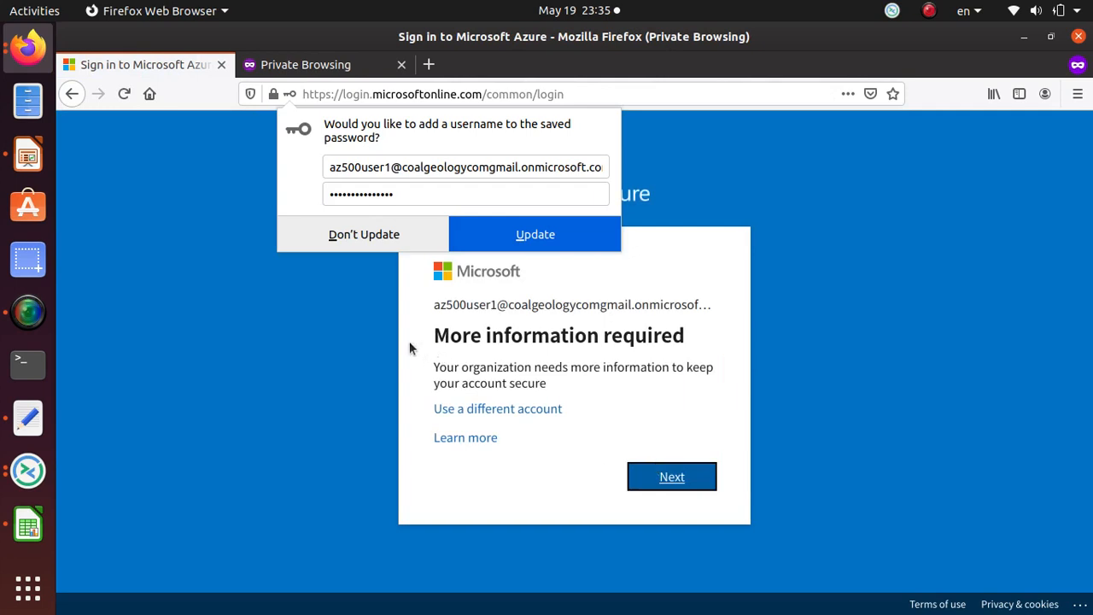
mouse_move(536, 233)
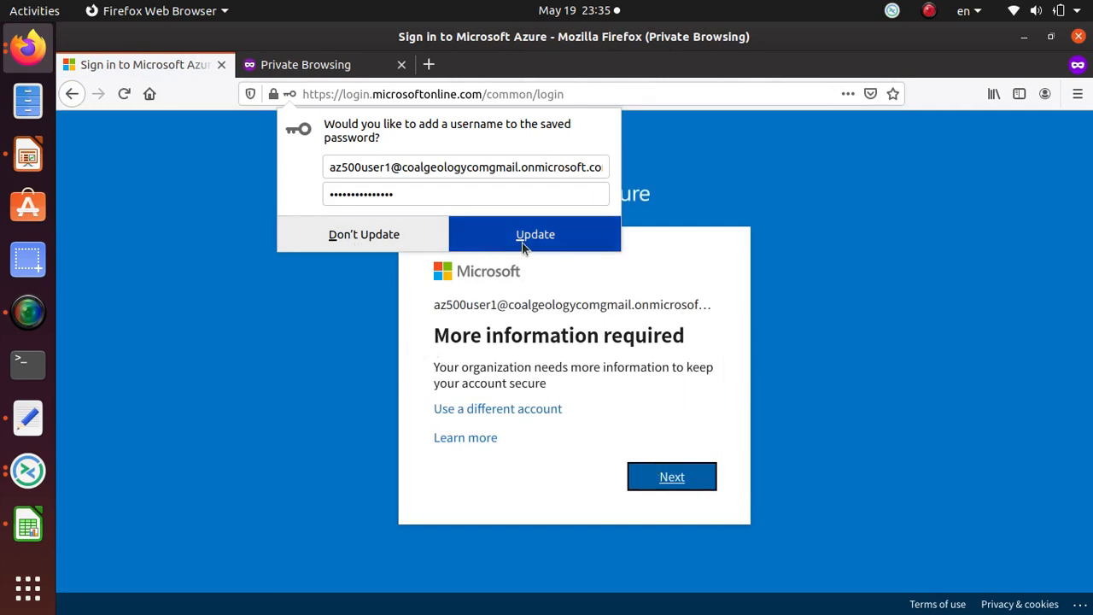
left_click(536, 234)
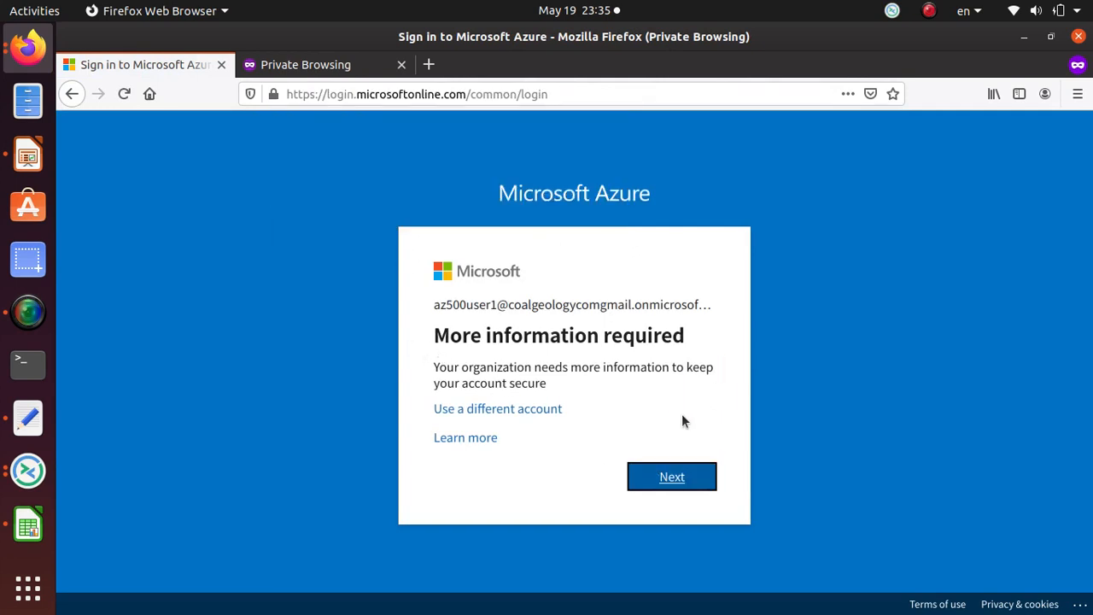
mouse_move(703, 424)
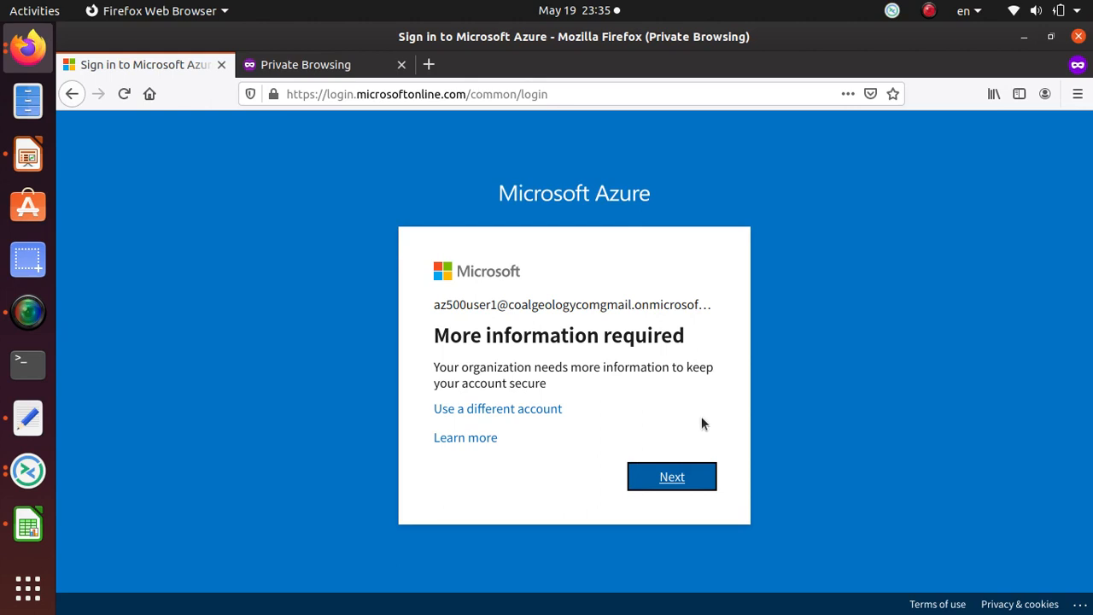
mouse_move(431, 359)
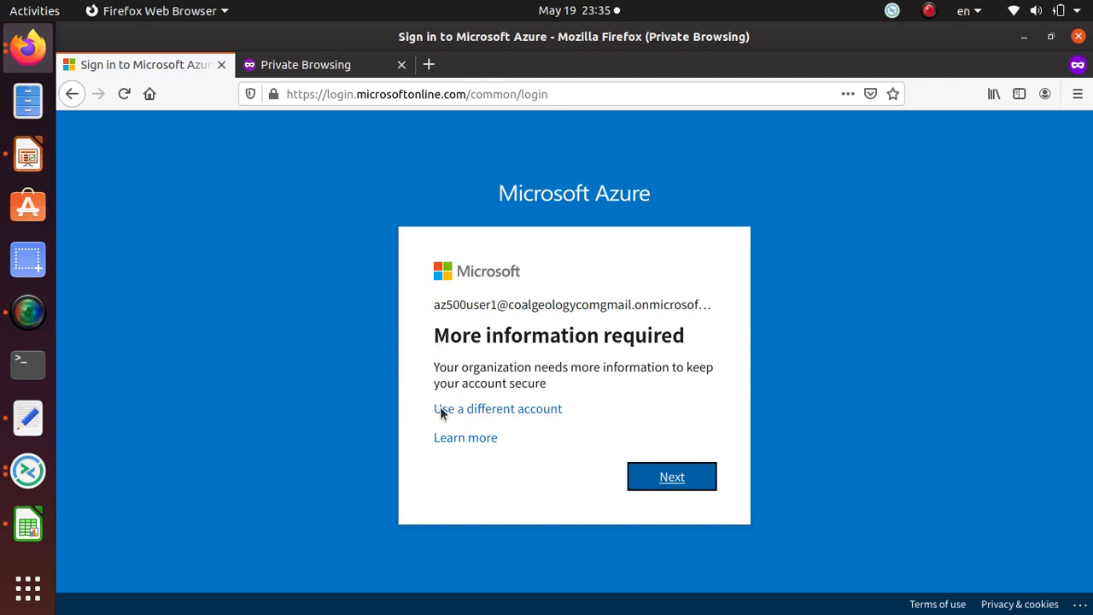
left_click(671, 476)
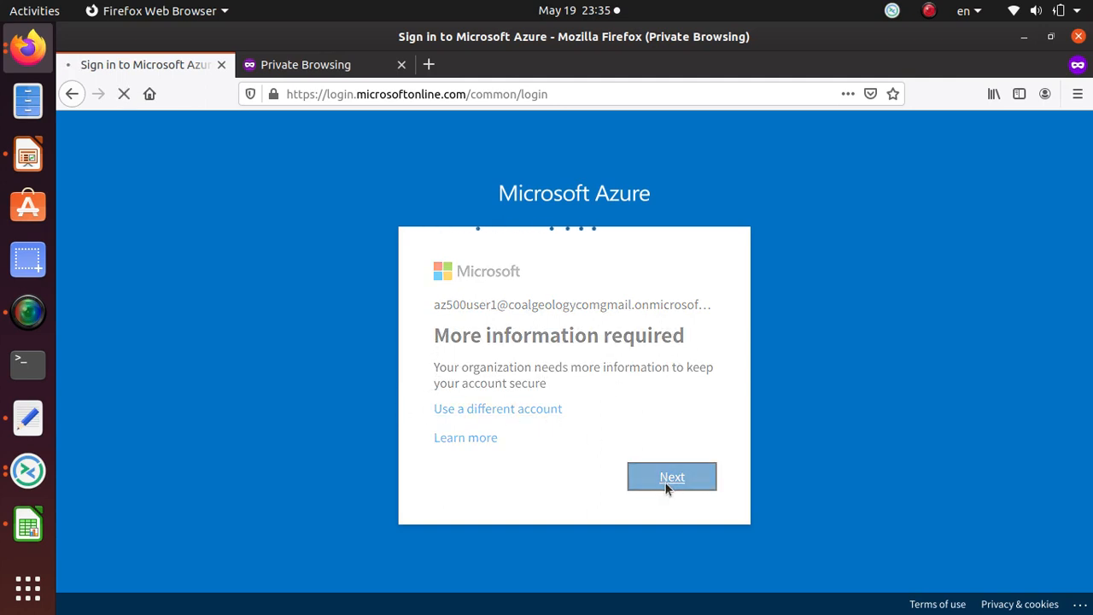
- Choose Mobile app as contact method with 'Receive notifications for verification' selected
left_click(671, 476)
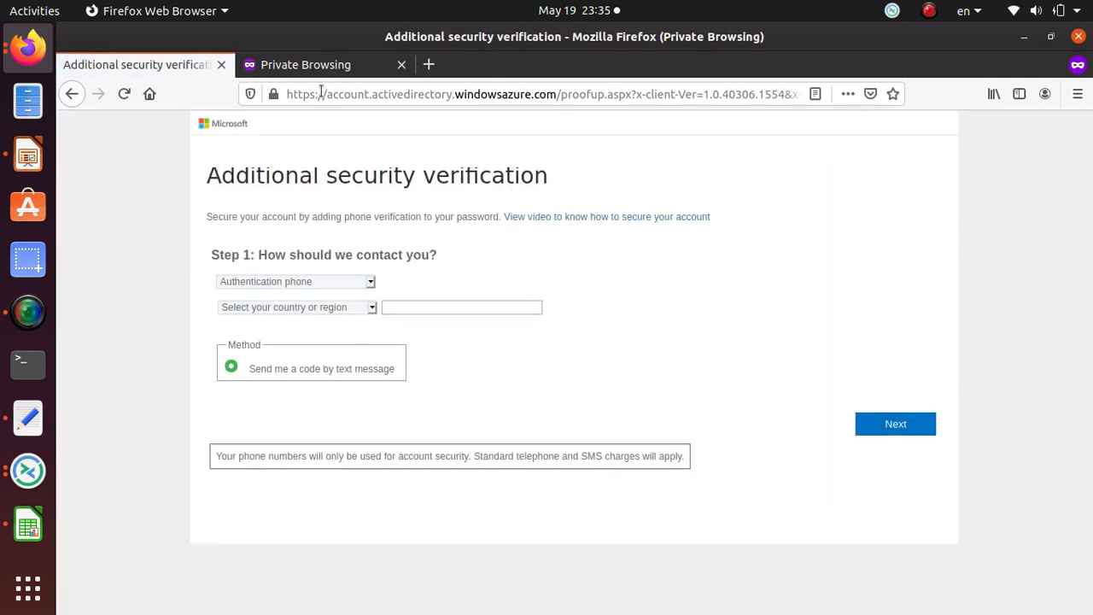
mouse_move(683, 482)
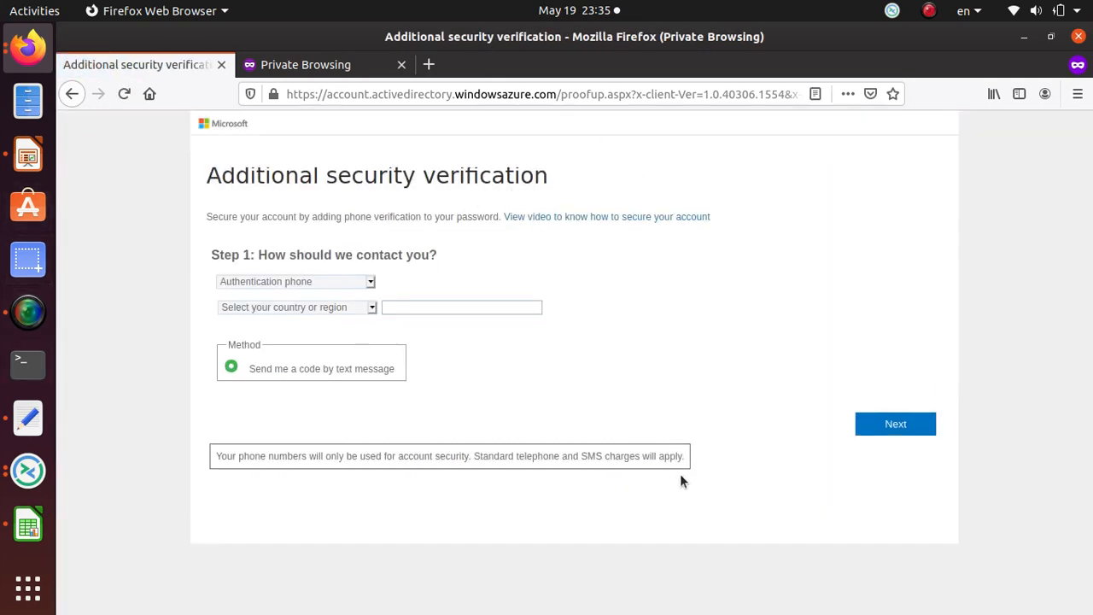
mouse_move(72, 321)
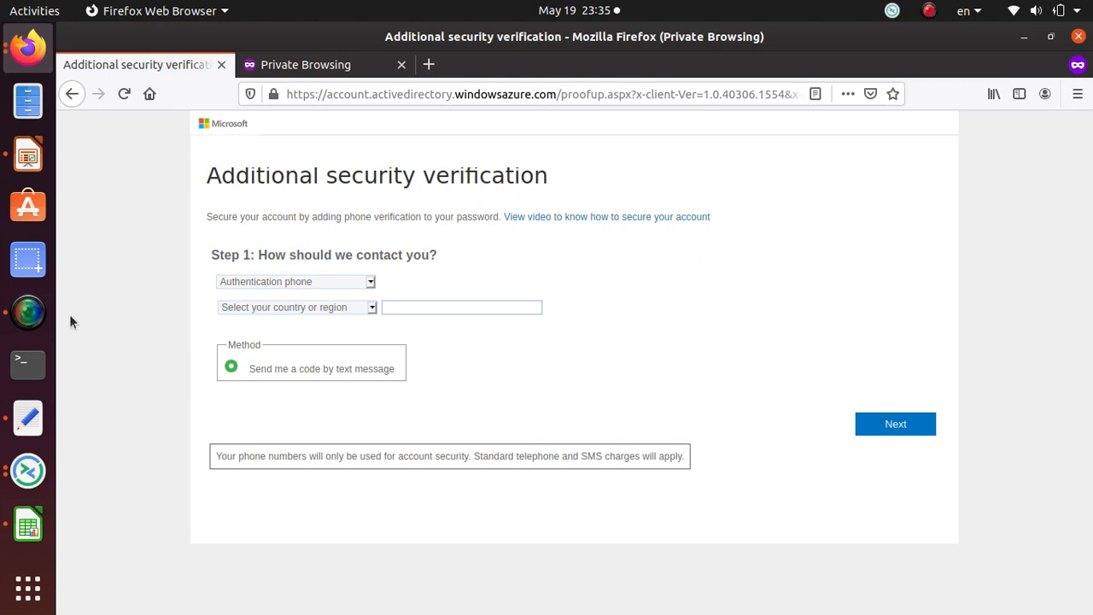
mouse_move(327, 304)
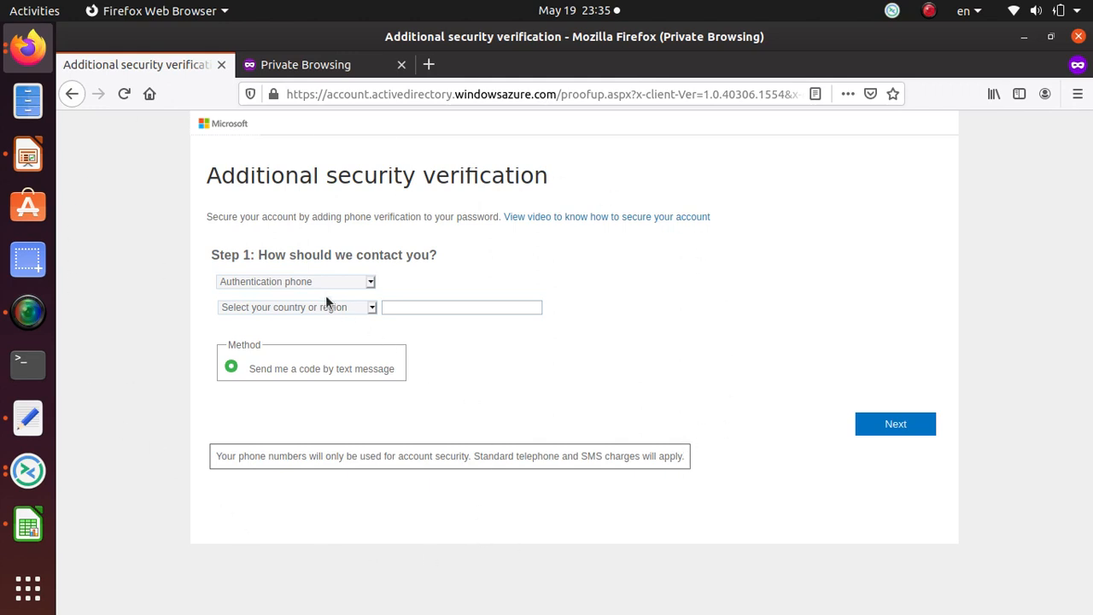
left_click(294, 280)
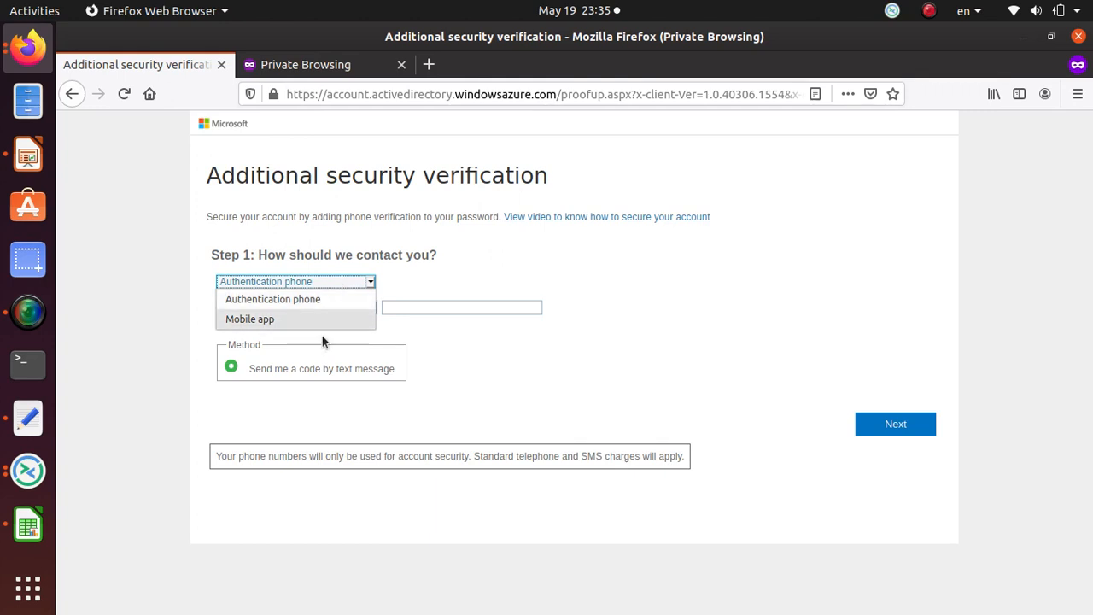
mouse_move(340, 309)
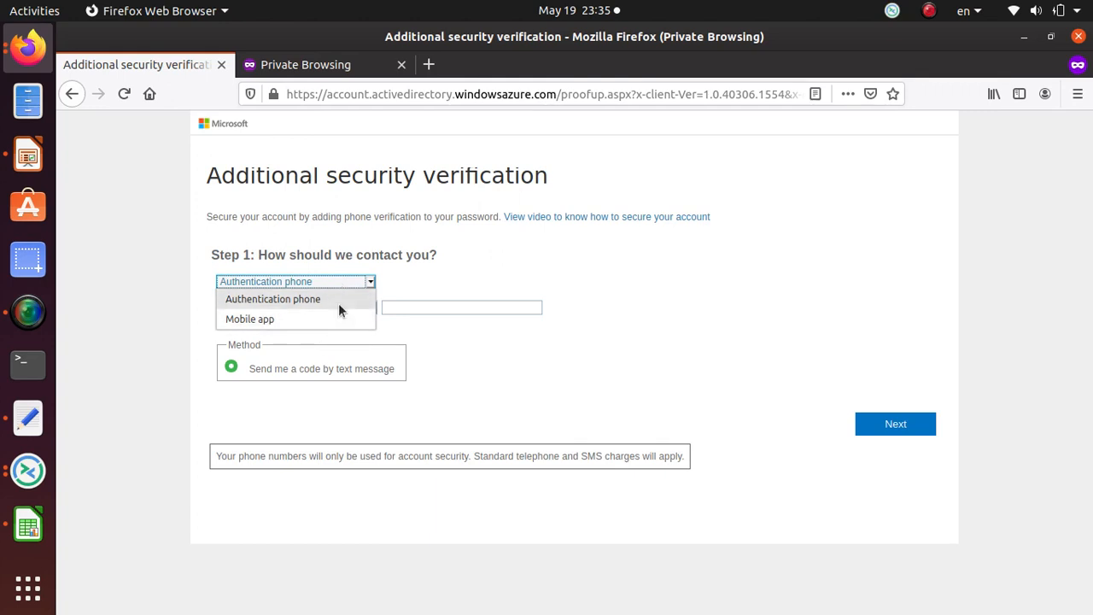
mouse_move(347, 308)
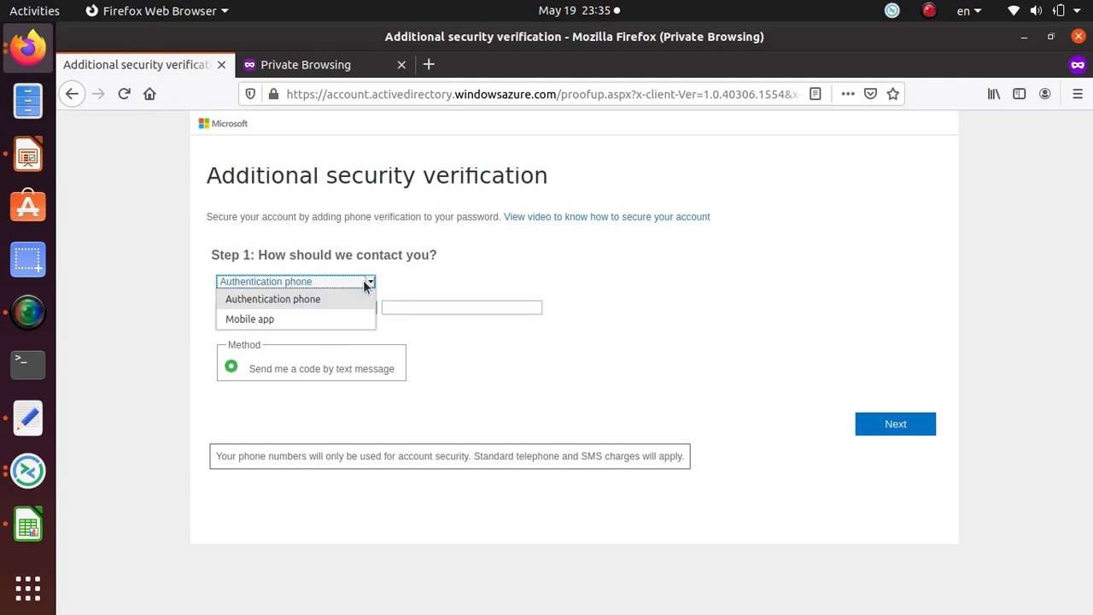
left_click(250, 319)
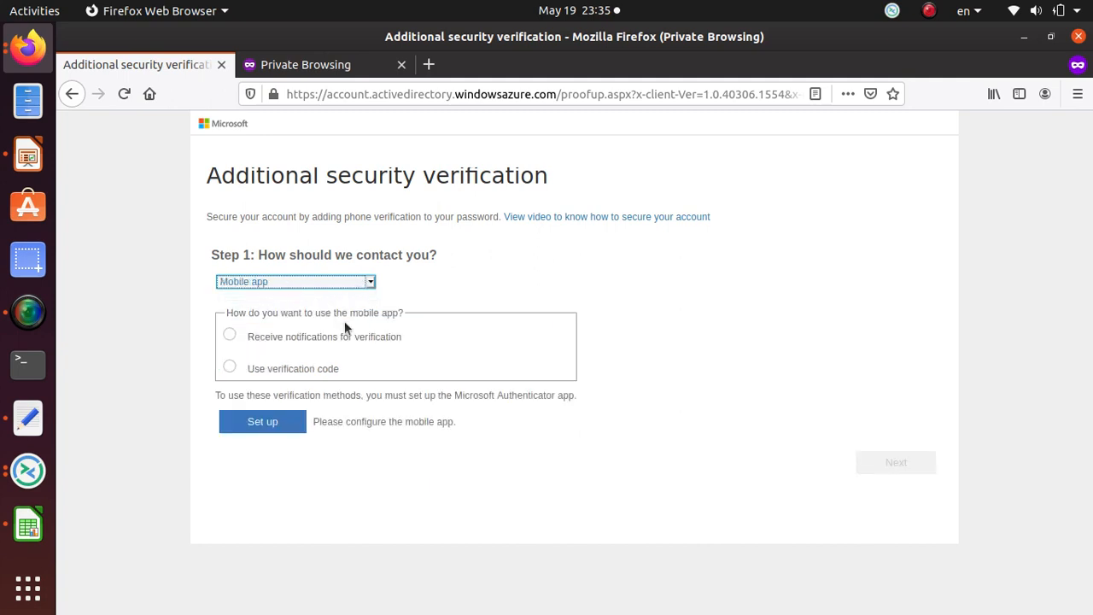
mouse_move(255, 341)
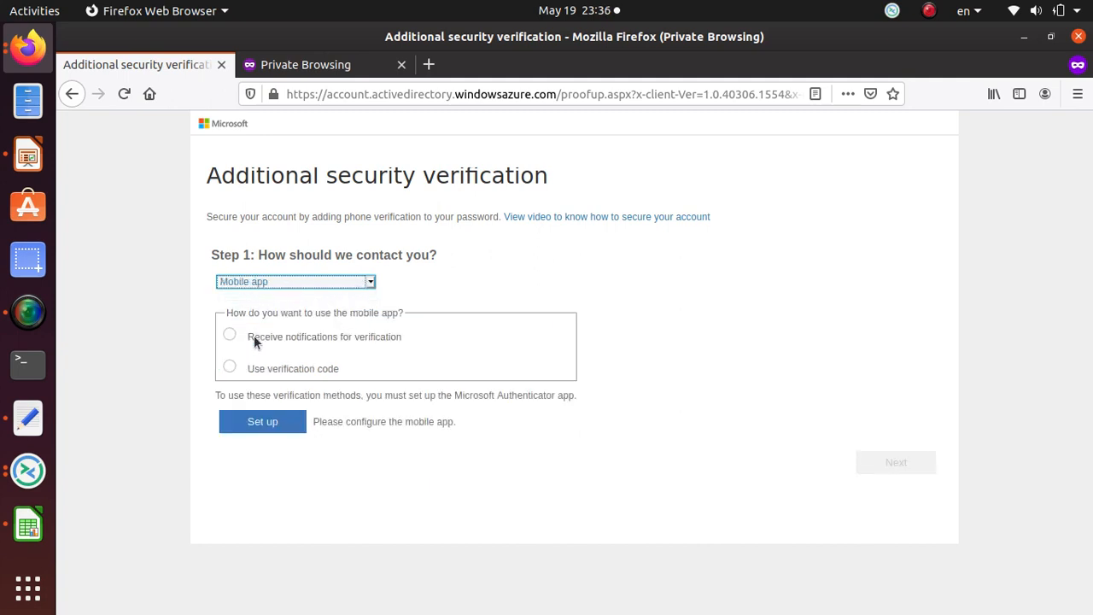
left_click(229, 369)
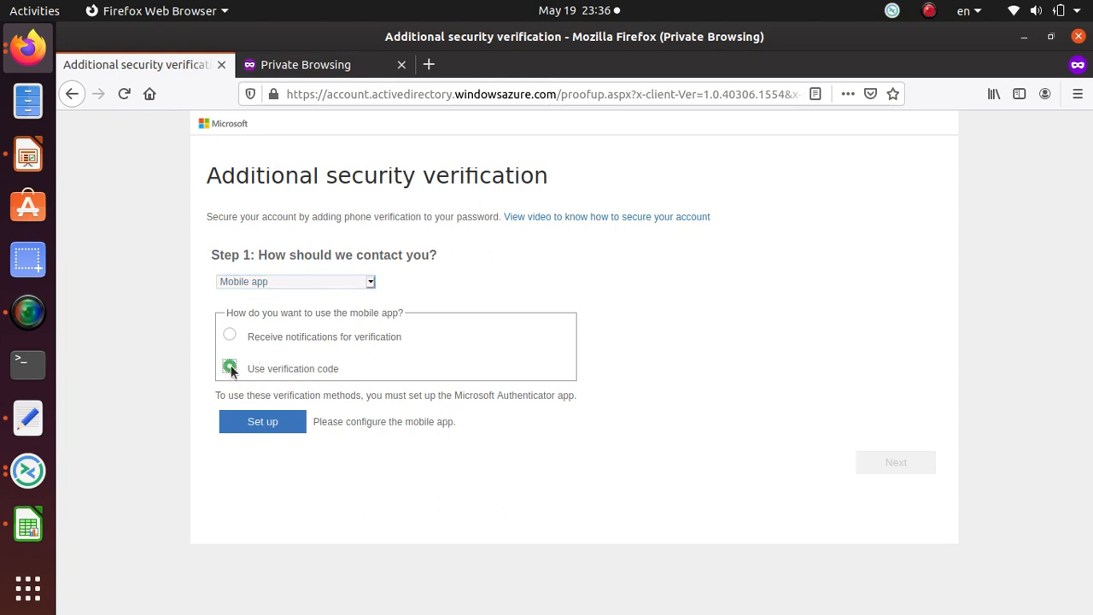
left_click(229, 333)
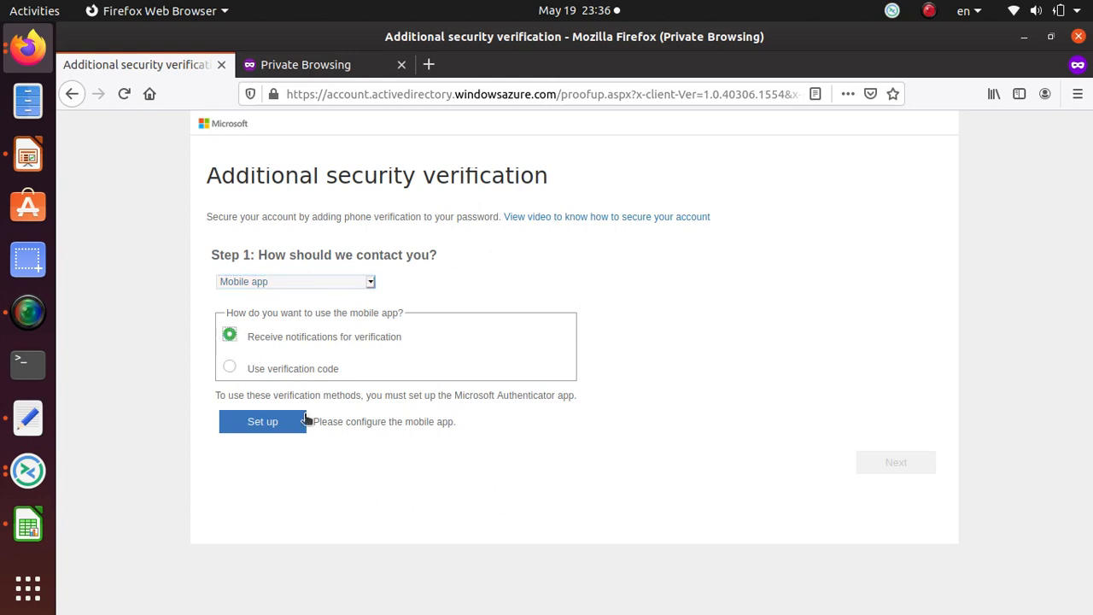
mouse_move(270, 412)
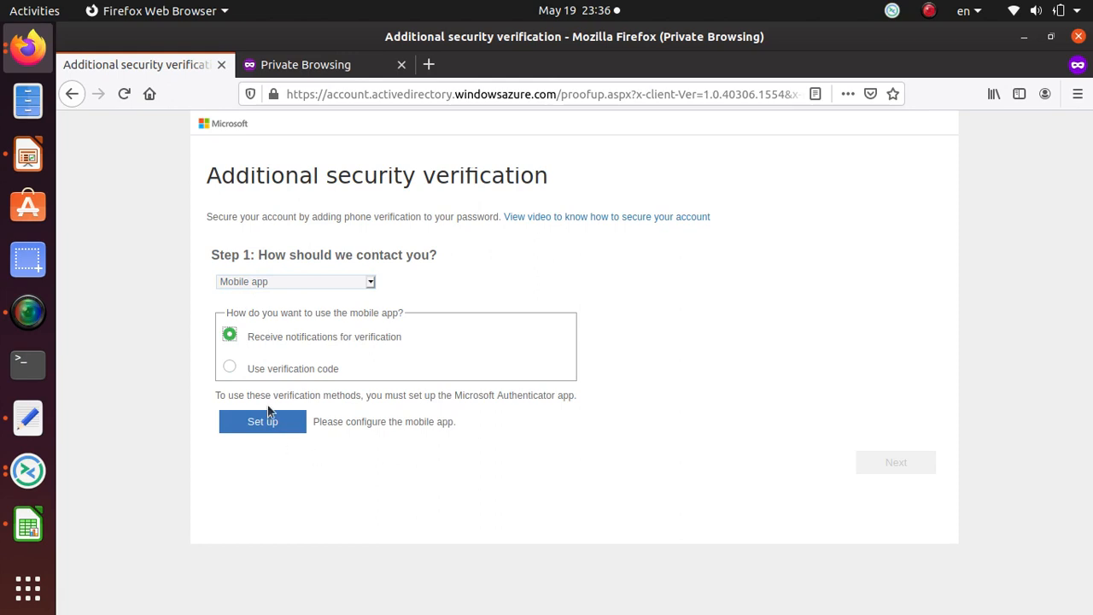
- Start the Configure mobile app setup so the QR code window begins retrieving its information
left_click(263, 420)
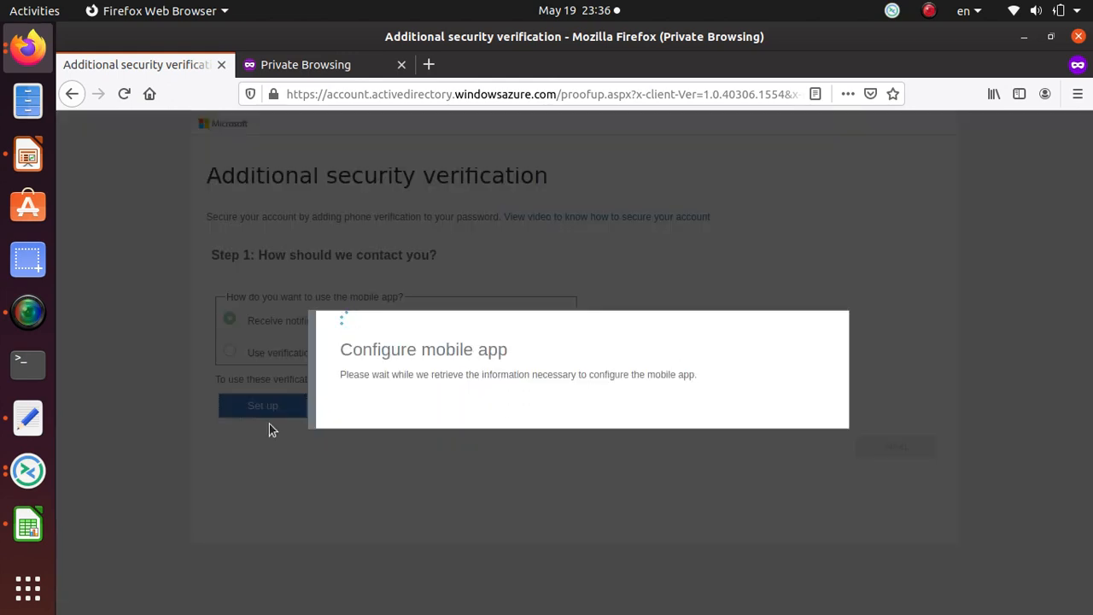
mouse_move(266, 437)
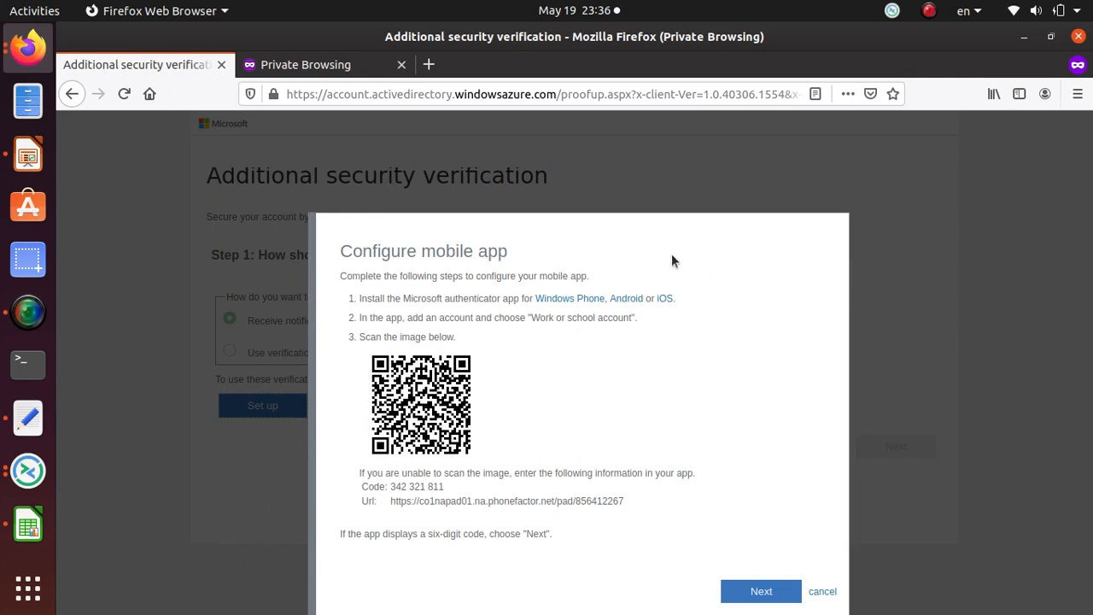
mouse_move(400, 510)
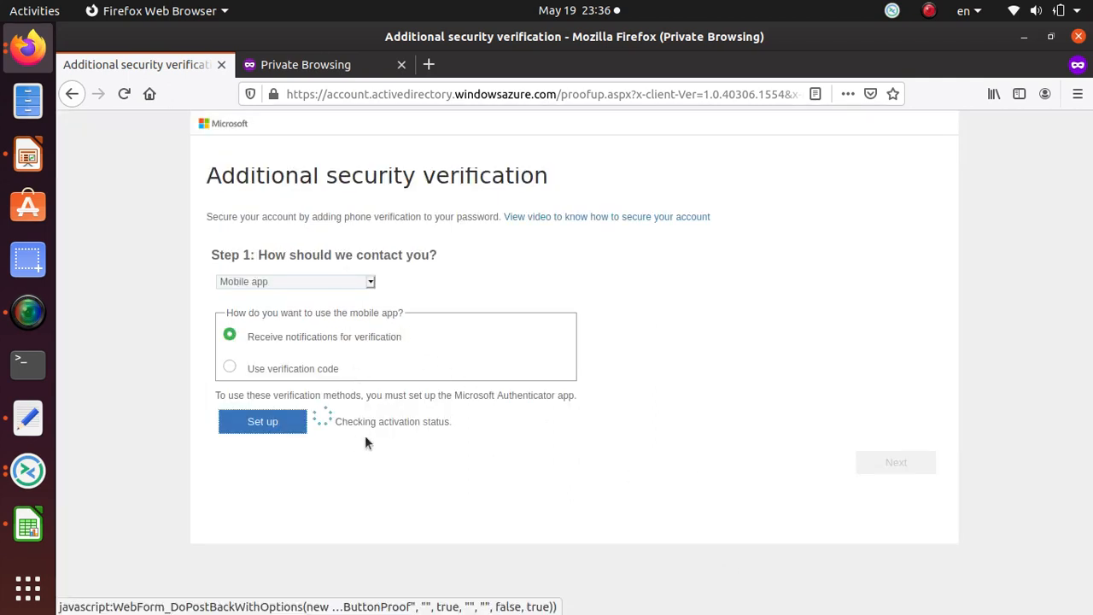
mouse_move(365, 273)
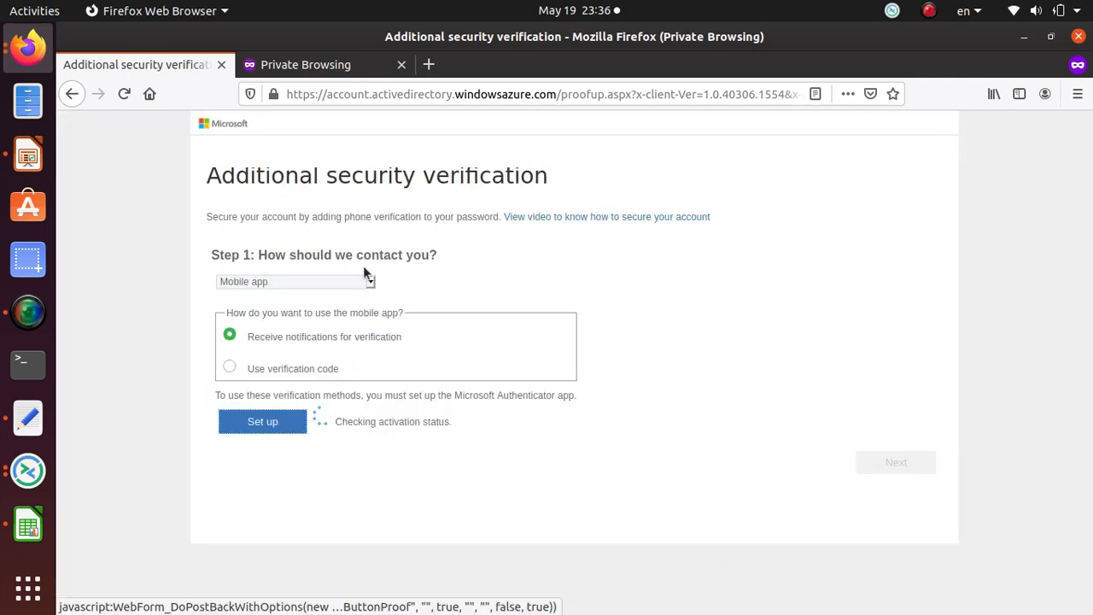
mouse_move(526, 430)
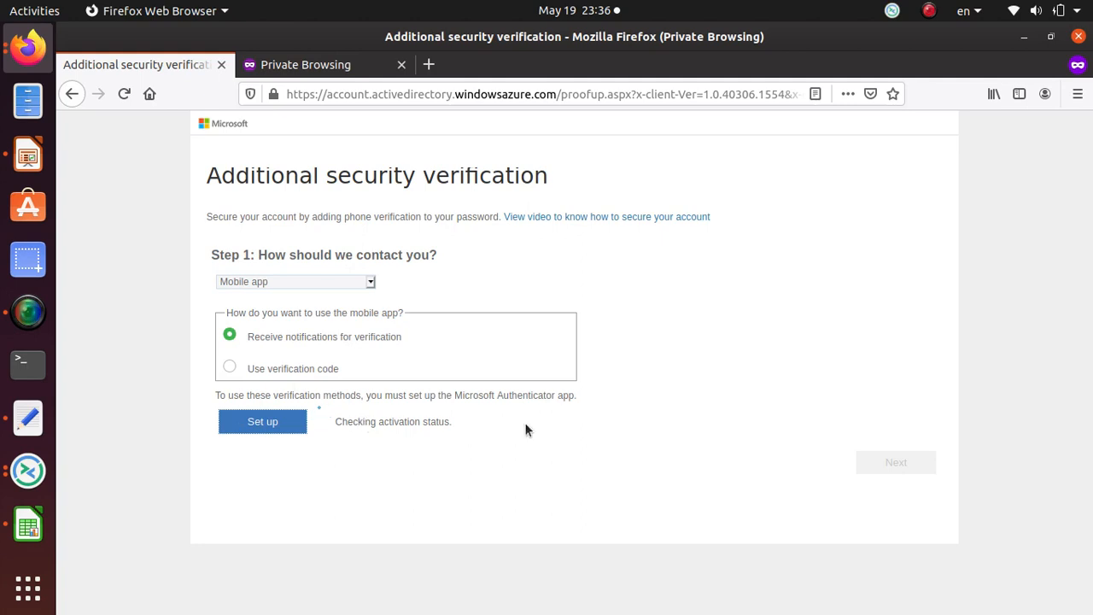
- Switch to Authentication phone with United States (+1), continue without a number and get the invalid-number error
left_click(294, 280)
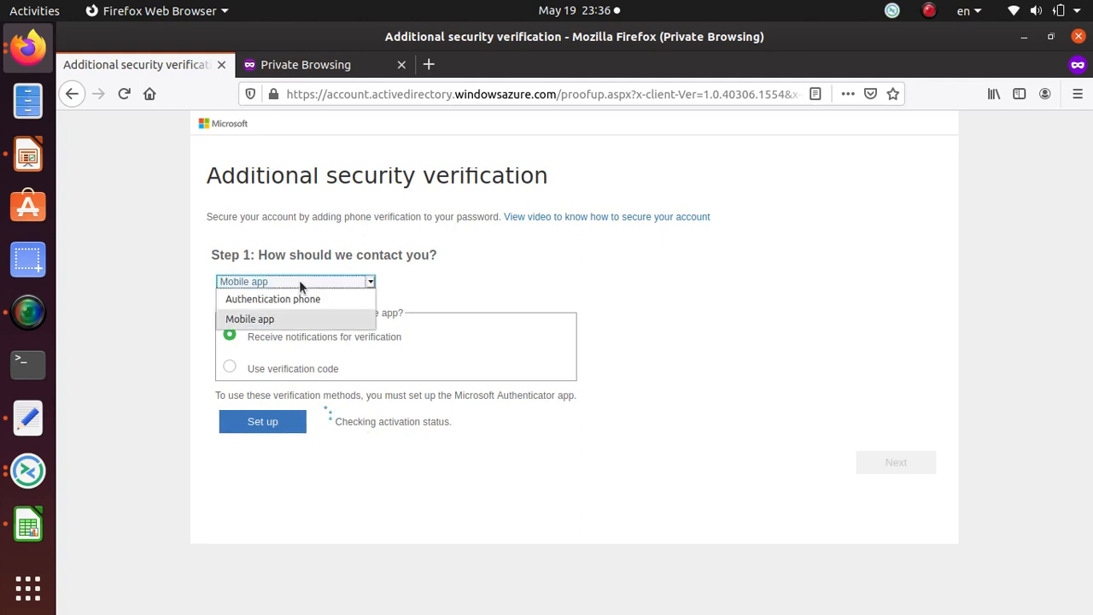
left_click(273, 298)
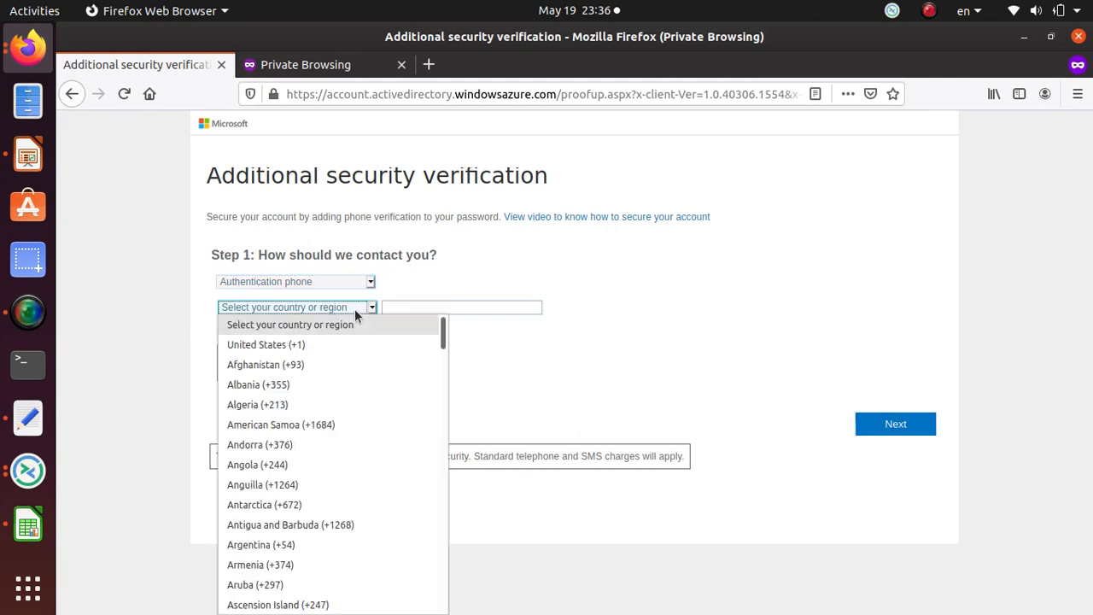
left_click(267, 345)
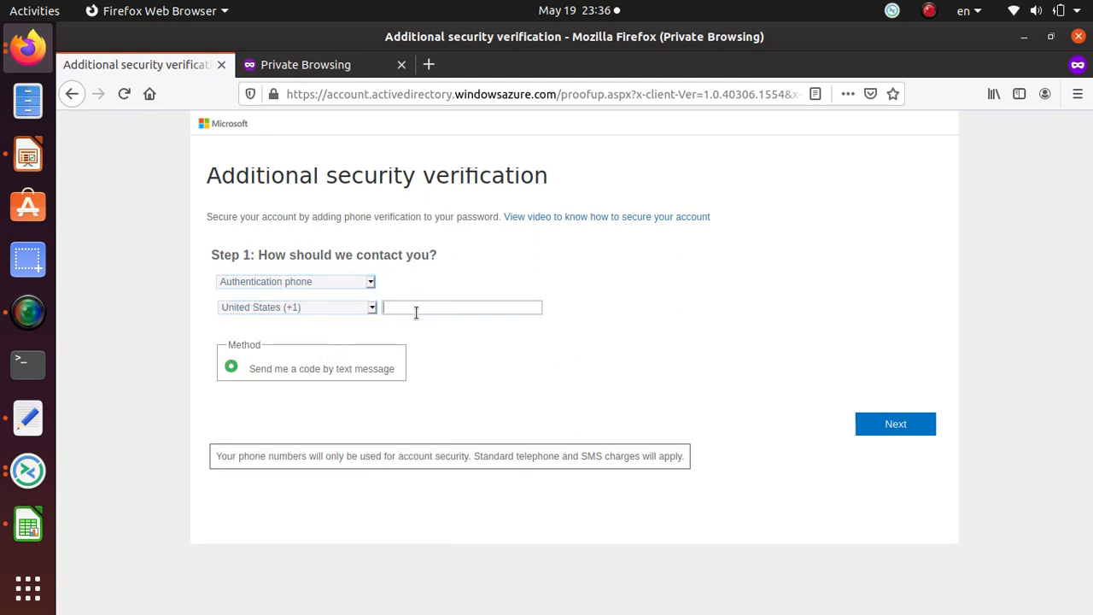
left_click(894, 423)
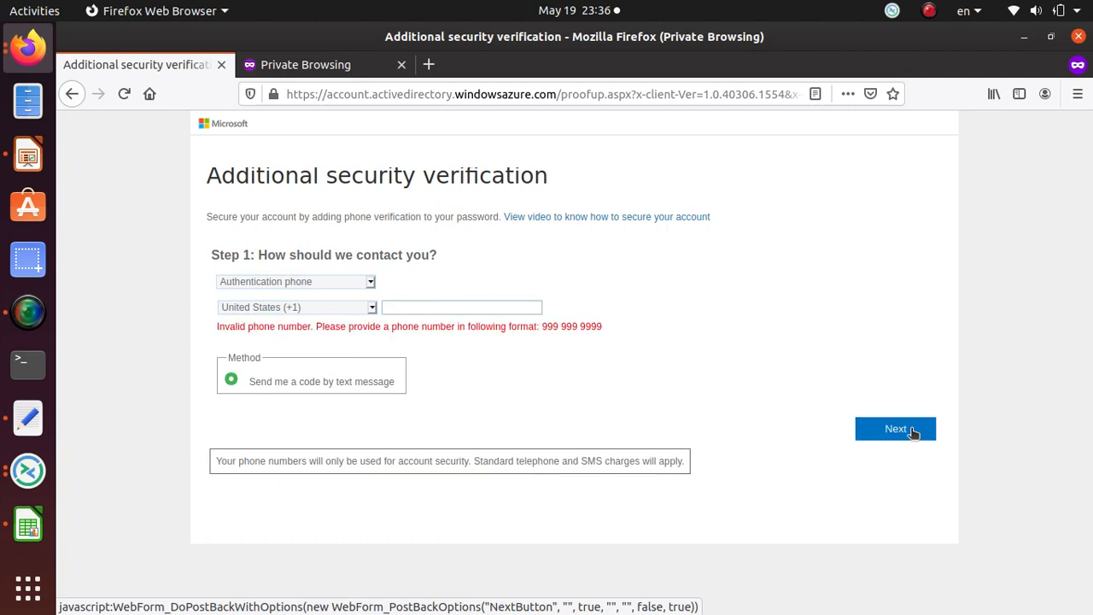
mouse_move(572, 413)
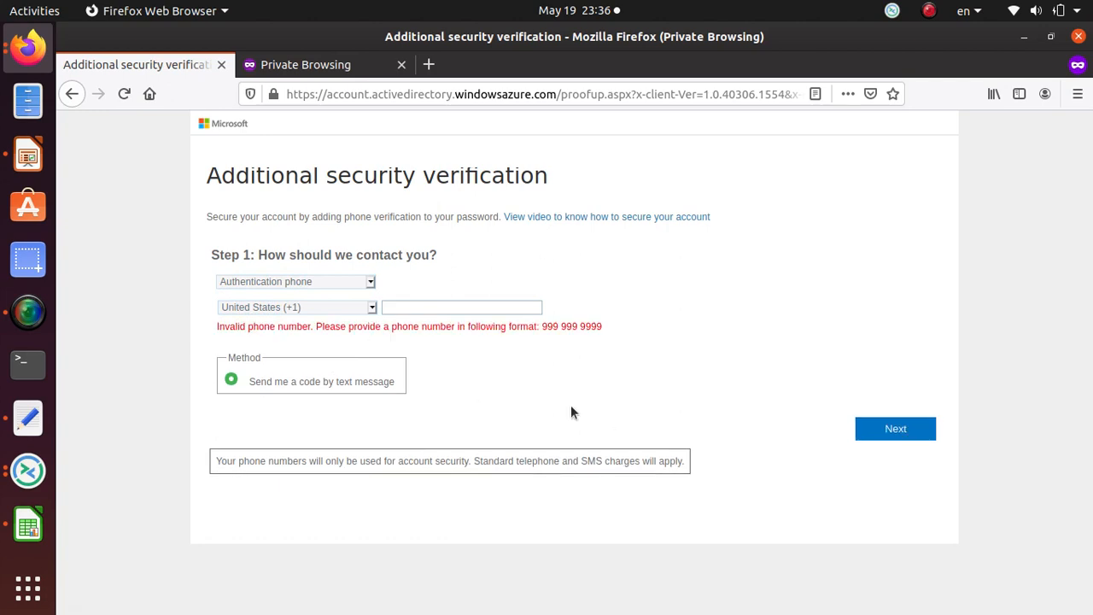
mouse_move(451, 437)
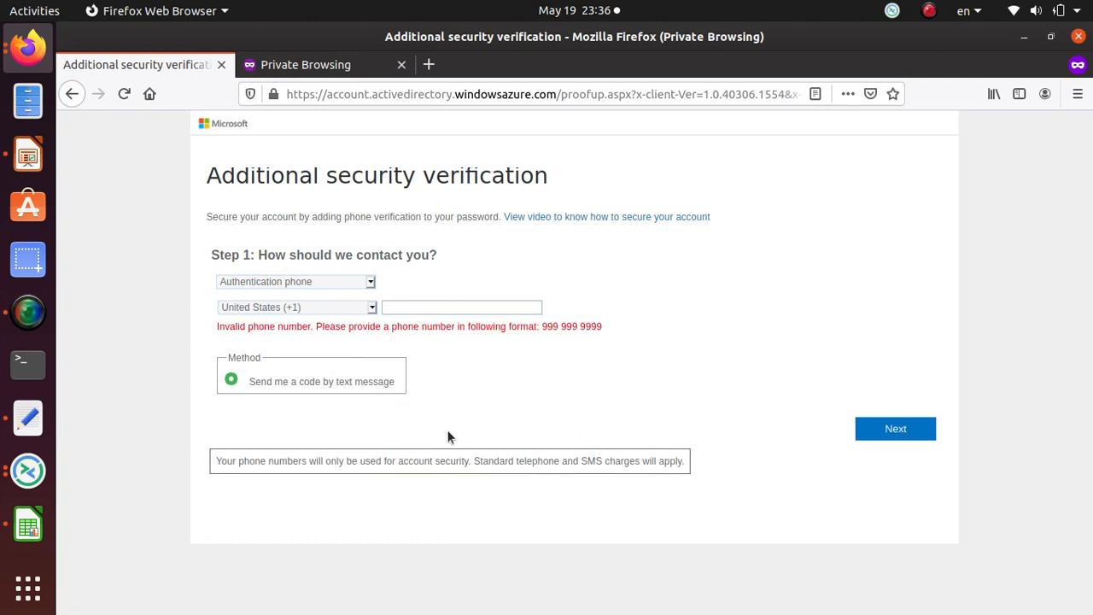
mouse_move(427, 430)
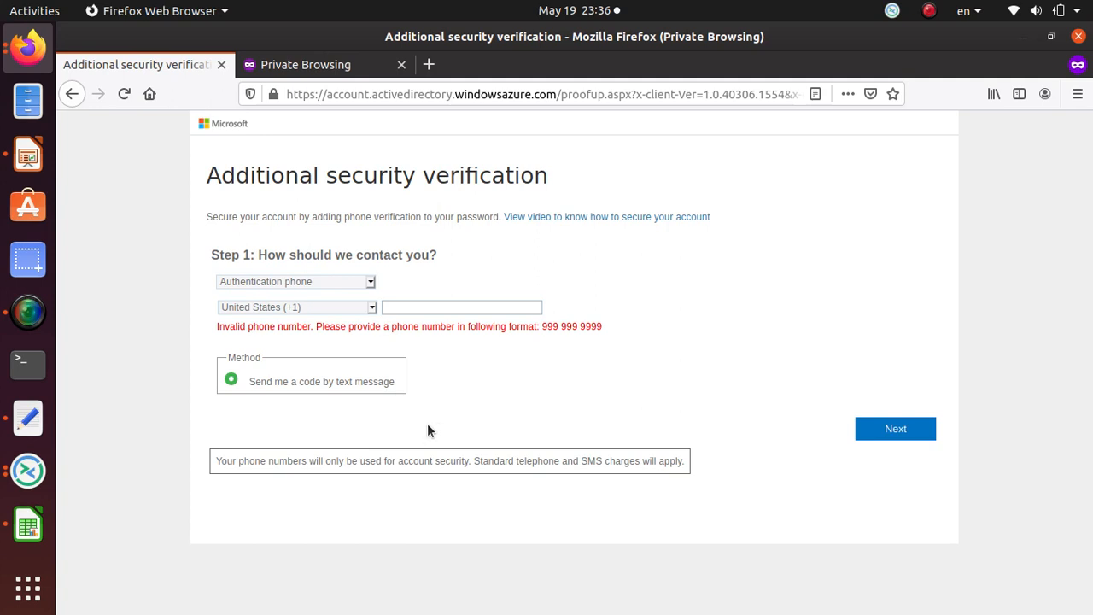
mouse_move(443, 451)
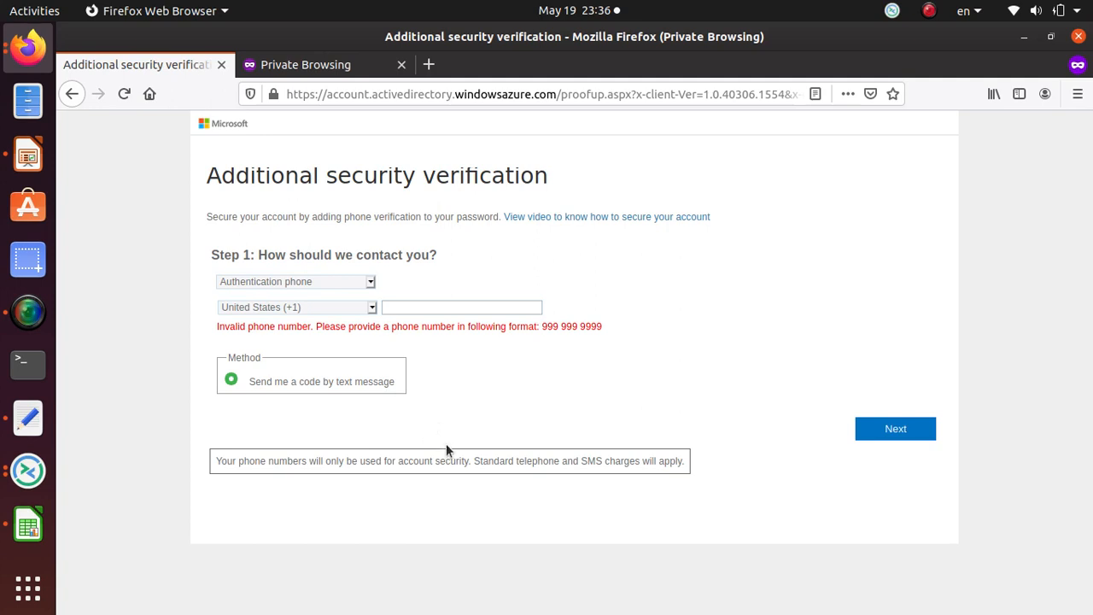
mouse_move(471, 453)
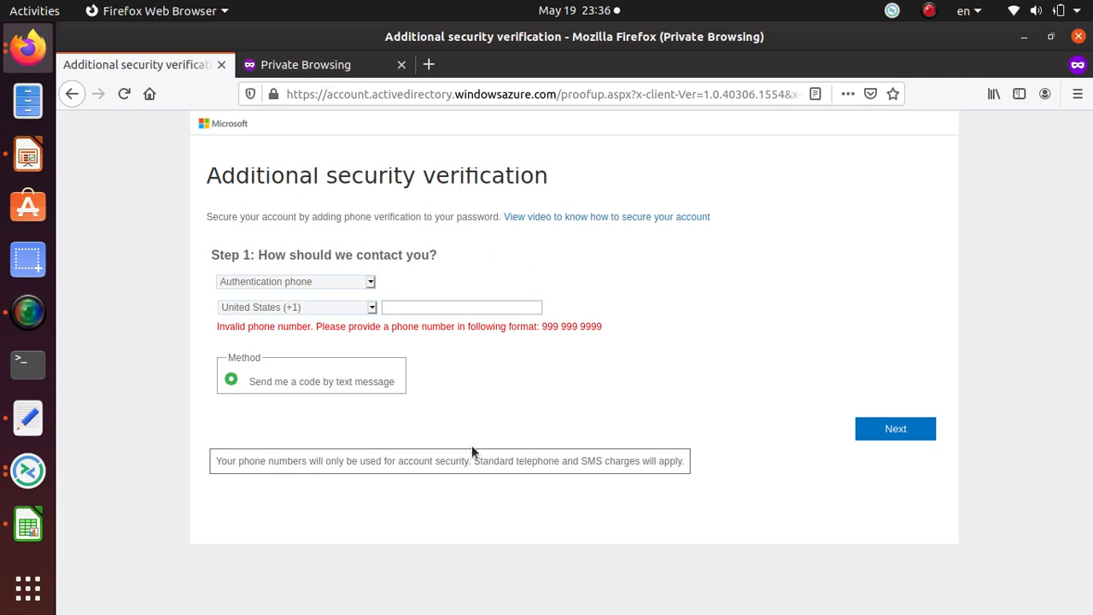
mouse_move(311, 285)
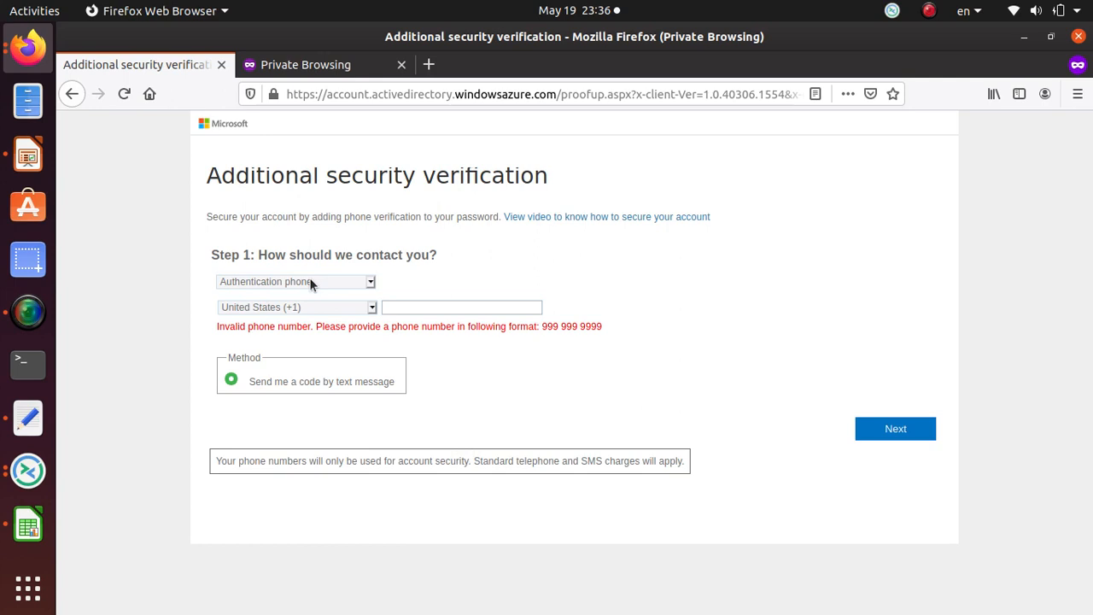
mouse_move(335, 296)
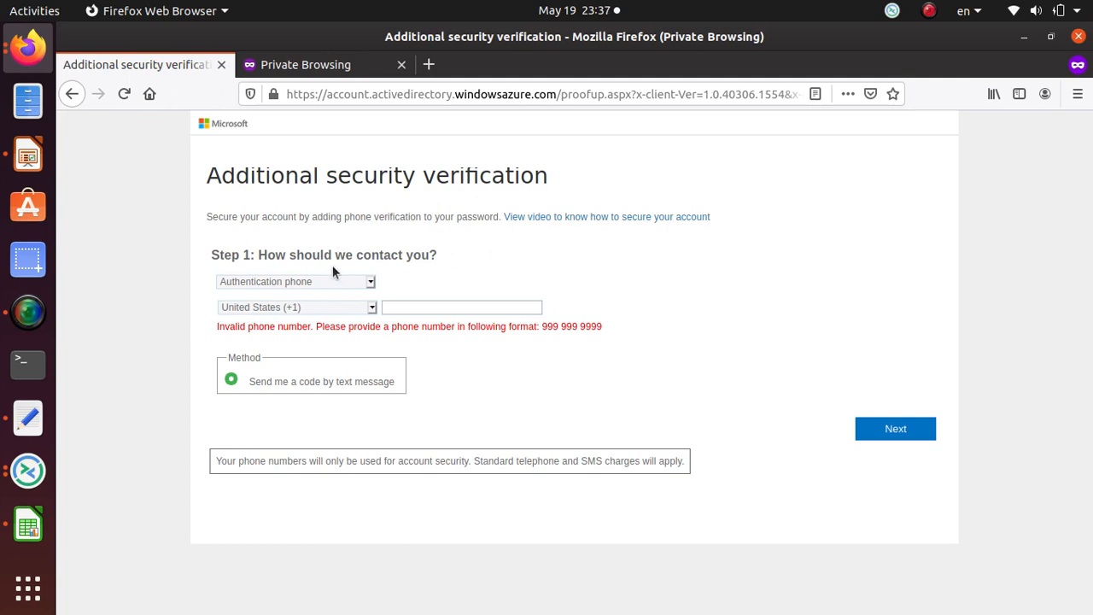
mouse_move(84, 181)
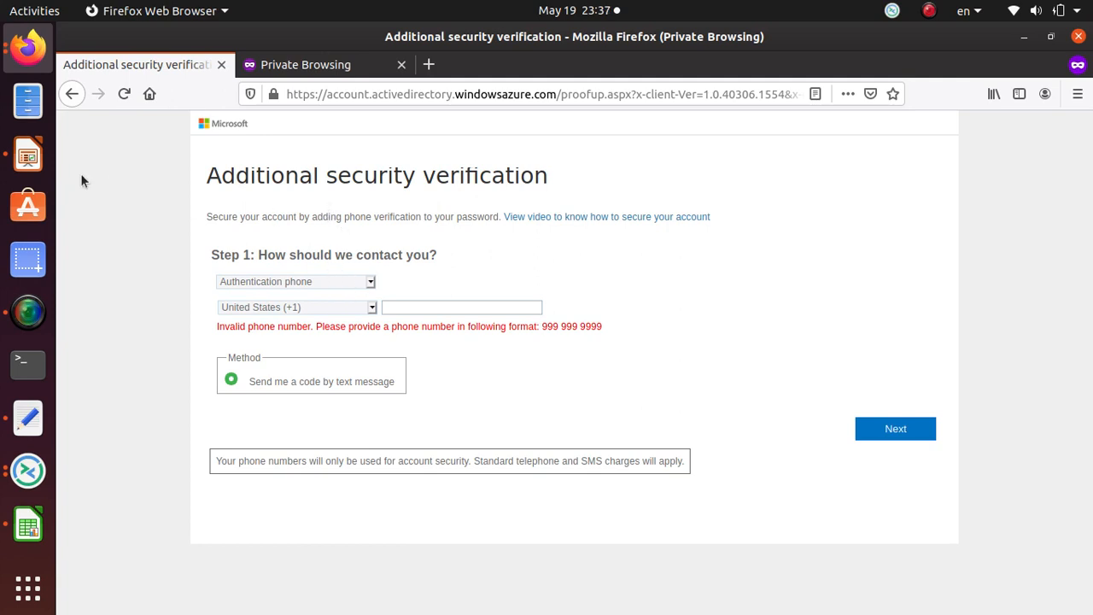
mouse_move(92, 150)
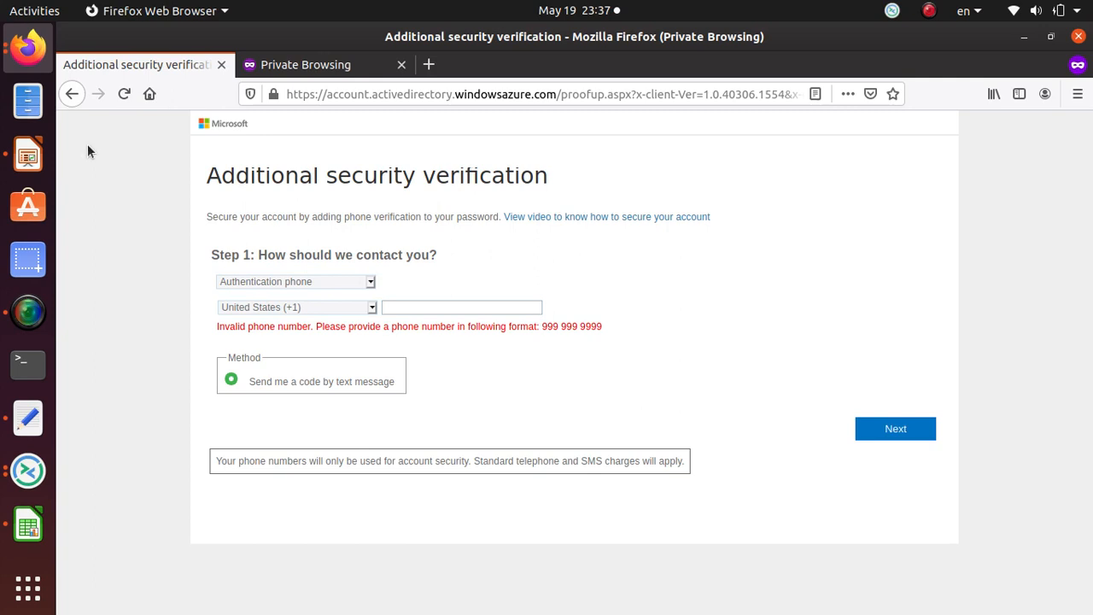
mouse_move(188, 216)
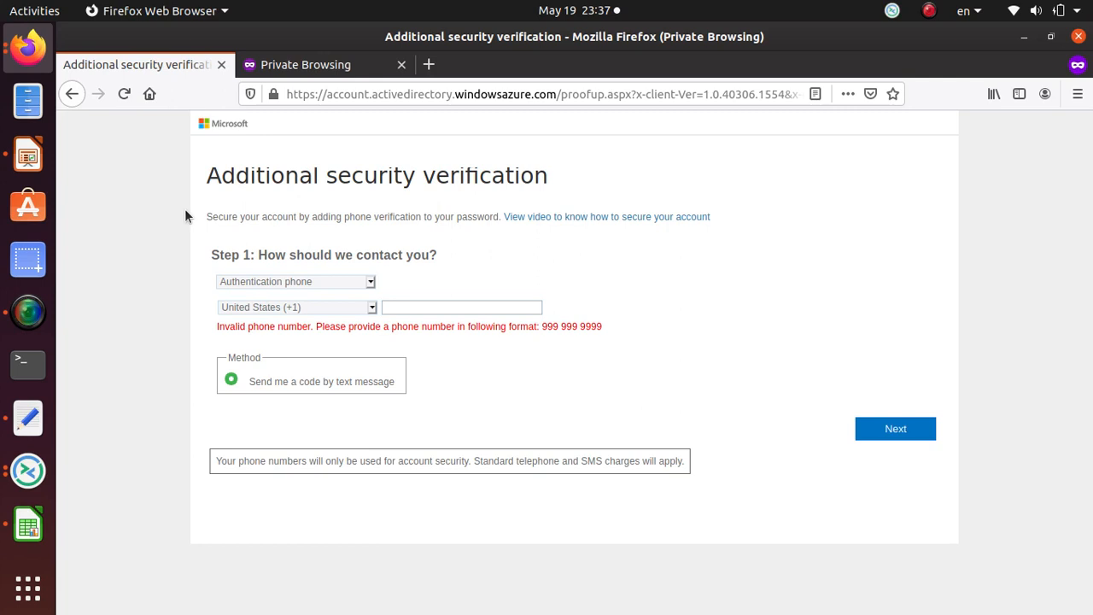
mouse_move(225, 212)
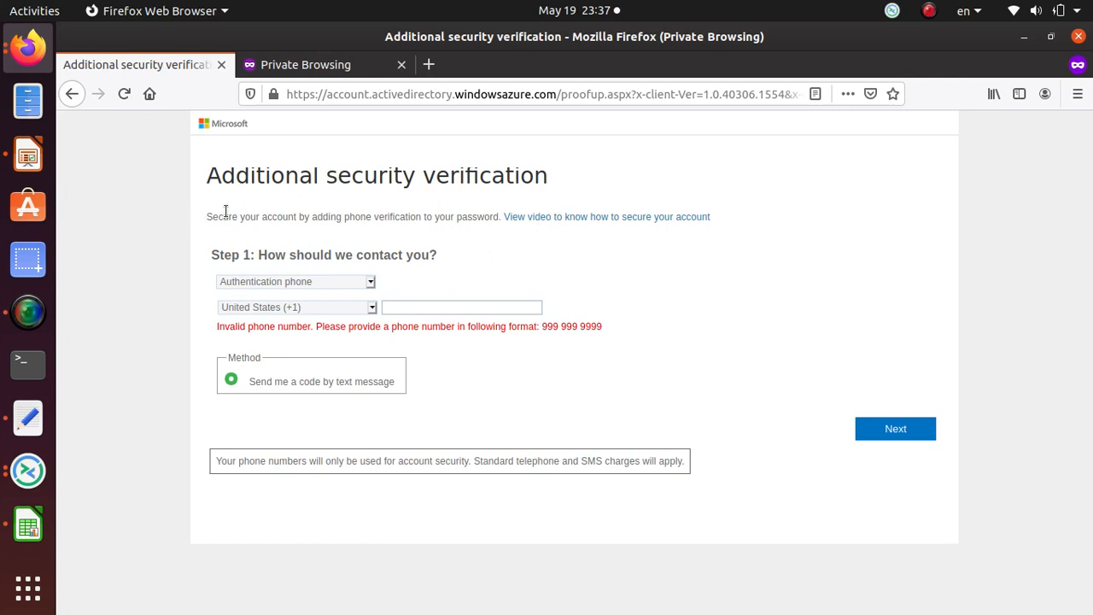
- Bring the SimpleScreenRecorder window to the front from the dock
left_click(27, 311)
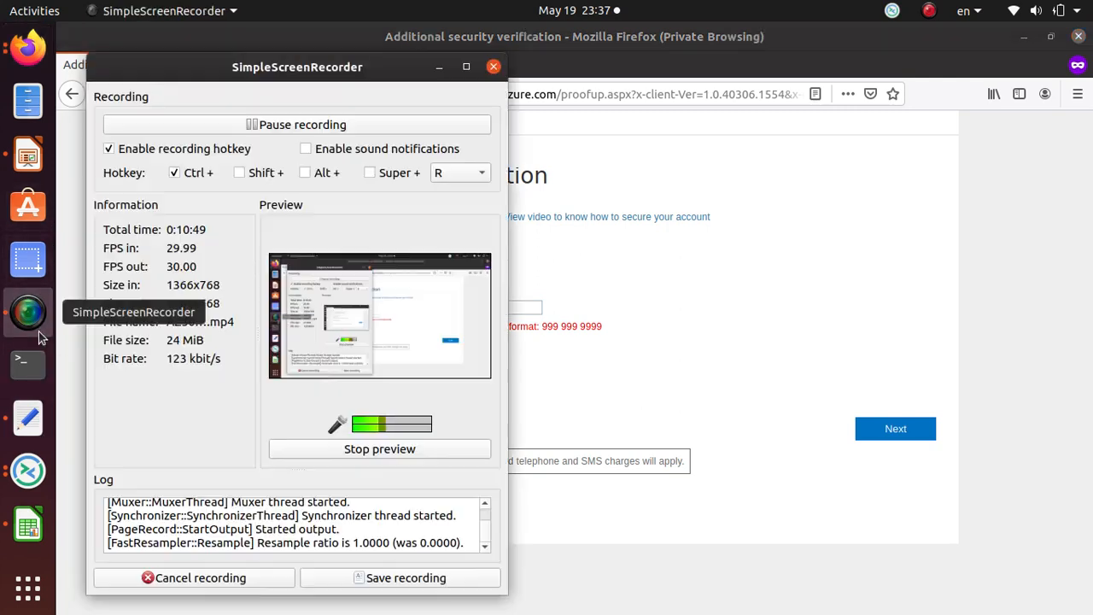